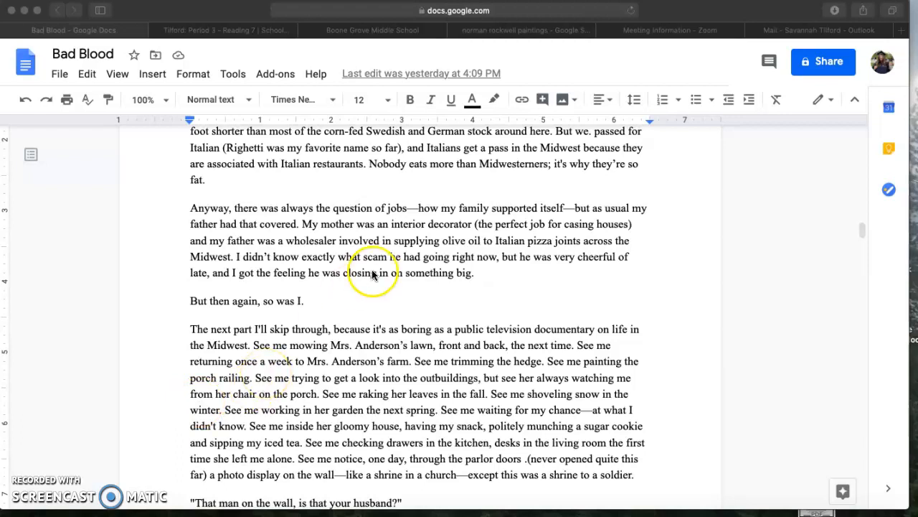
# Step: Scroll up and down through the current page while reading
pyautogui.scroll(3)
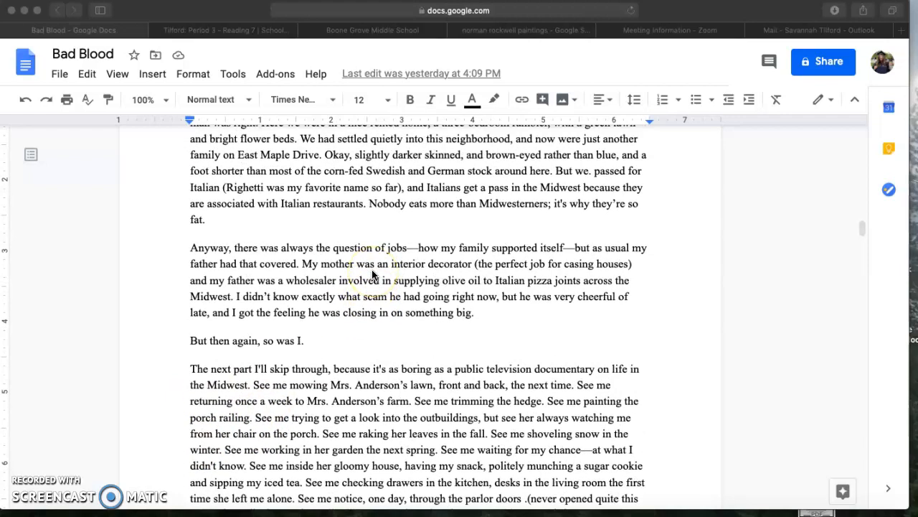
pyautogui.scroll(3)
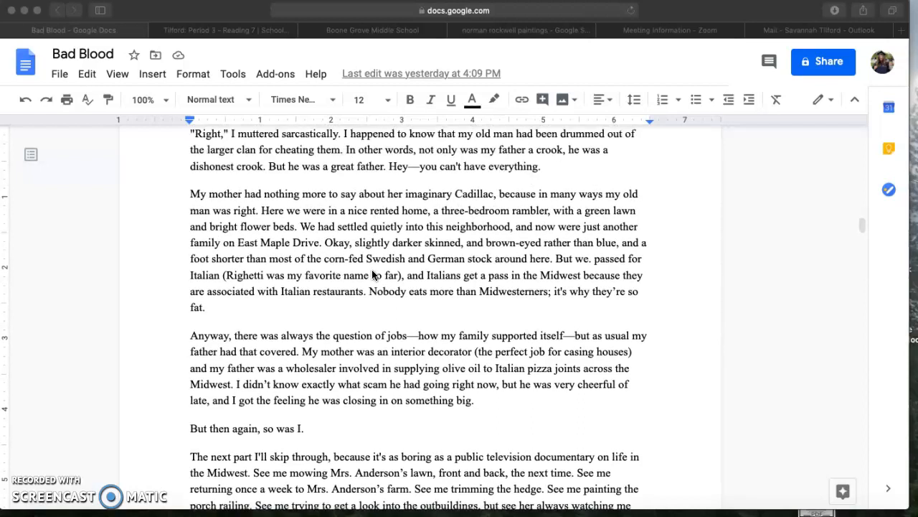
pyautogui.scroll(-3)
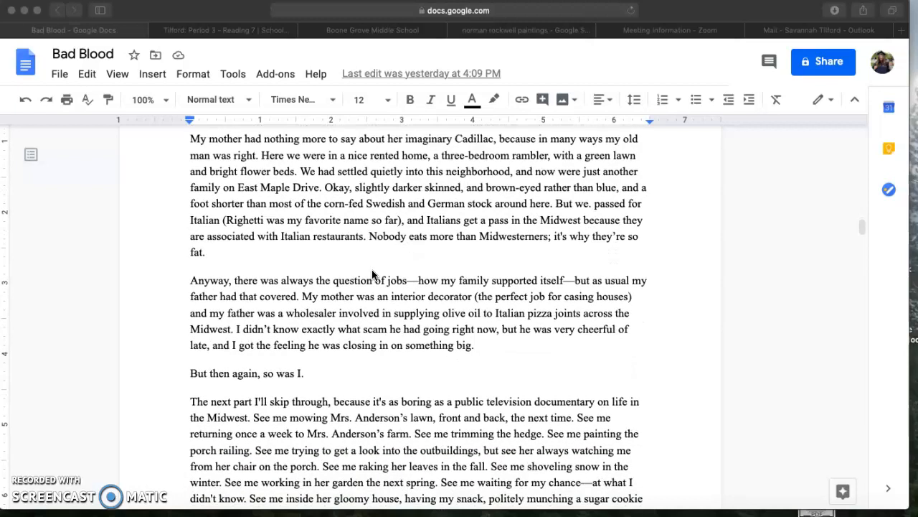
pyautogui.scroll(-3)
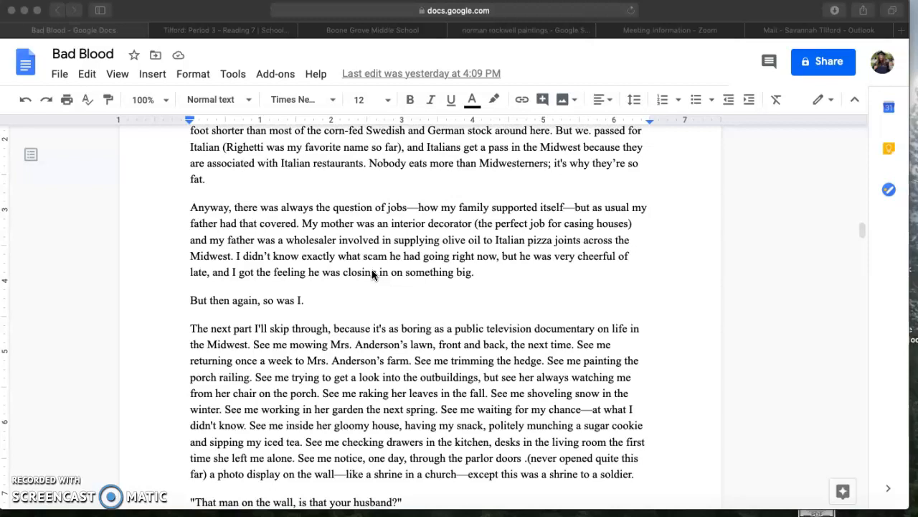
pyautogui.scroll(-3)
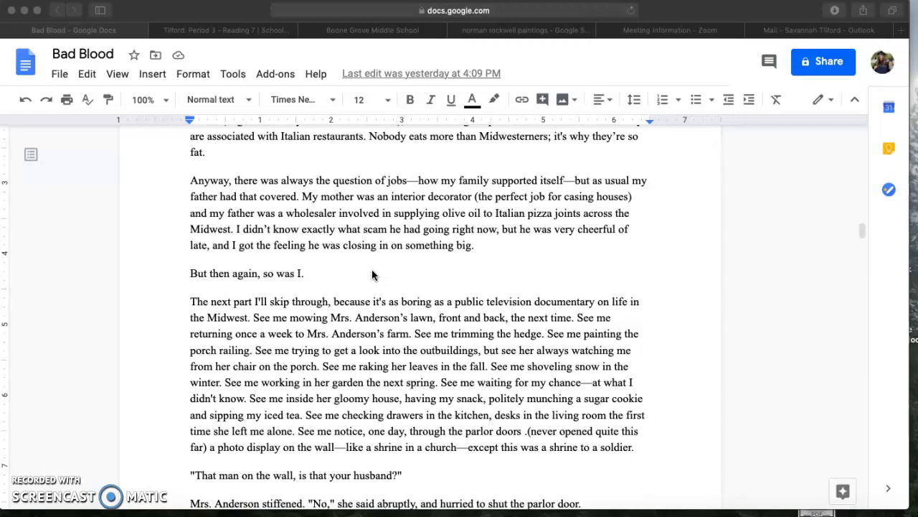
pyautogui.scroll(3)
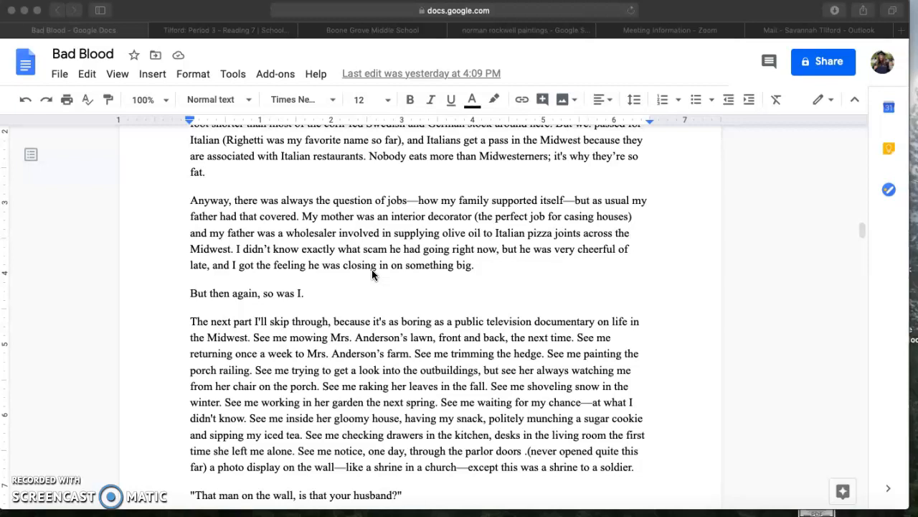
pyautogui.scroll(3)
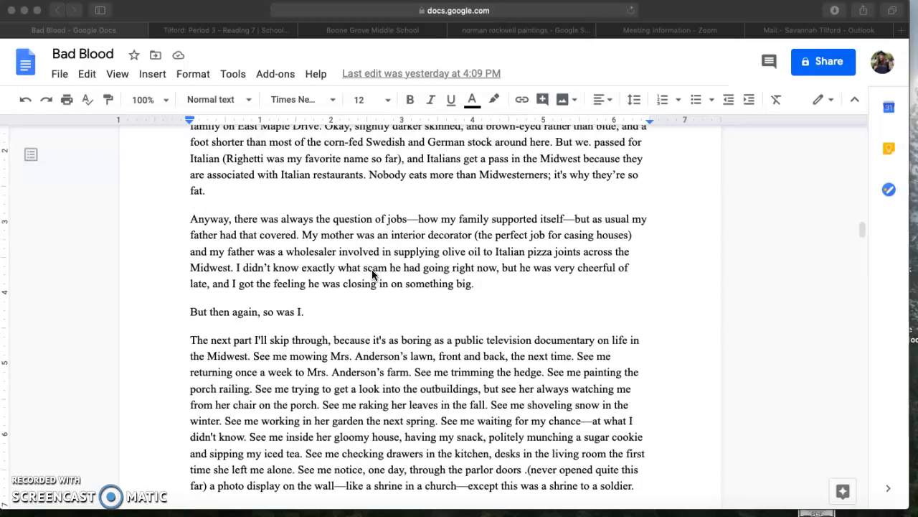
pyautogui.scroll(3)
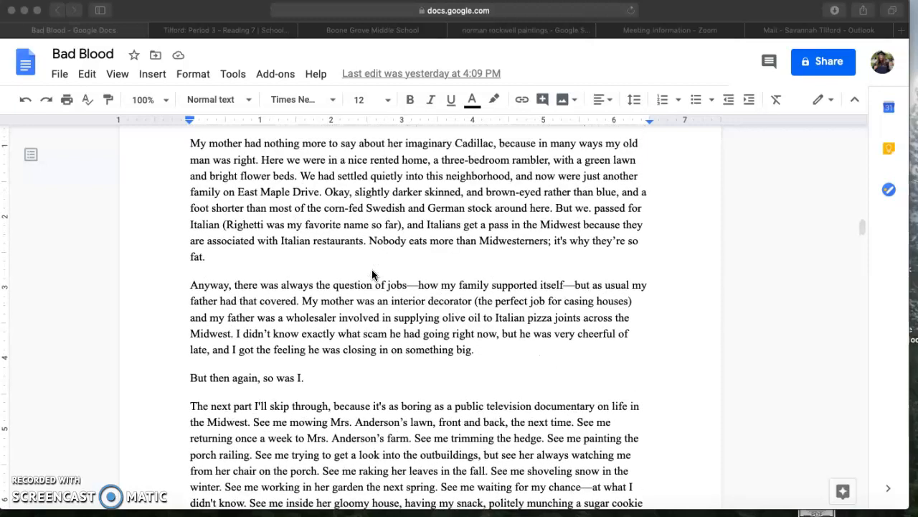
pyautogui.scroll(-3)
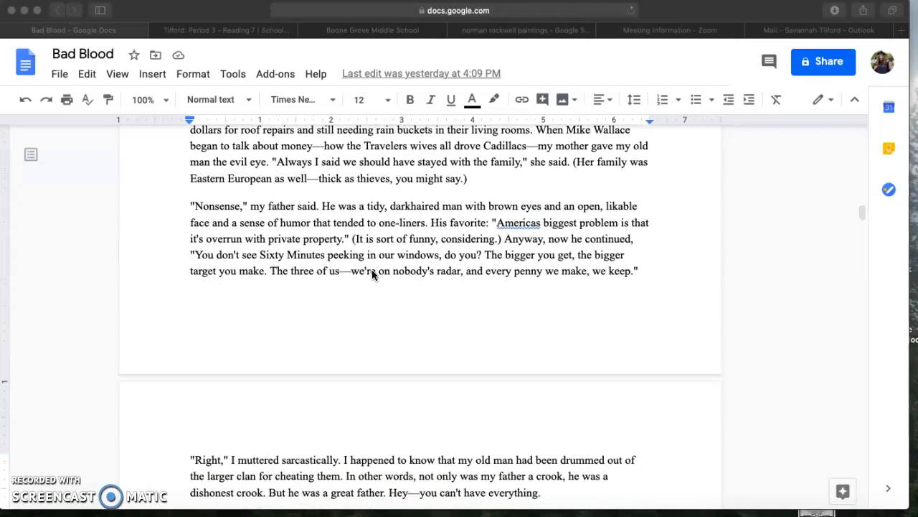
pyautogui.scroll(3)
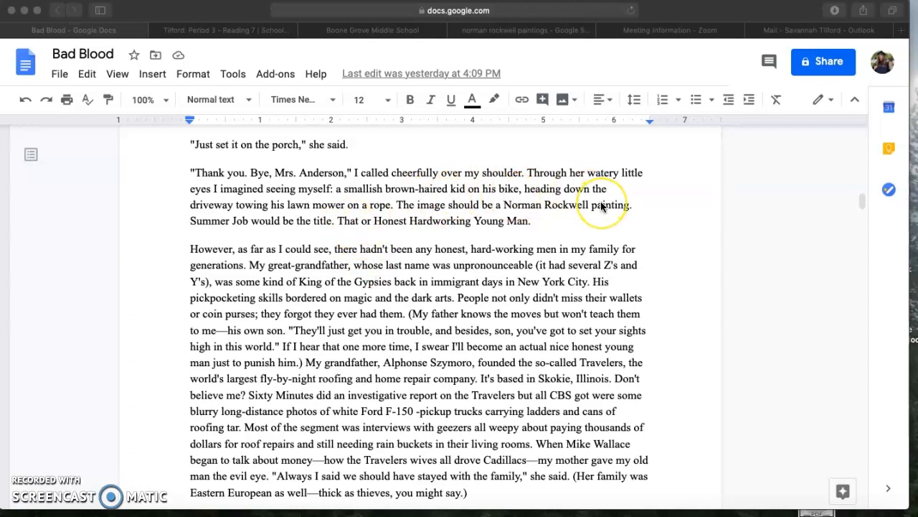
pyautogui.moveTo(468, 45)
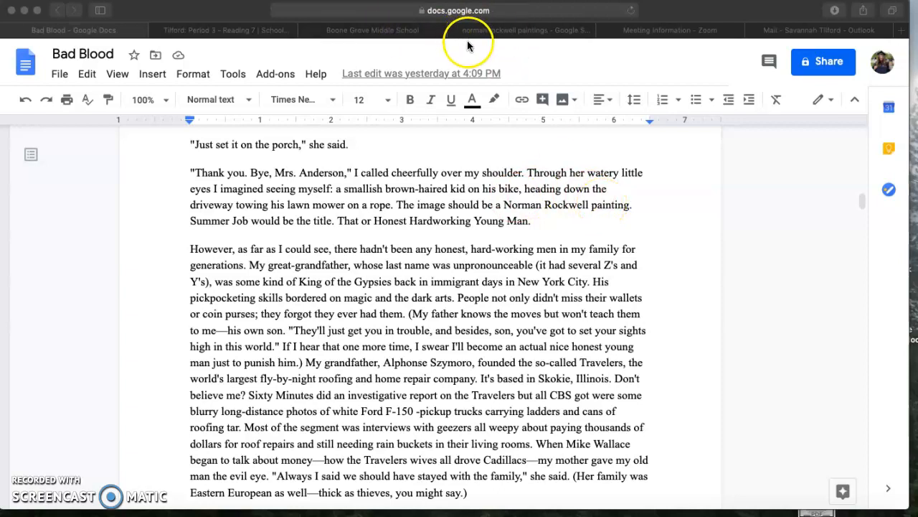
# Step: Bring up the Norman Rockwell paintings results with the Thanksgiving dinner painting enlarged
pyautogui.click(524, 30)
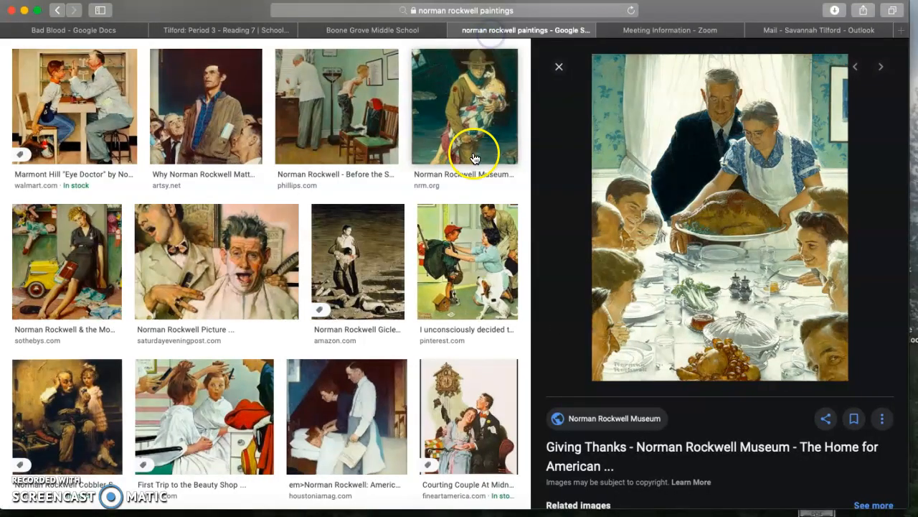
pyautogui.moveTo(682, 213)
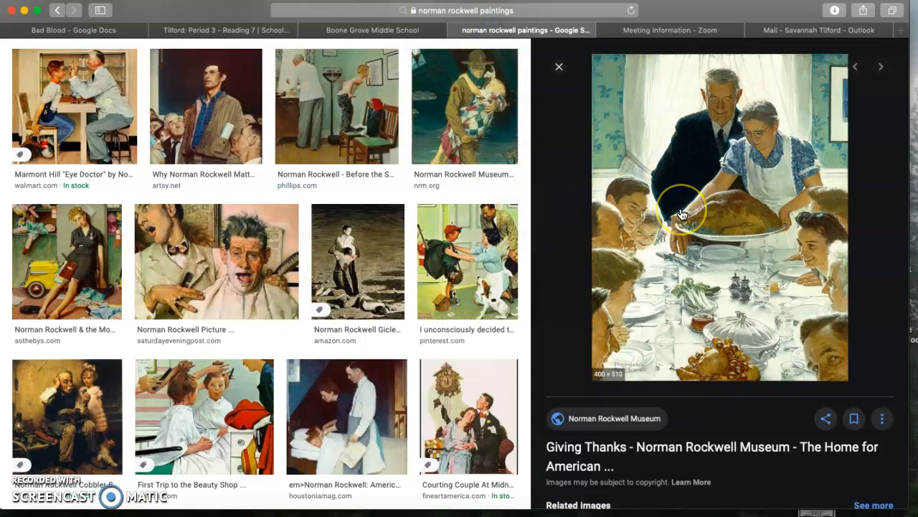
pyautogui.moveTo(682, 214)
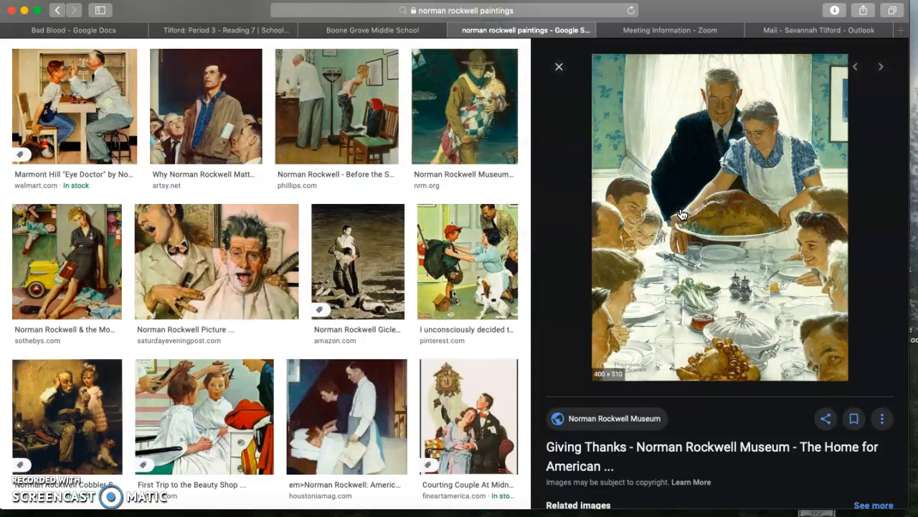
pyautogui.moveTo(520, 233)
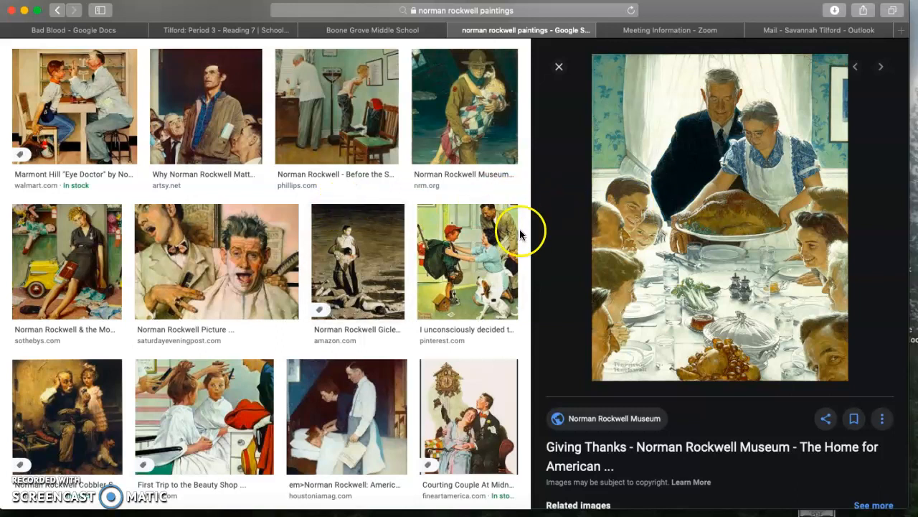
pyautogui.moveTo(567, 223)
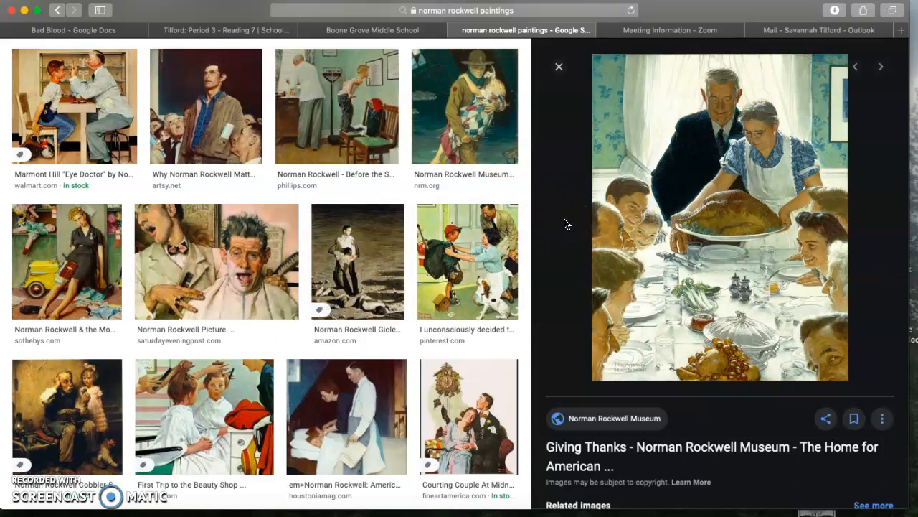
pyautogui.moveTo(316, 167)
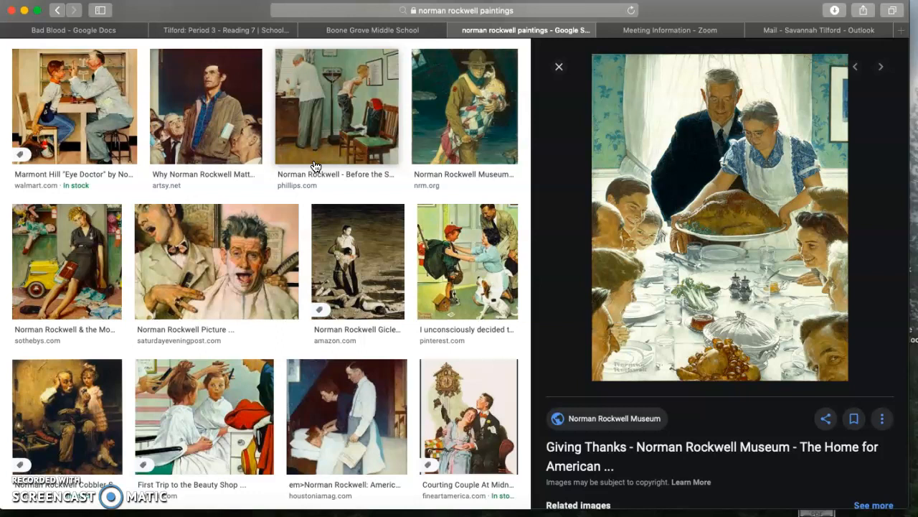
pyautogui.moveTo(514, 143)
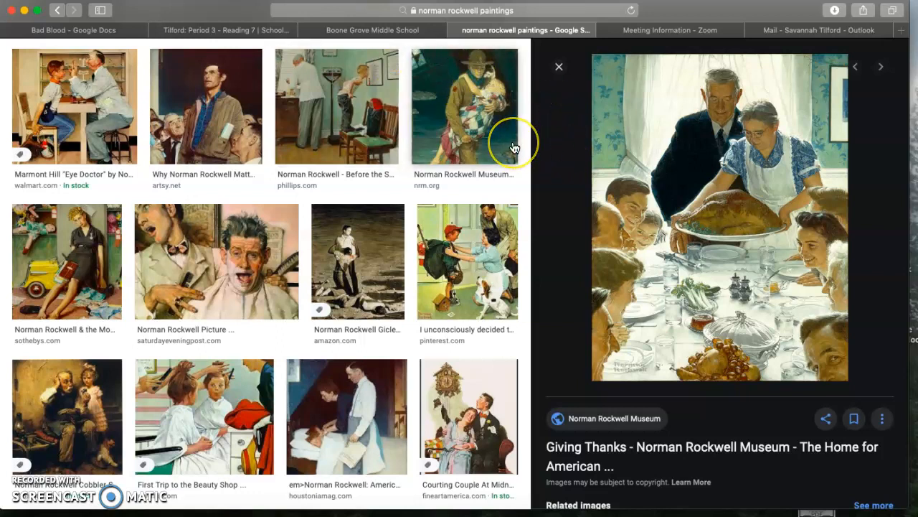
pyautogui.moveTo(570, 207)
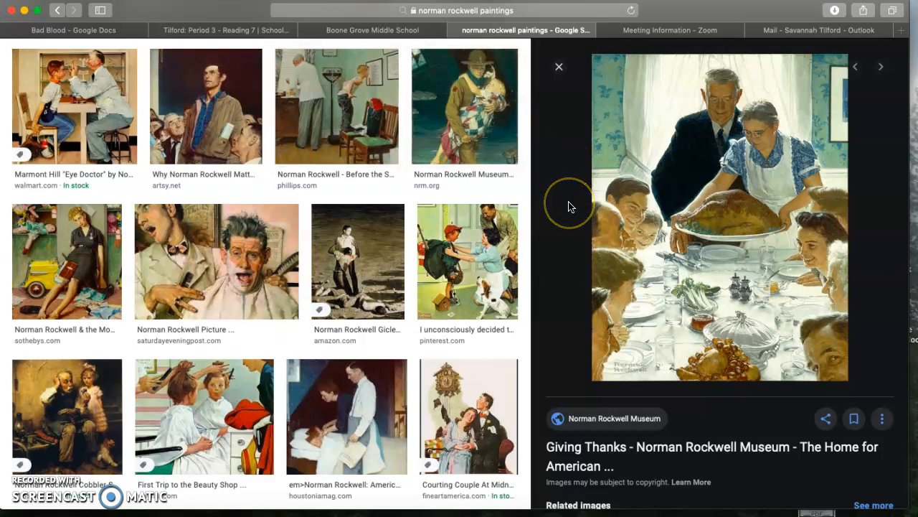
pyautogui.moveTo(290, 174)
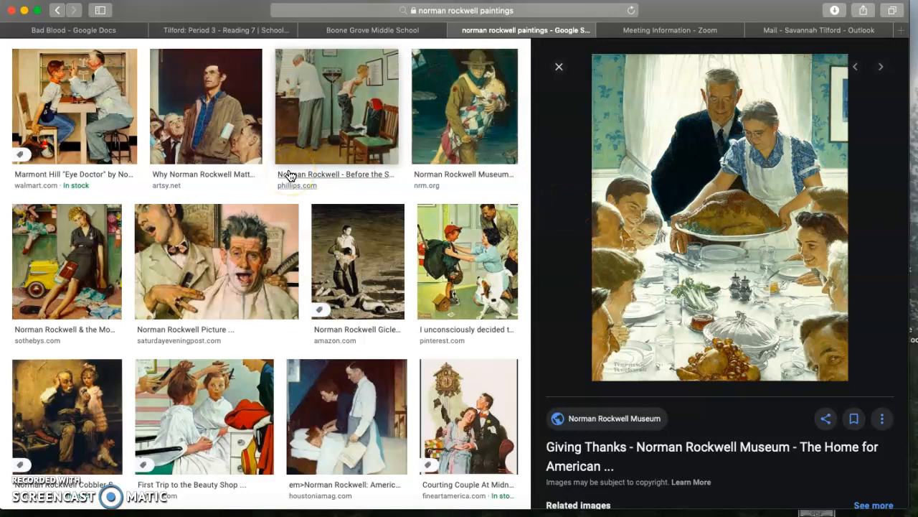
pyautogui.scroll(-3)
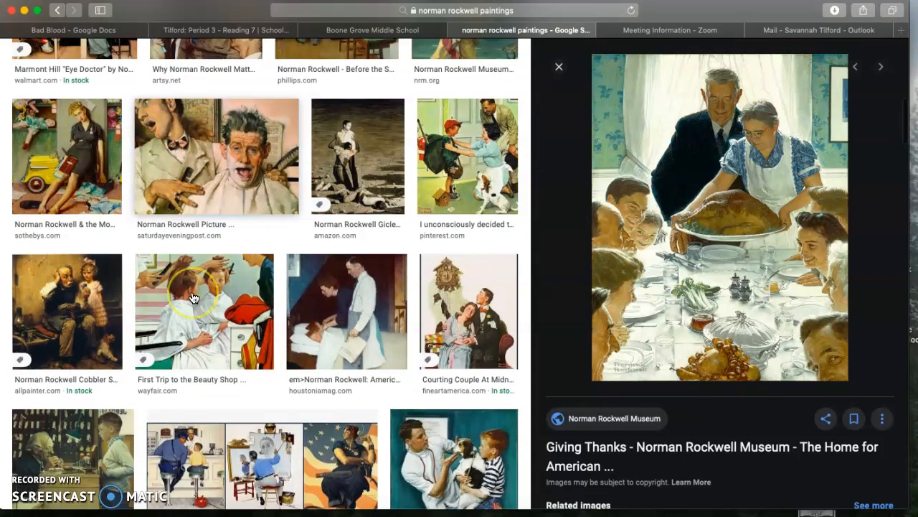
pyautogui.scroll(3)
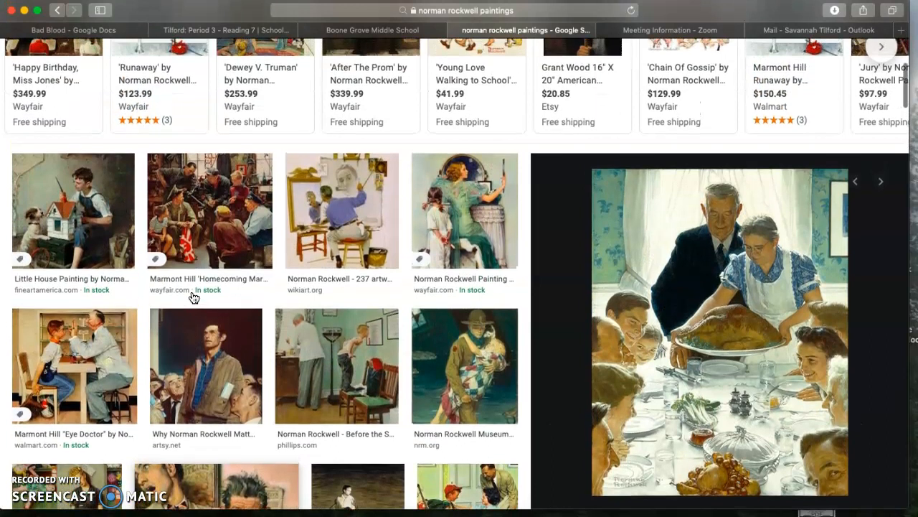
pyautogui.scroll(-3)
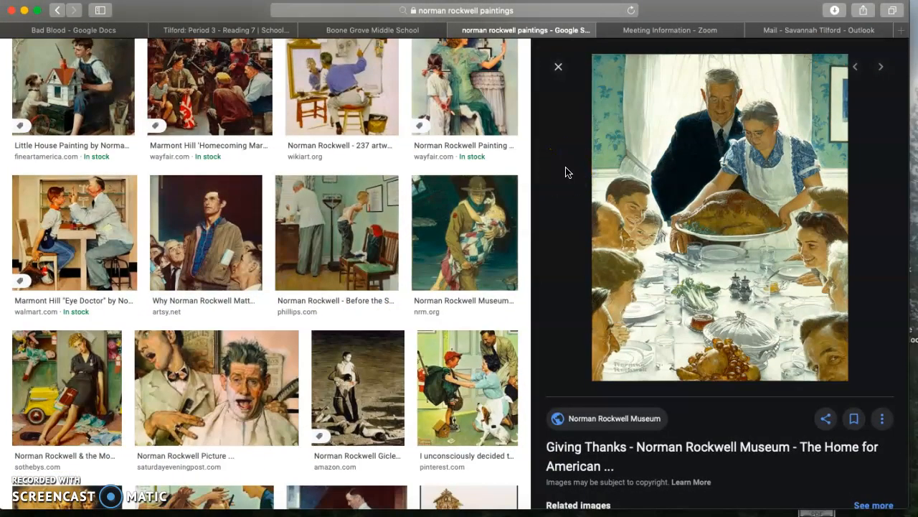
pyautogui.moveTo(639, 262)
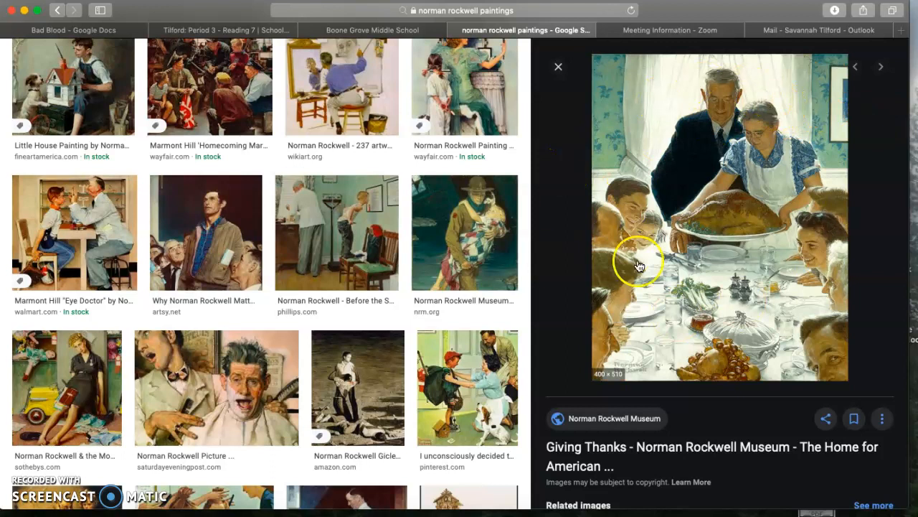
pyautogui.moveTo(789, 286)
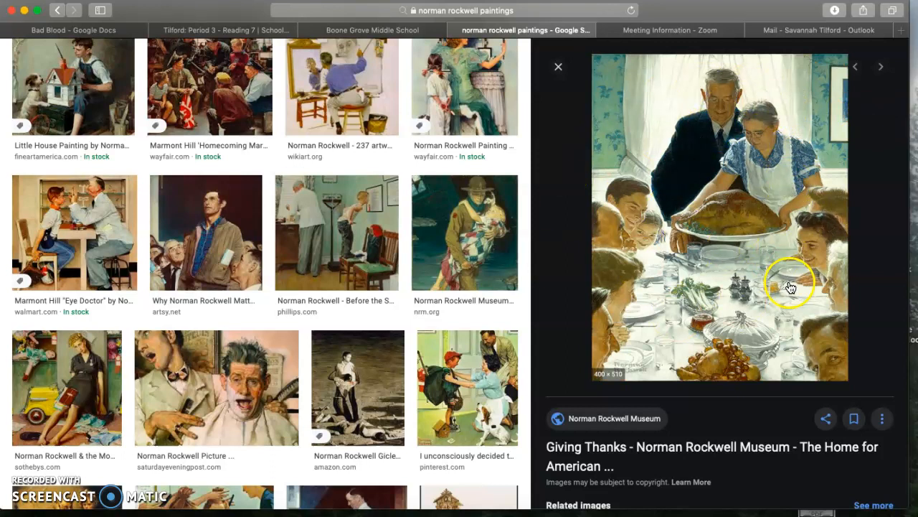
pyautogui.moveTo(775, 229)
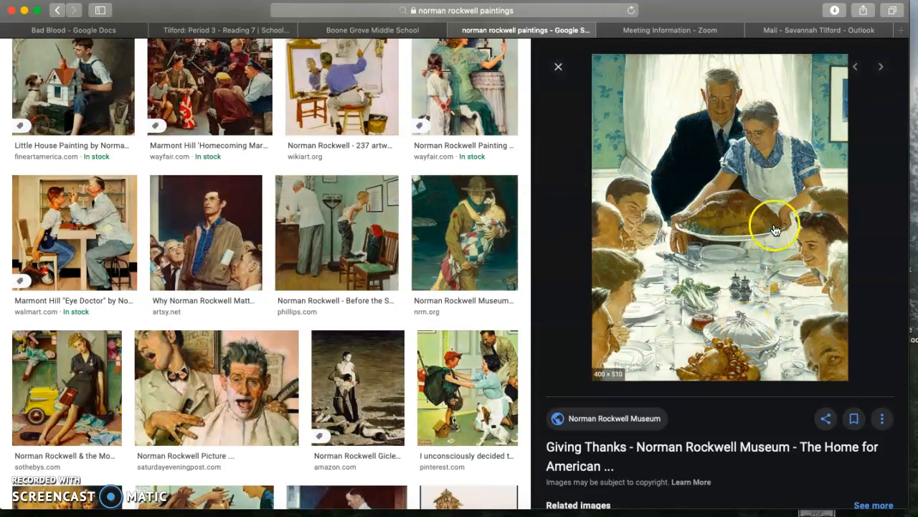
pyautogui.moveTo(773, 165)
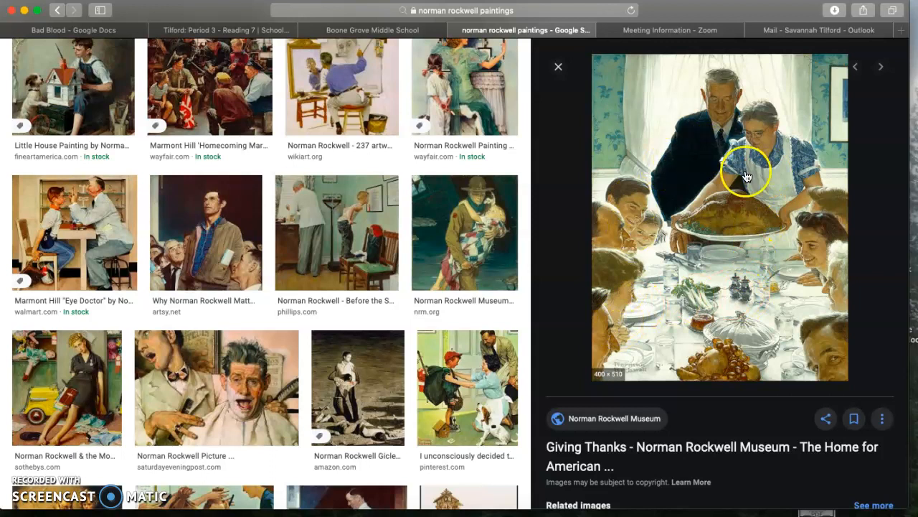
pyautogui.moveTo(800, 280)
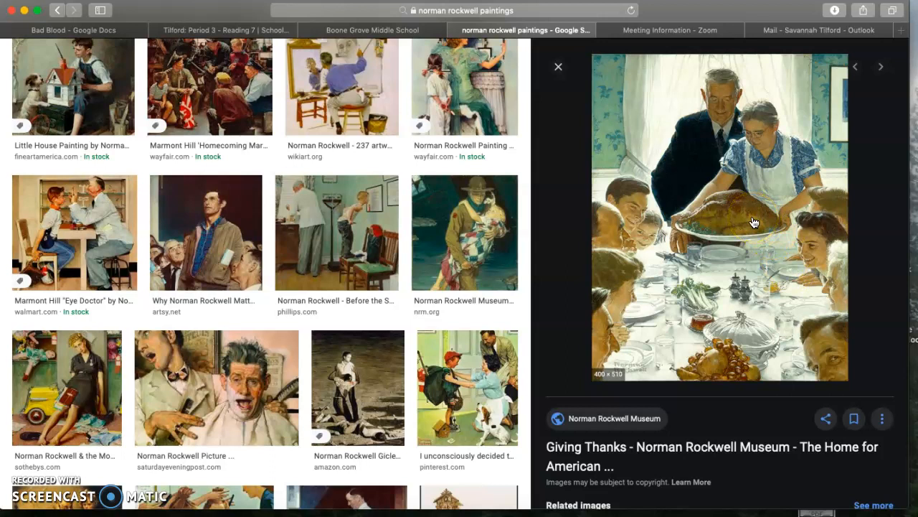
pyautogui.moveTo(650, 305)
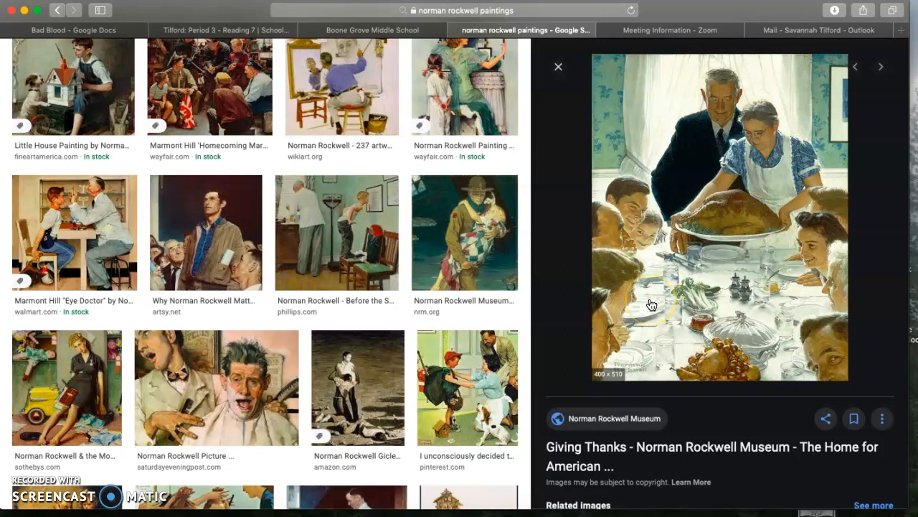
pyautogui.moveTo(834, 75)
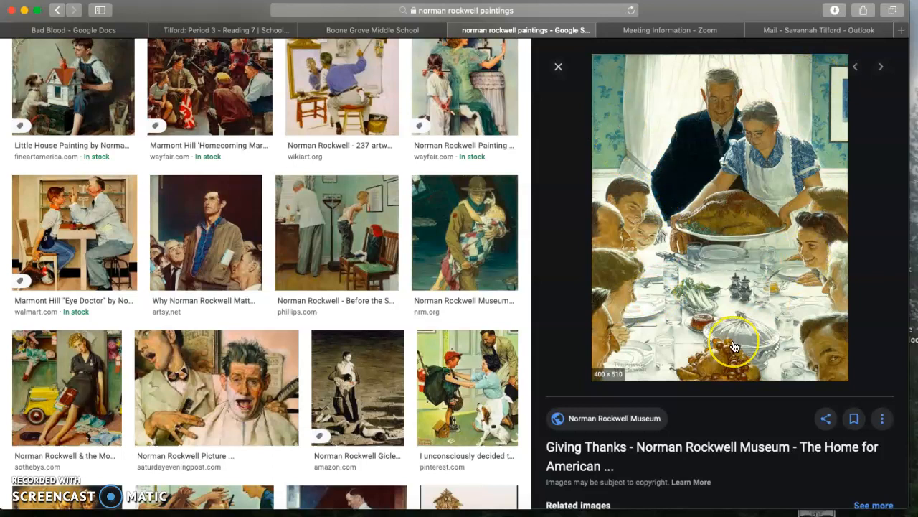
pyautogui.moveTo(803, 375)
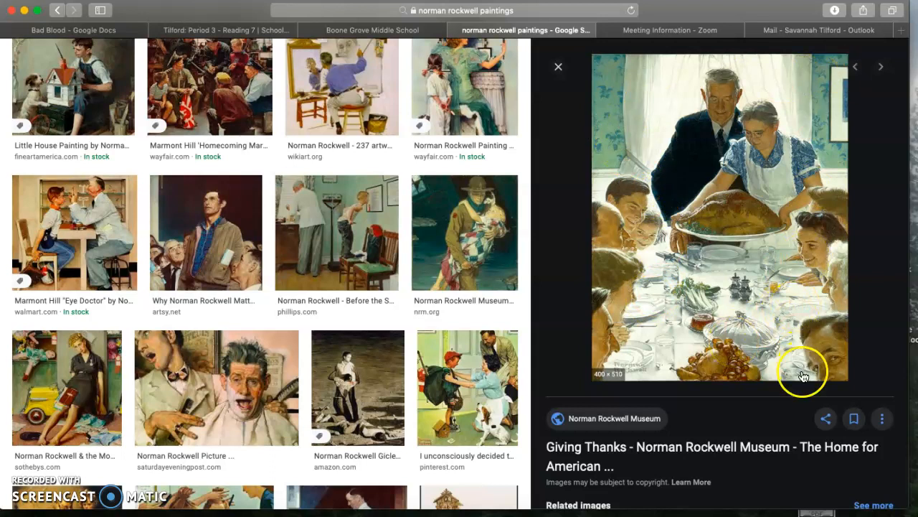
pyautogui.moveTo(678, 286)
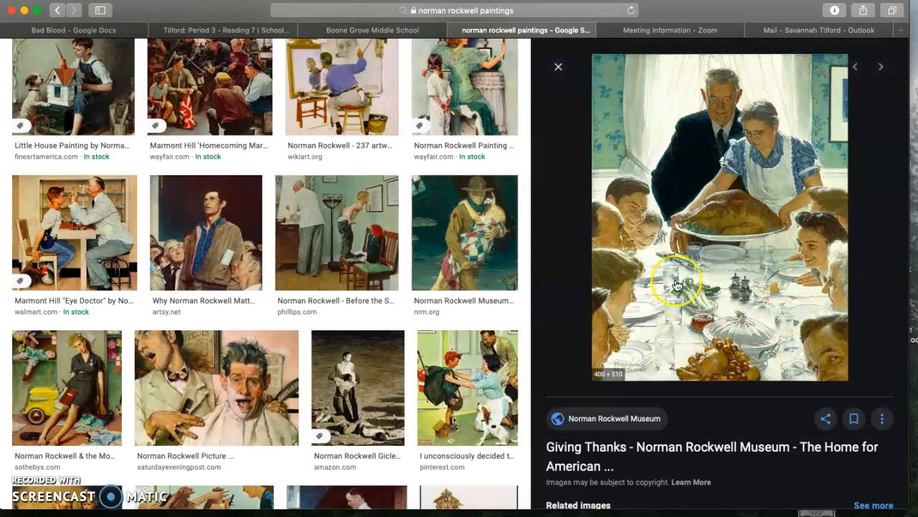
pyautogui.moveTo(810, 32)
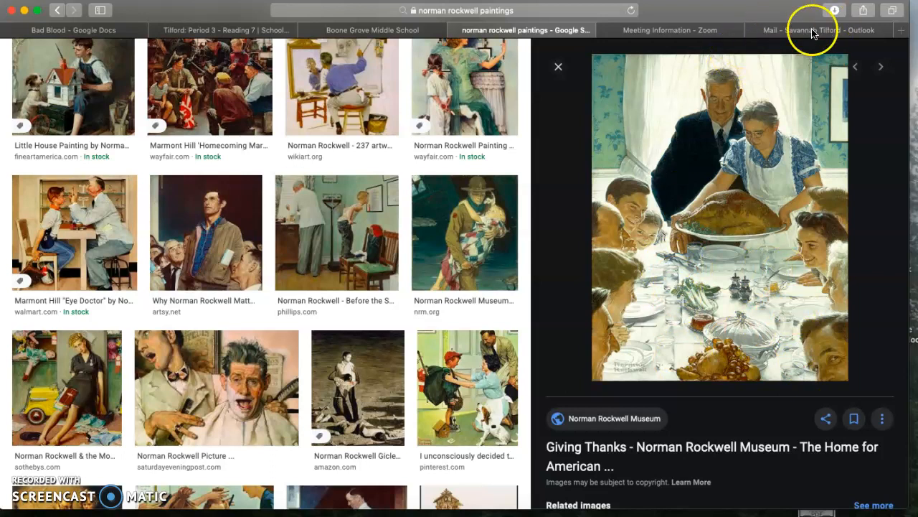
pyautogui.click(72, 31)
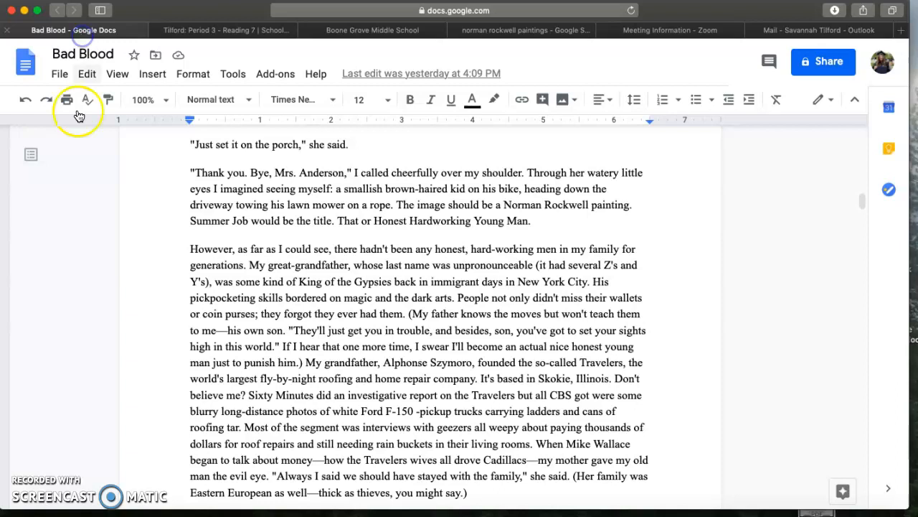
pyautogui.moveTo(606, 209)
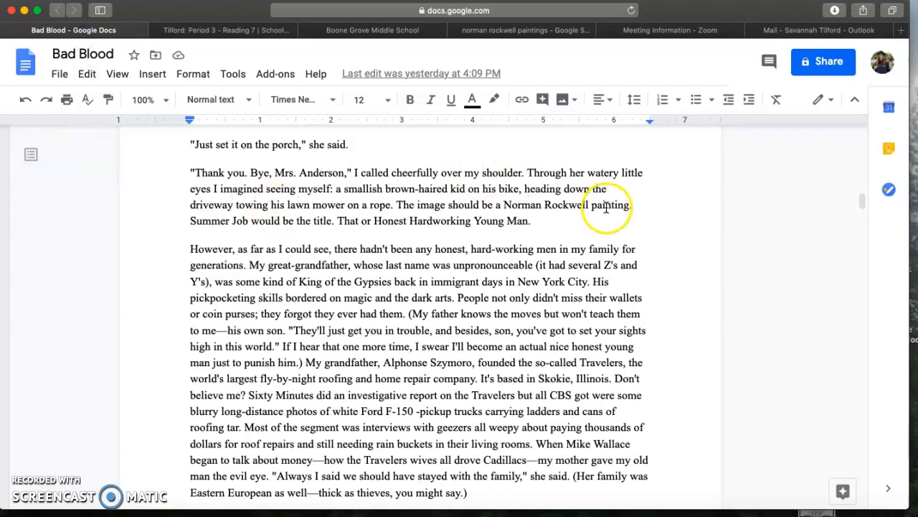
pyautogui.moveTo(269, 183)
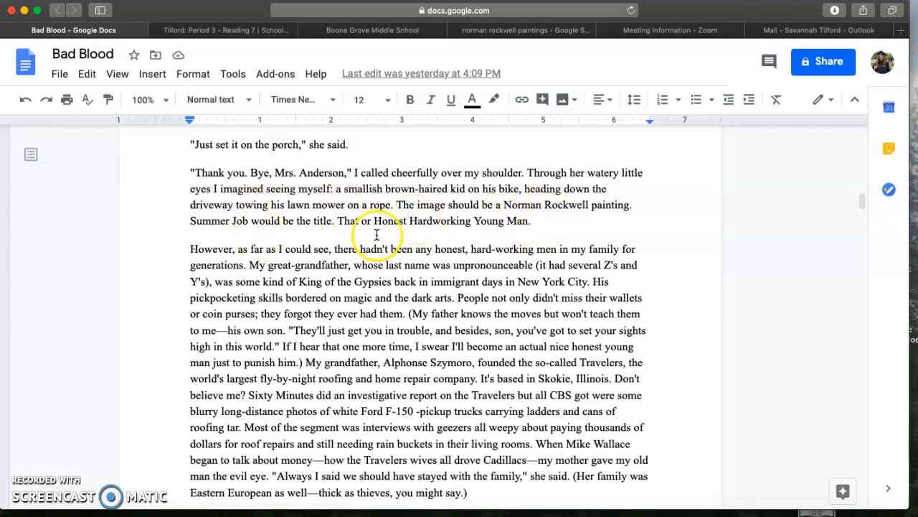
pyautogui.moveTo(485, 233)
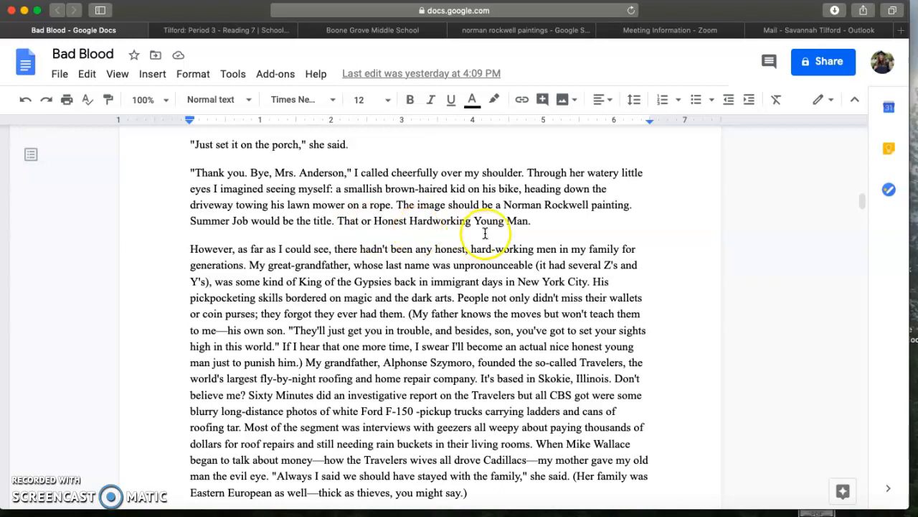
pyautogui.moveTo(367, 238)
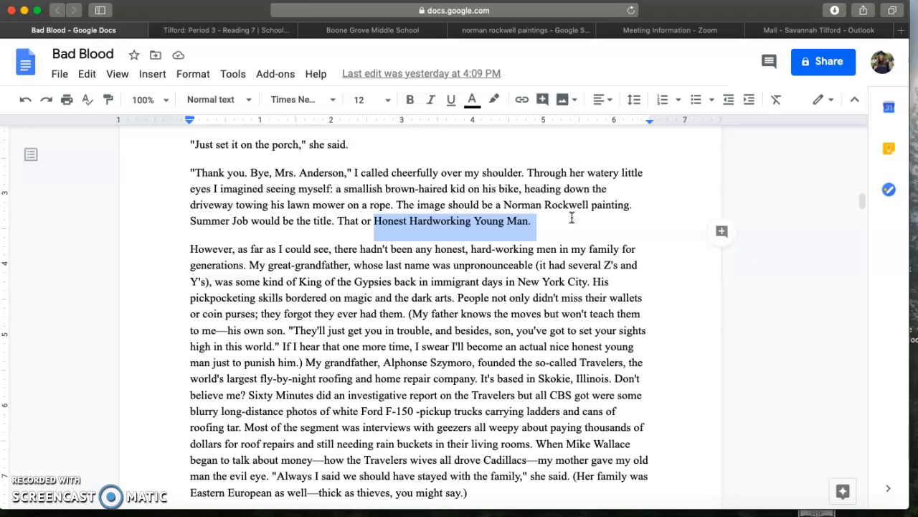
pyautogui.click(370, 221)
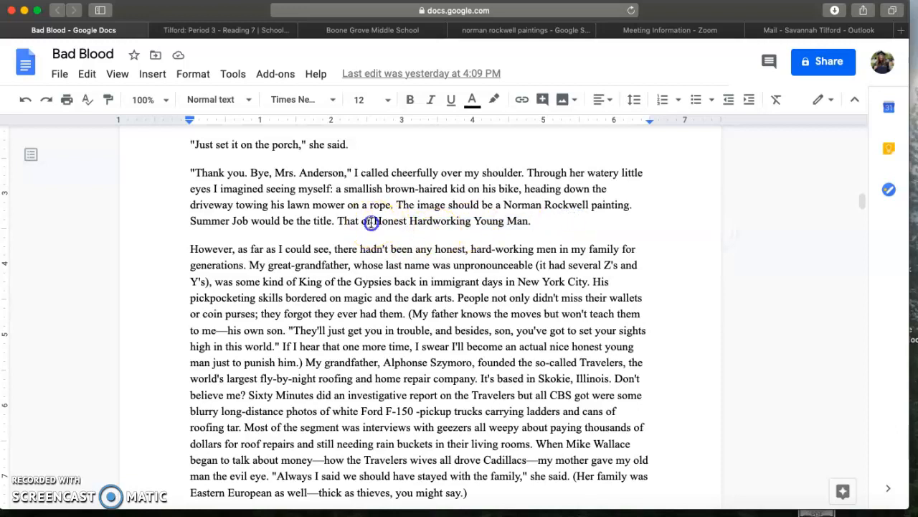
pyautogui.moveTo(374, 220); pyautogui.dragTo(531, 221)
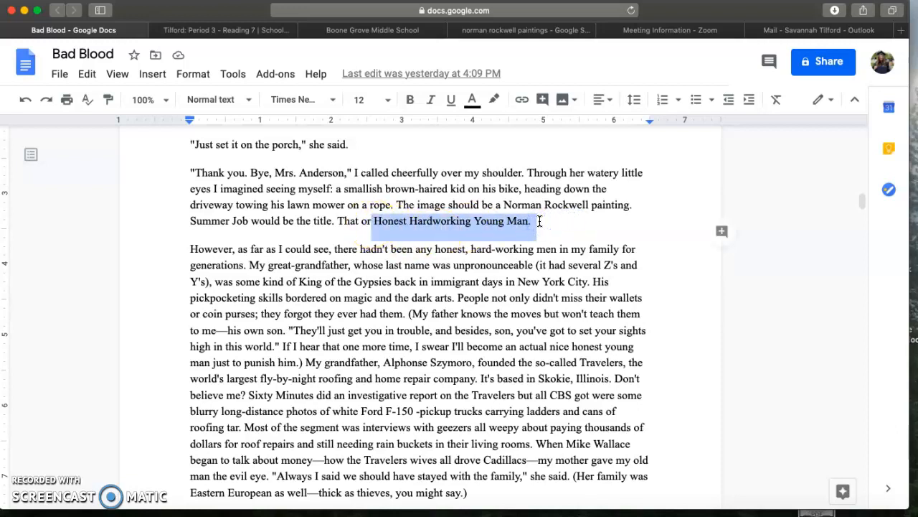
pyautogui.moveTo(451, 37)
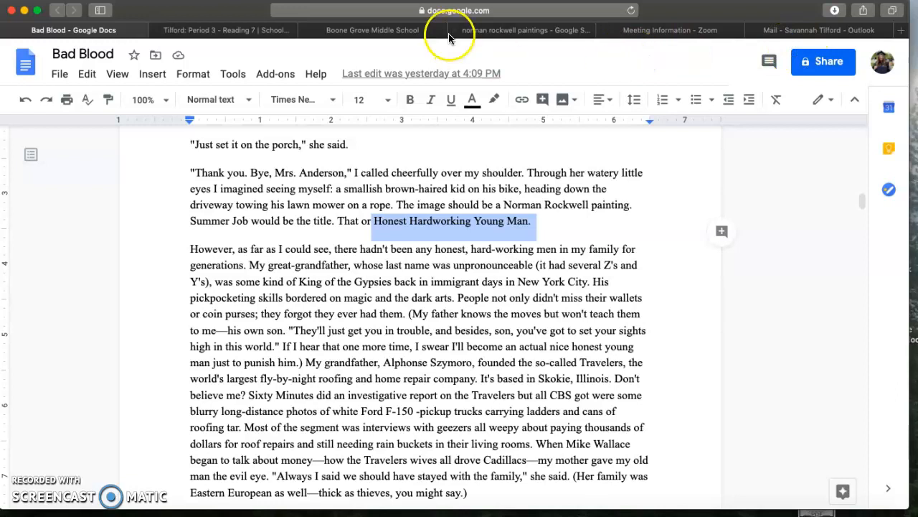
pyautogui.click(524, 30)
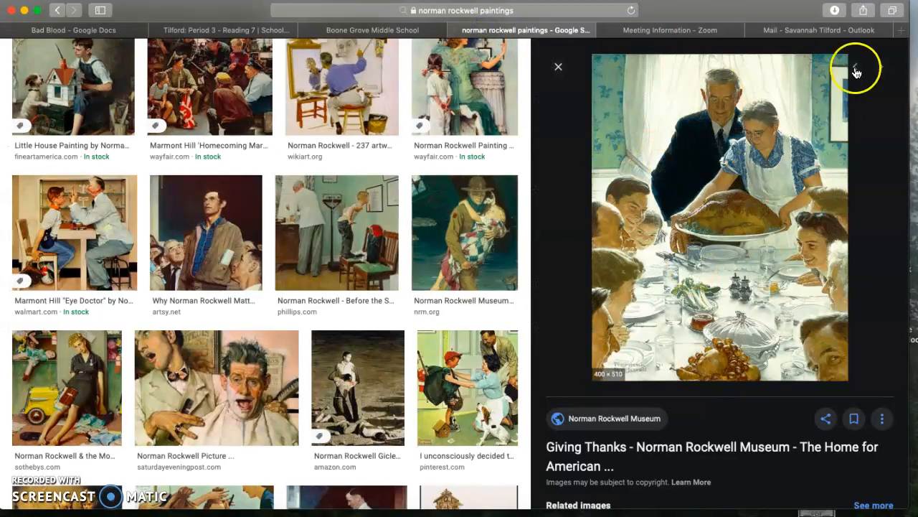
pyautogui.moveTo(507, 235)
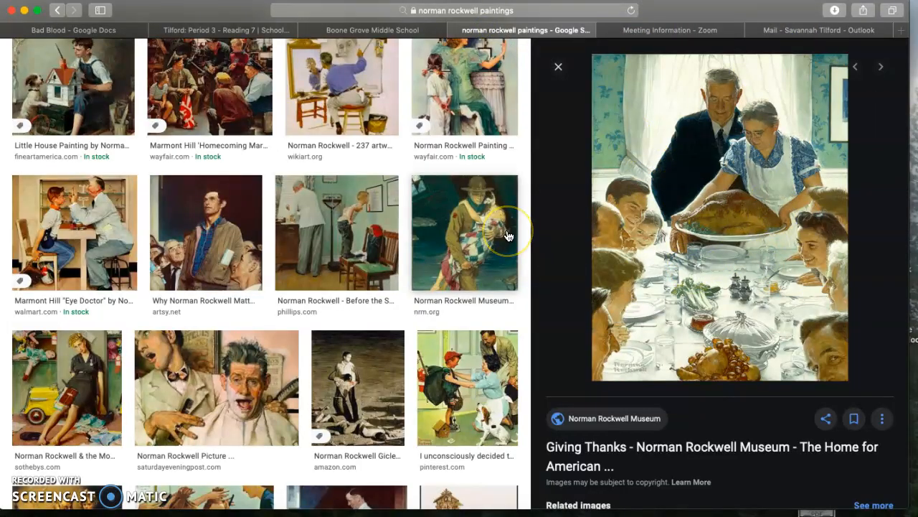
pyautogui.moveTo(124, 53)
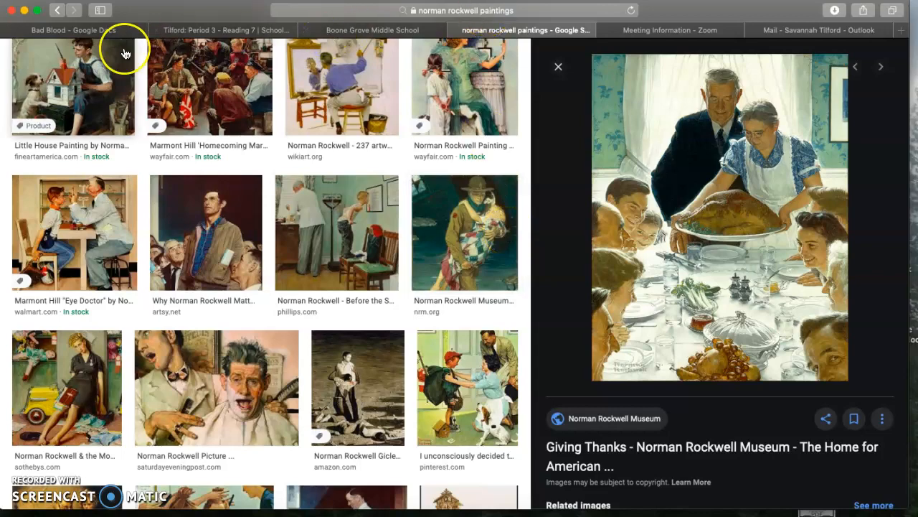
# Step: Return to Bad Blood, highlight 'Her family was Eastern European as well', and keep reading
pyautogui.click(72, 30)
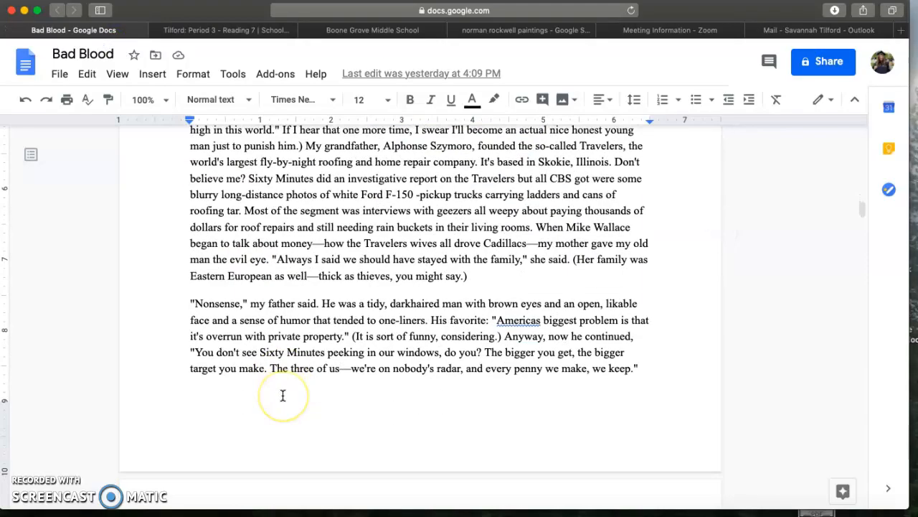
pyautogui.scroll(3)
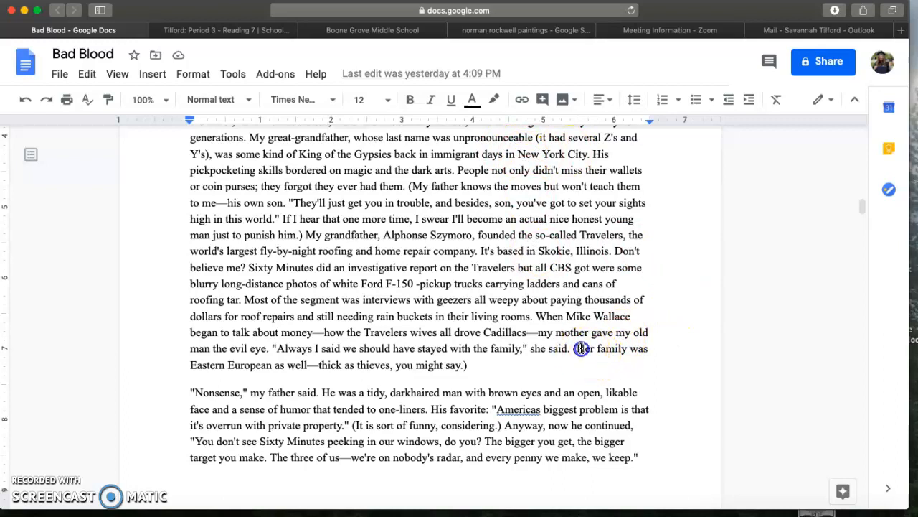
pyautogui.moveTo(580, 348); pyautogui.dragTo(295, 372)
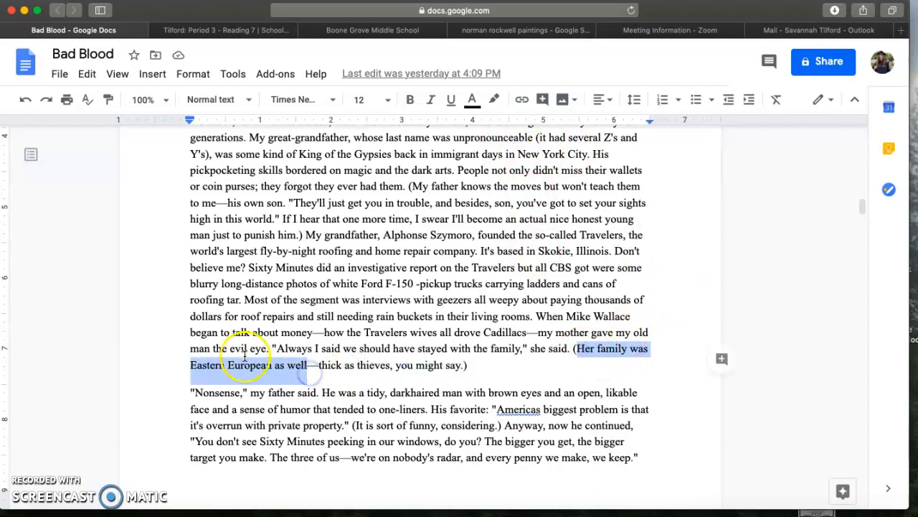
pyautogui.scroll(3)
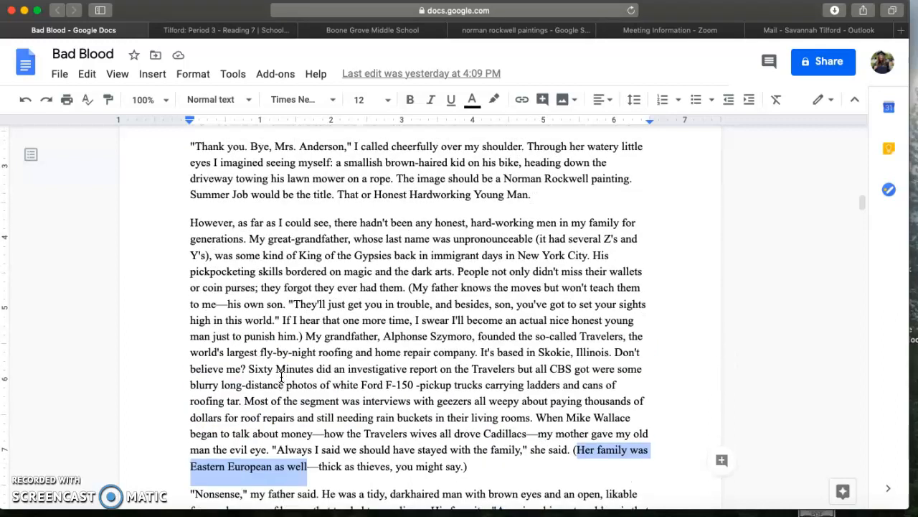
pyautogui.moveTo(746, 21)
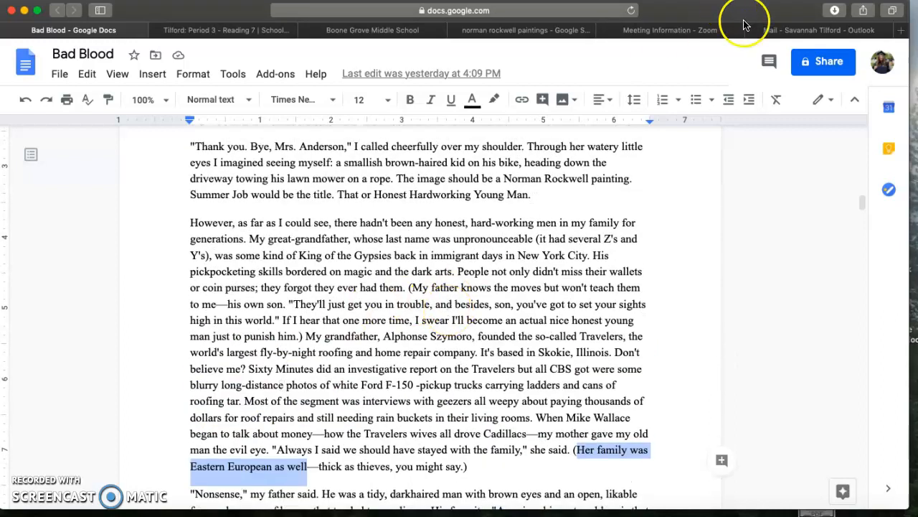
pyautogui.moveTo(774, 18)
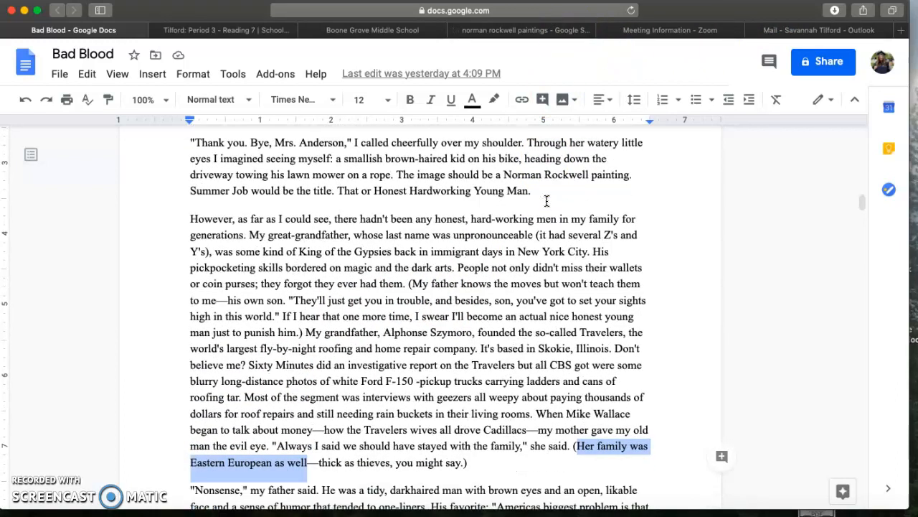
pyautogui.scroll(-3)
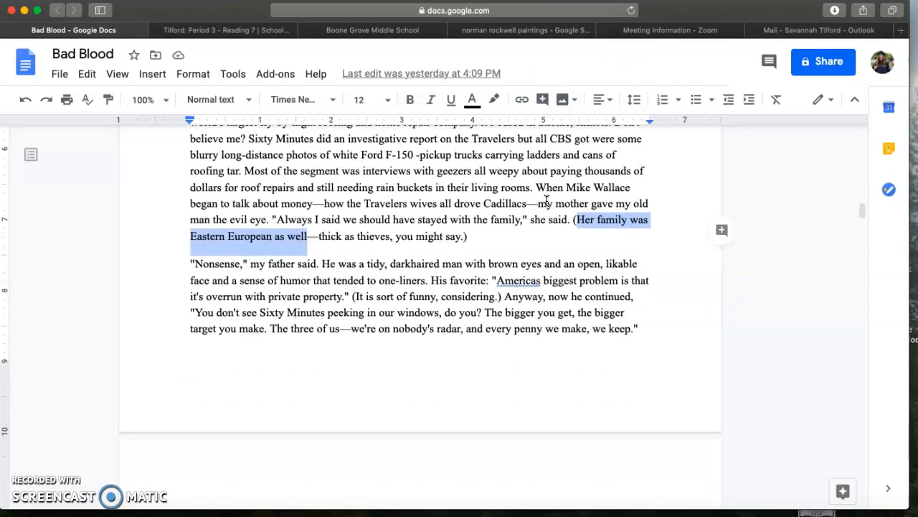
pyautogui.scroll(-3)
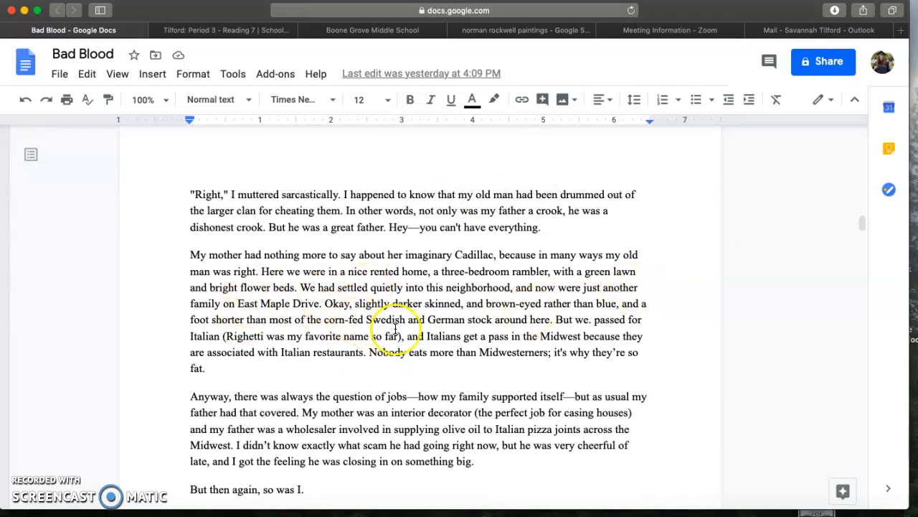
pyautogui.moveTo(499, 336)
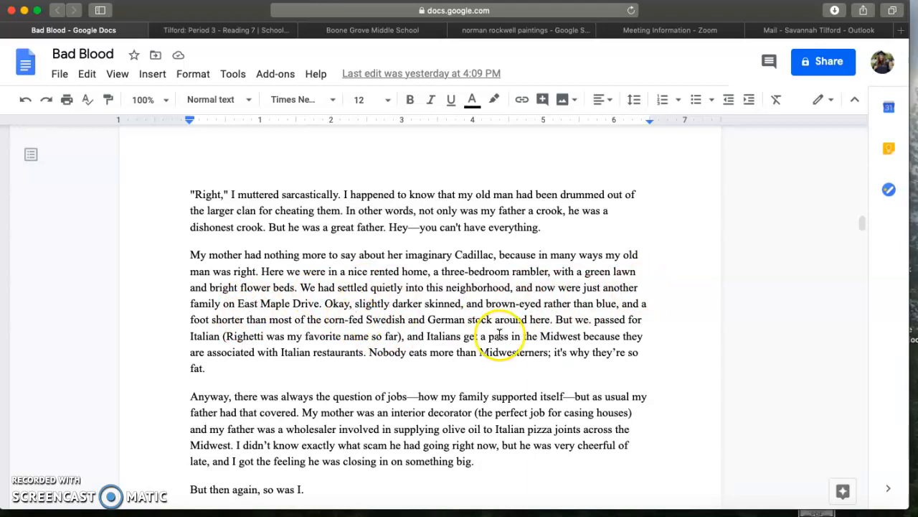
pyautogui.moveTo(262, 340)
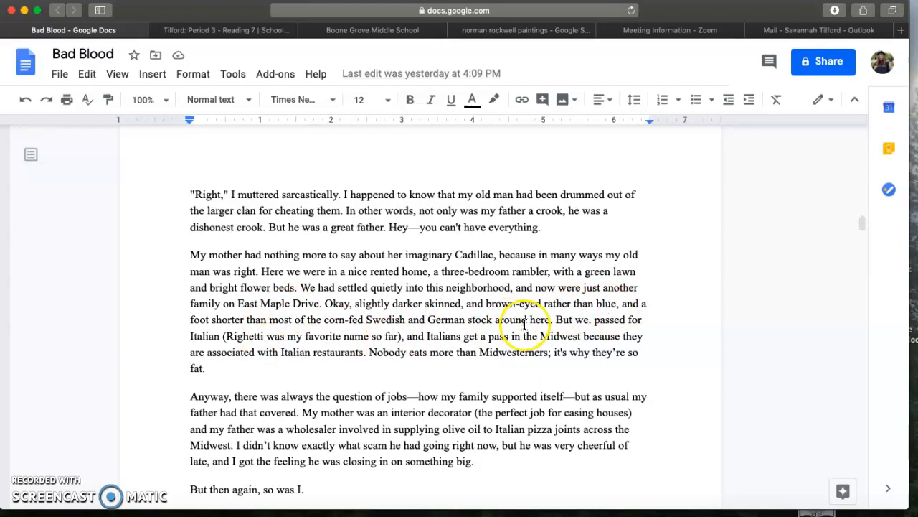
pyautogui.scroll(-3)
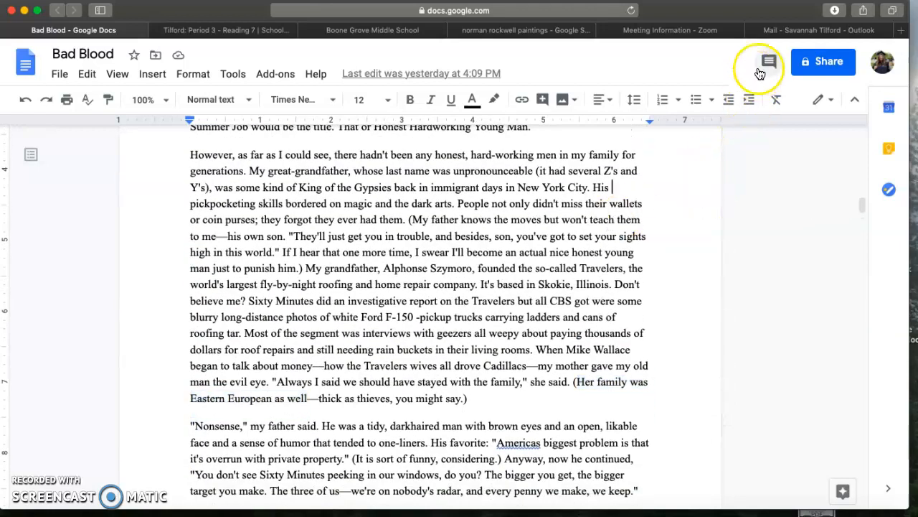
# Step: Show the enlarged 'Giving Thanks' Norman Rockwell painting again
pyautogui.click(521, 31)
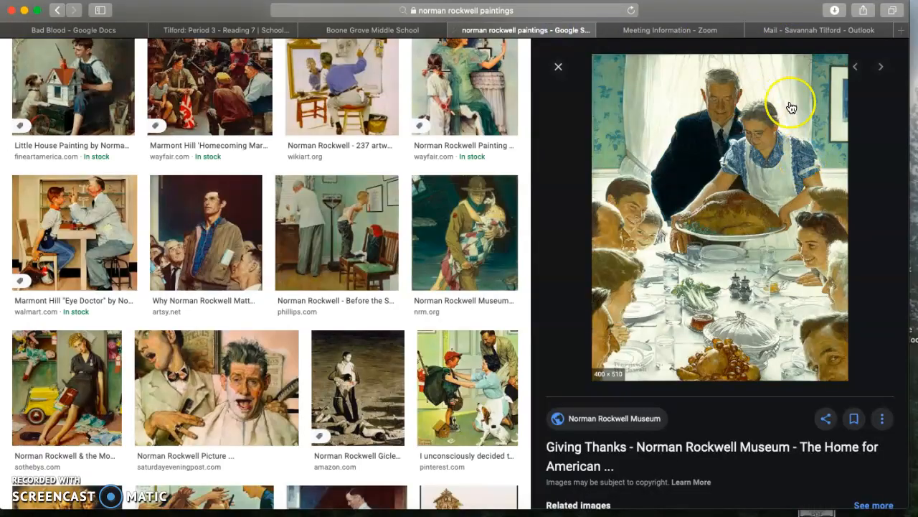
pyautogui.moveTo(761, 192)
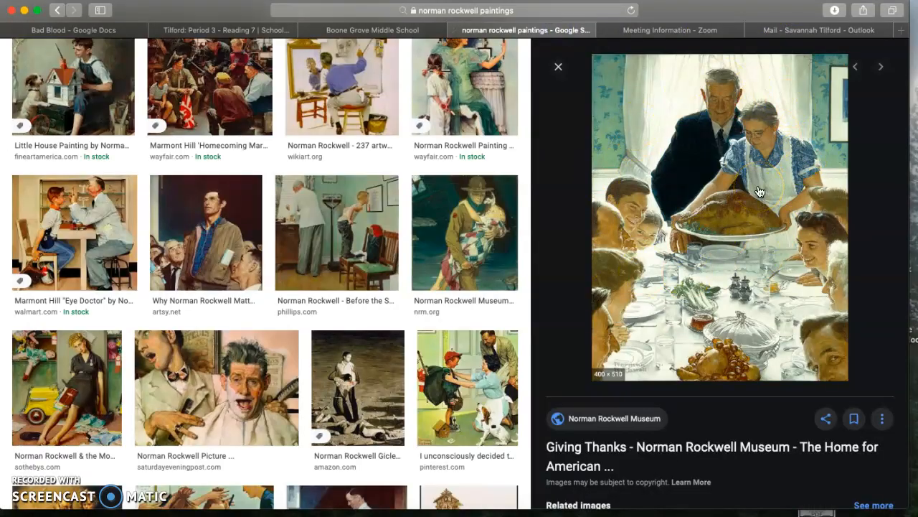
pyautogui.moveTo(558, 67)
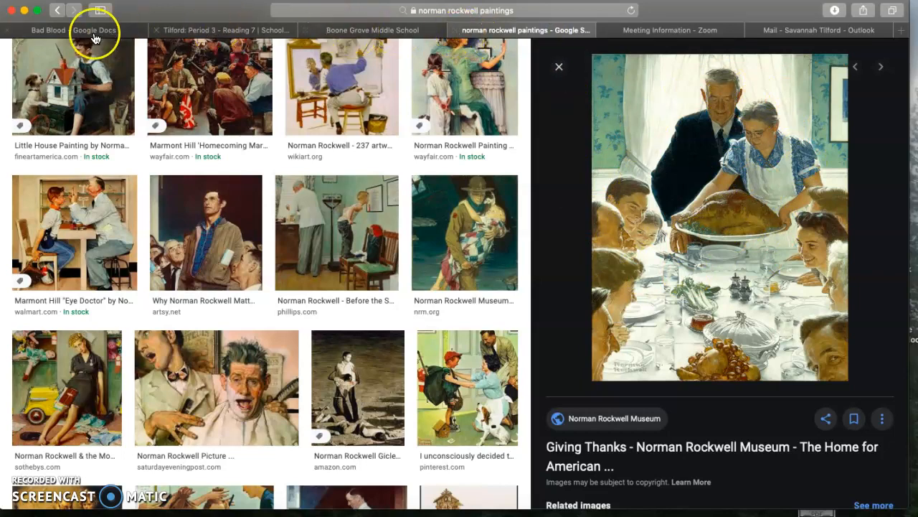
# Step: Return to the Bad Blood story and read past 'Nonsense' to page 10's 'Right' section
pyautogui.click(72, 31)
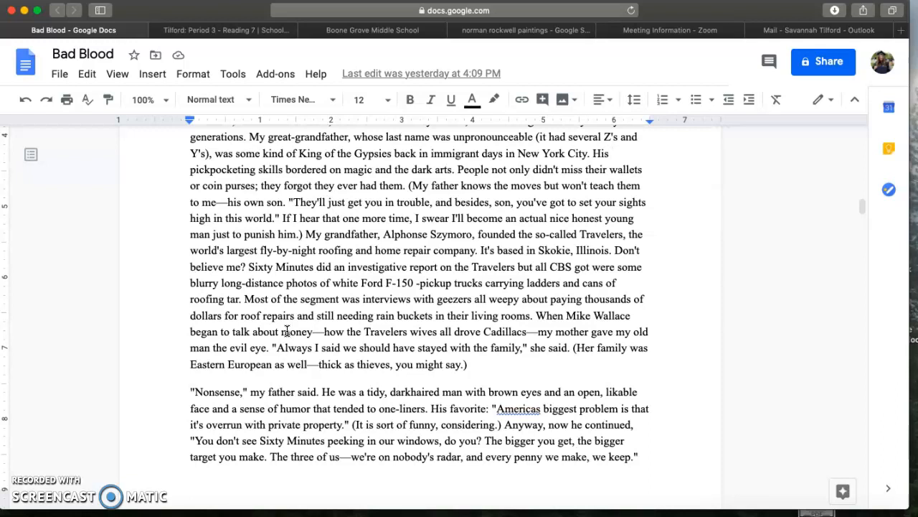
pyautogui.scroll(3)
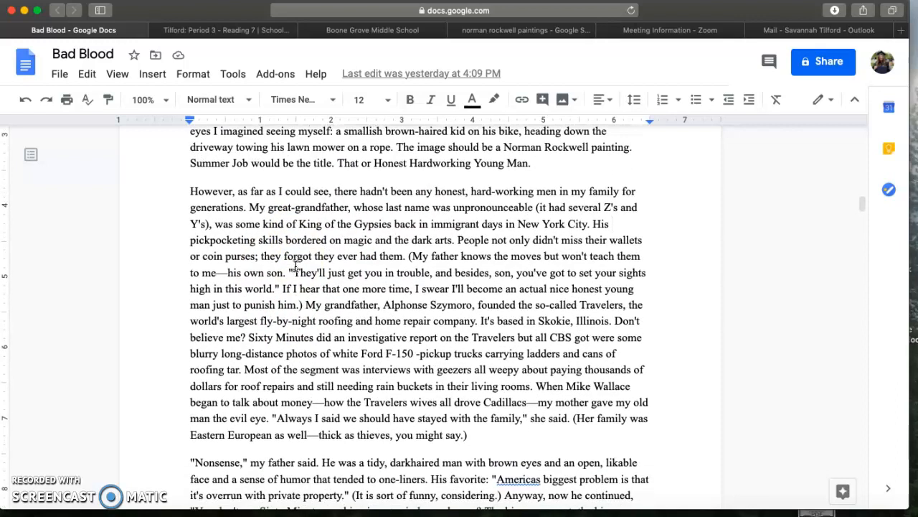
pyautogui.scroll(-3)
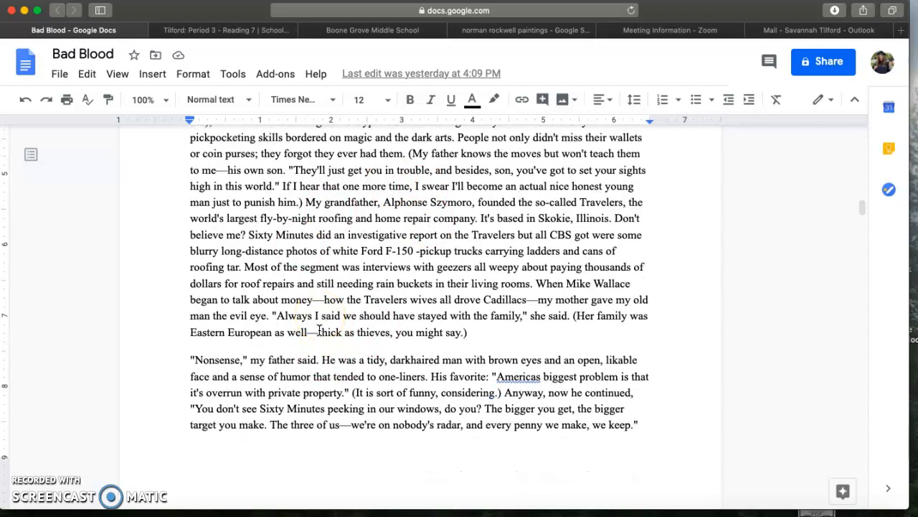
pyautogui.scroll(3)
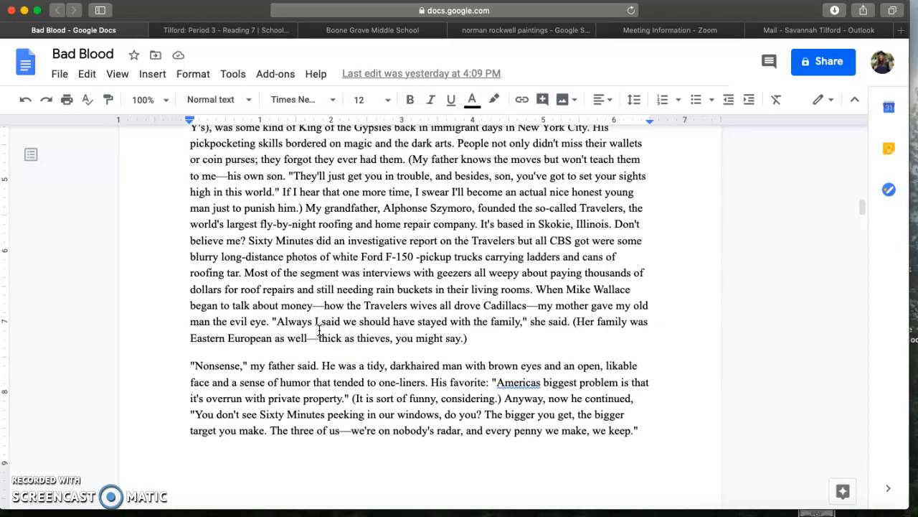
pyautogui.scroll(-3)
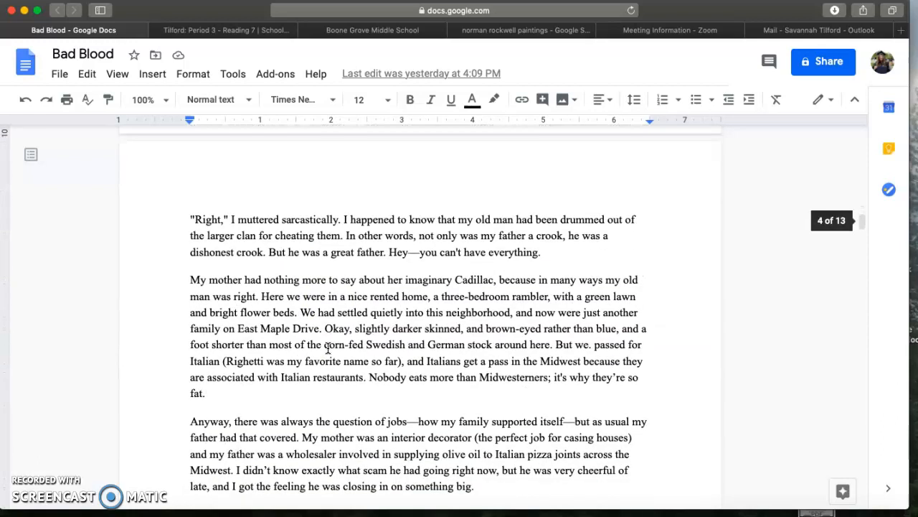
pyautogui.scroll(-3)
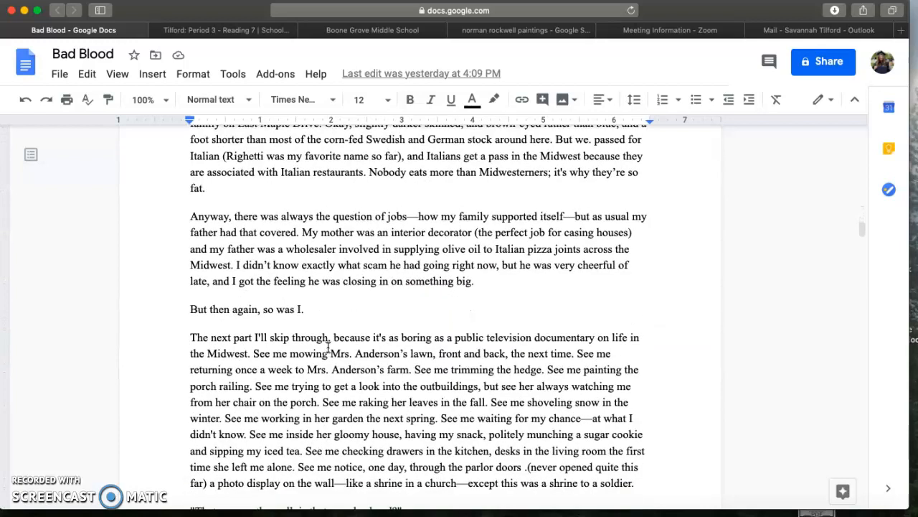
pyautogui.scroll(3)
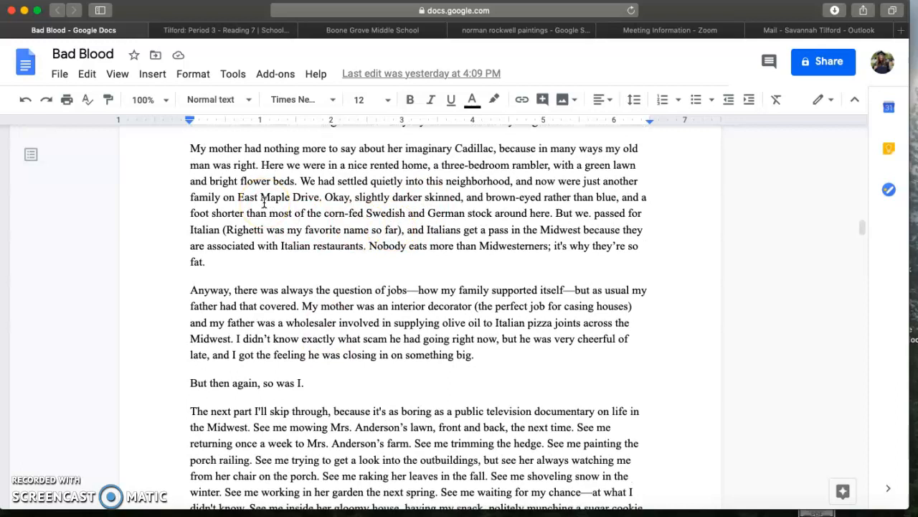
pyautogui.moveTo(419, 206)
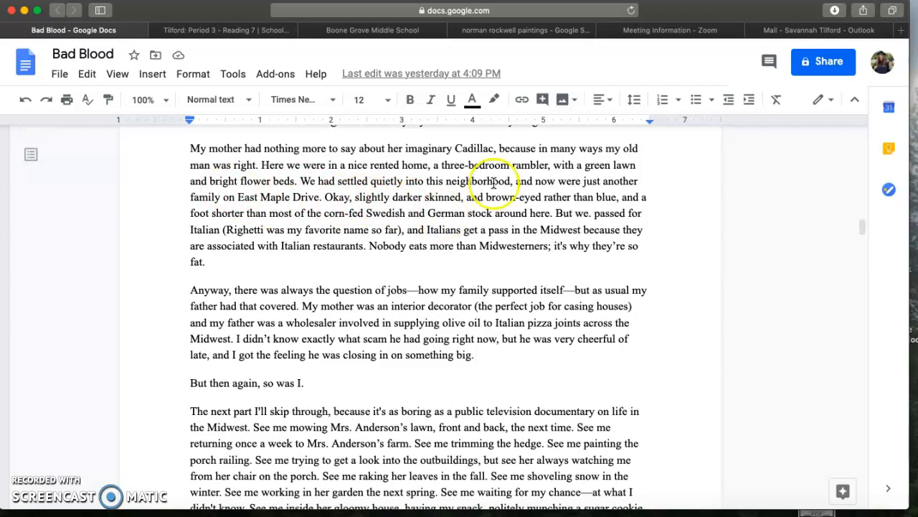
pyautogui.moveTo(300, 208)
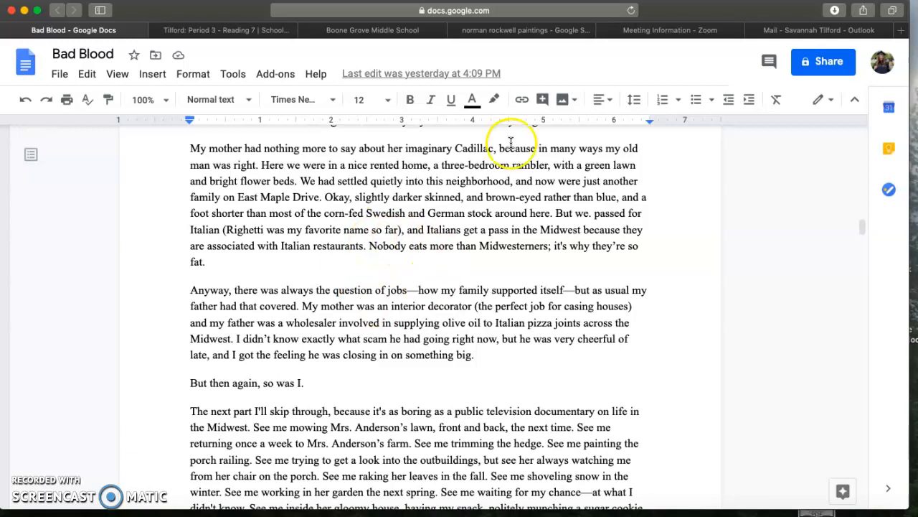
pyautogui.moveTo(414, 263)
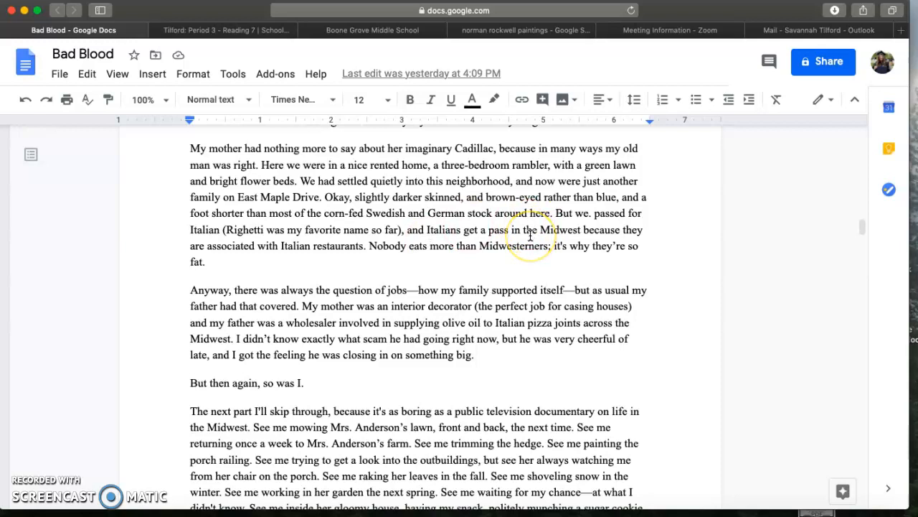
pyautogui.scroll(3)
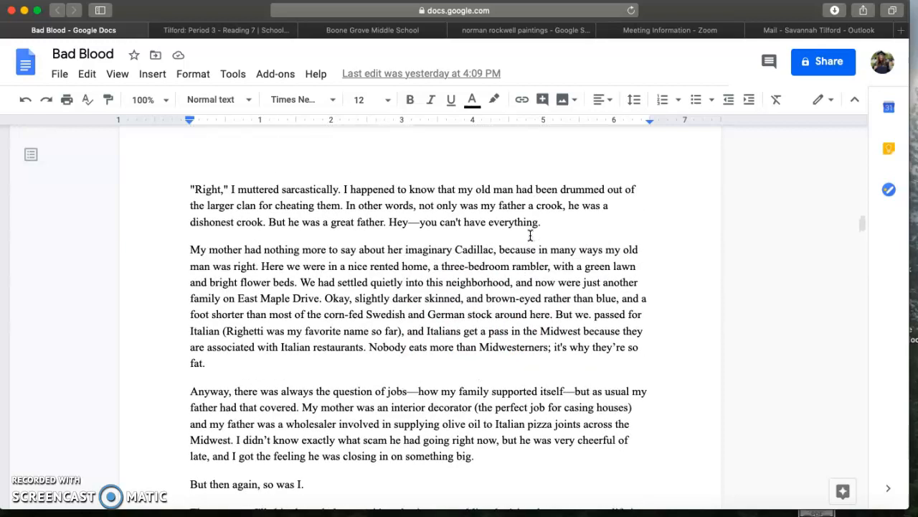
pyautogui.scroll(3)
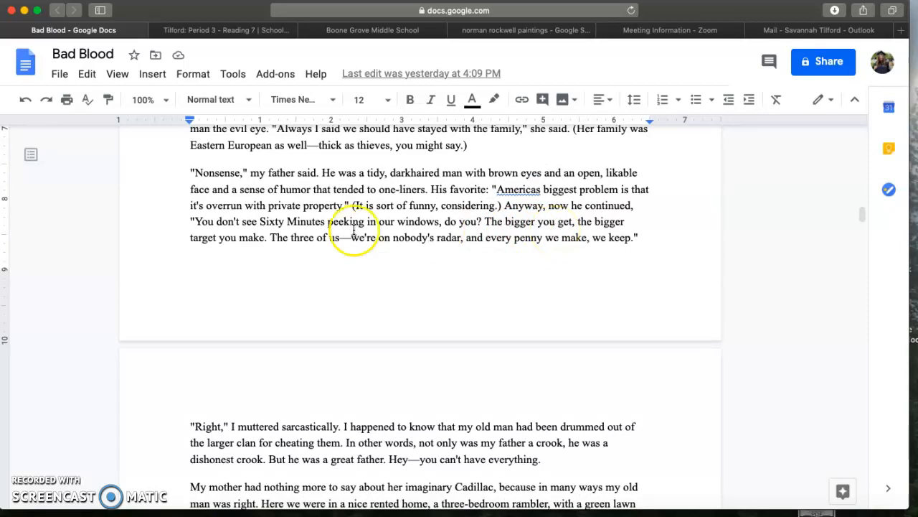
pyautogui.moveTo(378, 235)
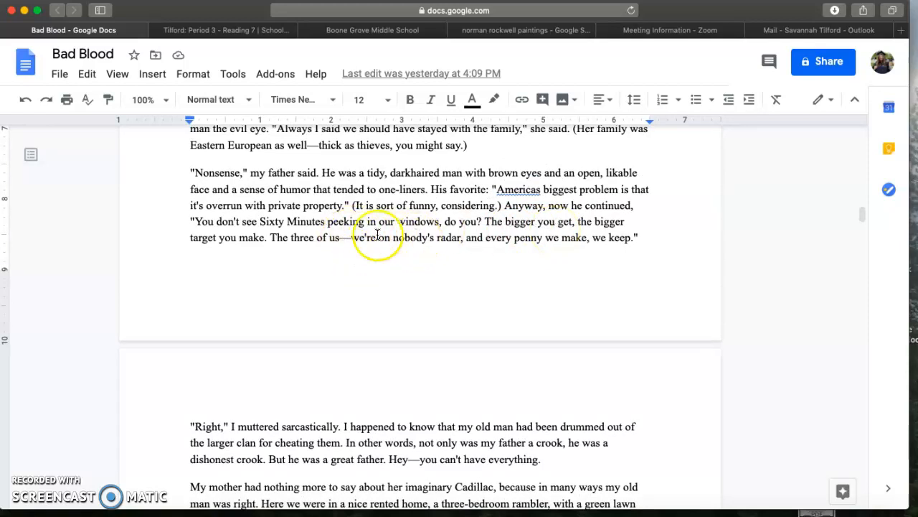
pyautogui.moveTo(378, 237); pyautogui.dragTo(477, 244)
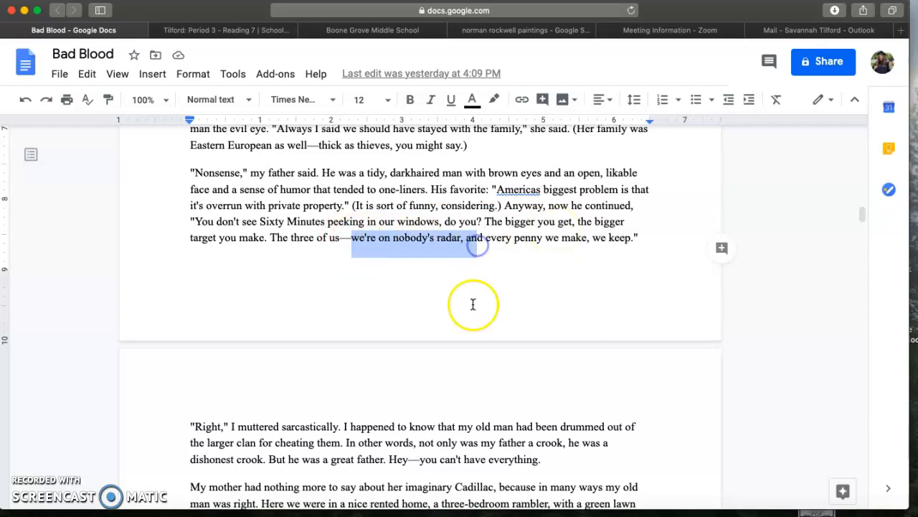
pyautogui.scroll(-3)
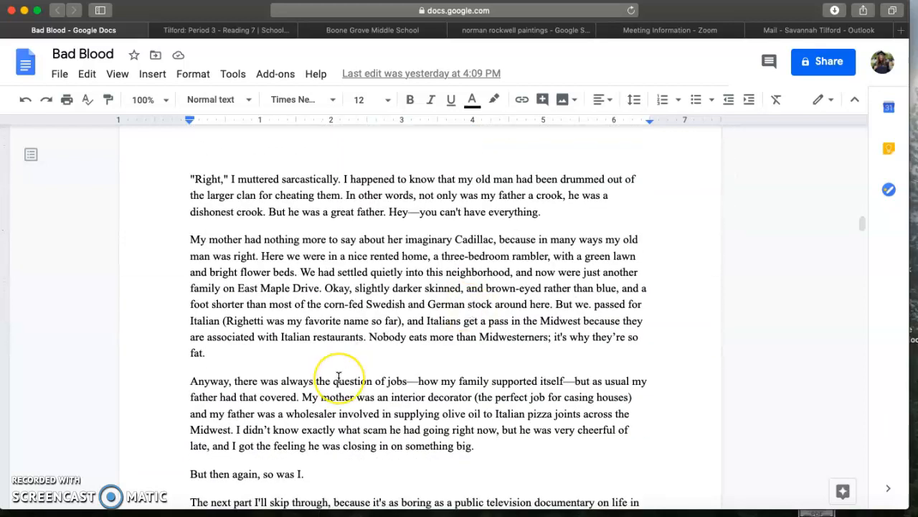
pyautogui.moveTo(553, 317)
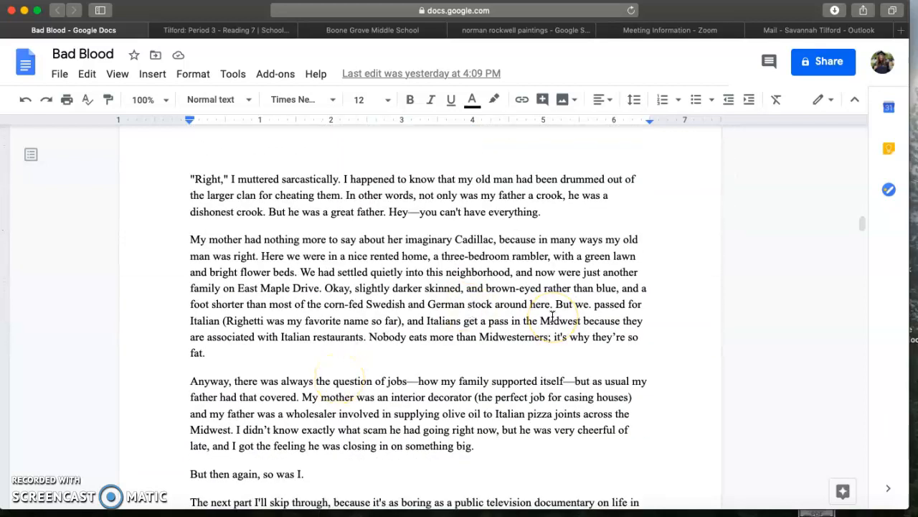
pyautogui.moveTo(739, 287)
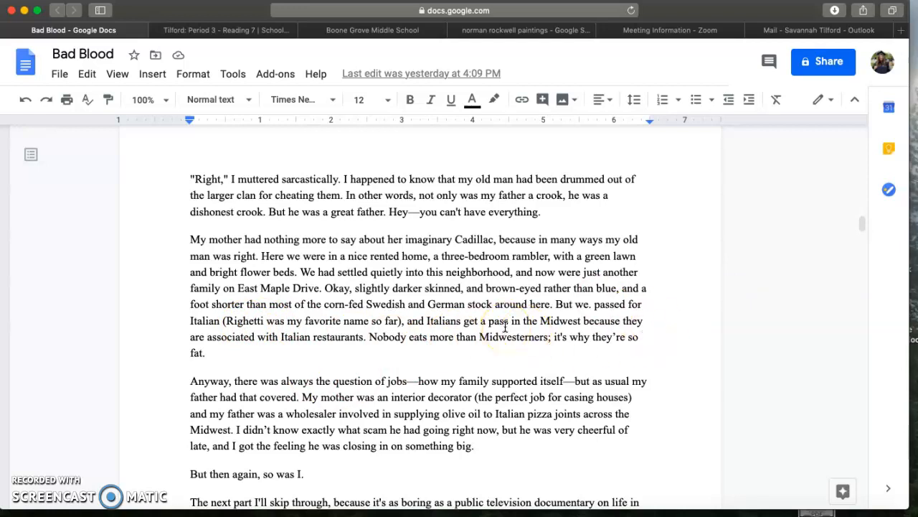
pyautogui.scroll(-3)
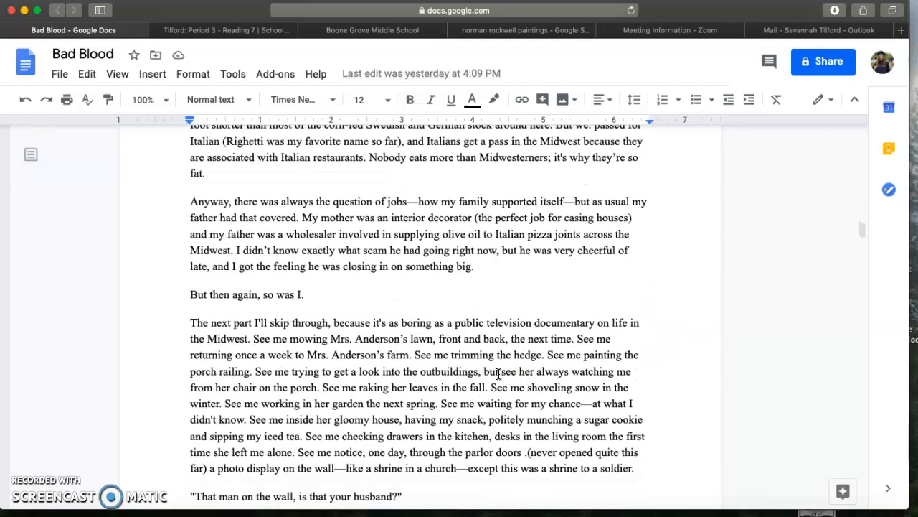
pyautogui.scroll(3)
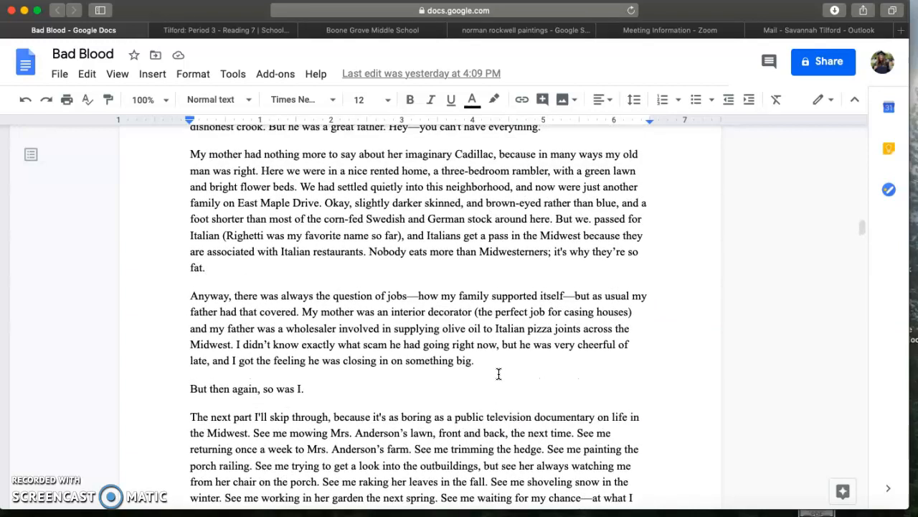
pyautogui.scroll(-3)
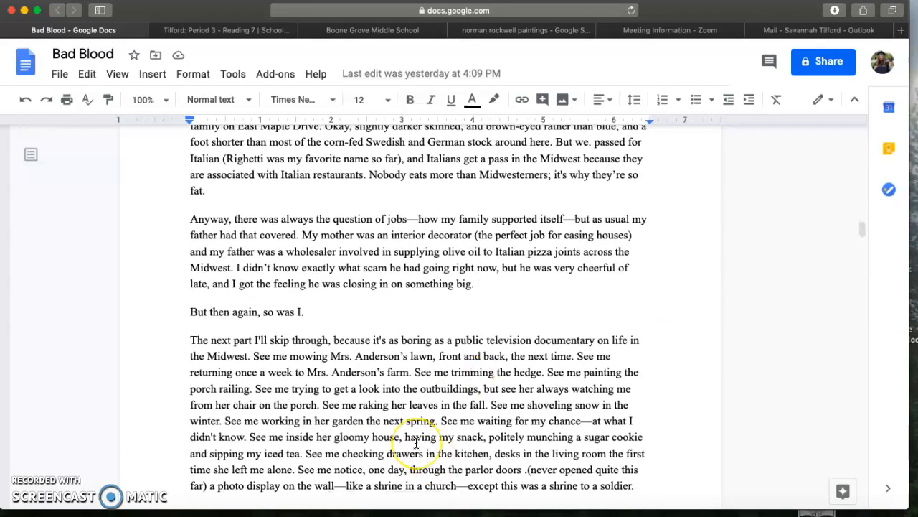
pyautogui.scroll(3)
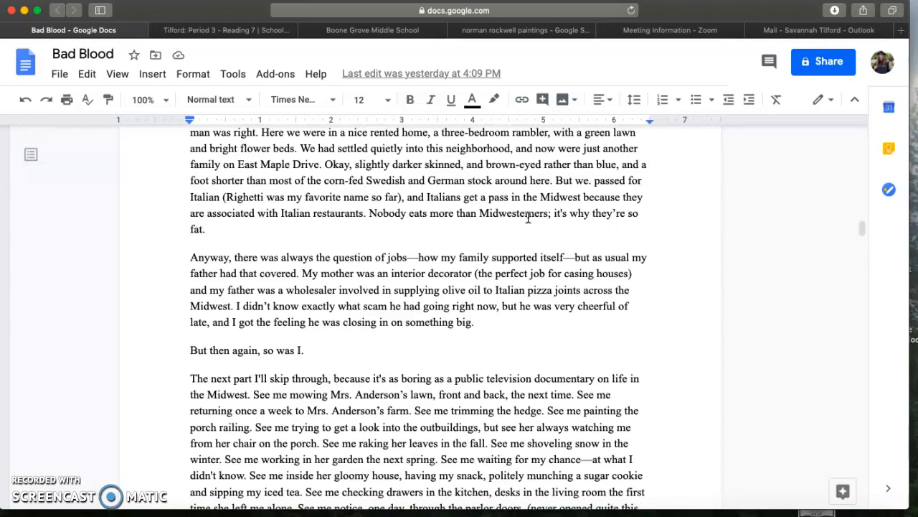
pyautogui.moveTo(398, 239)
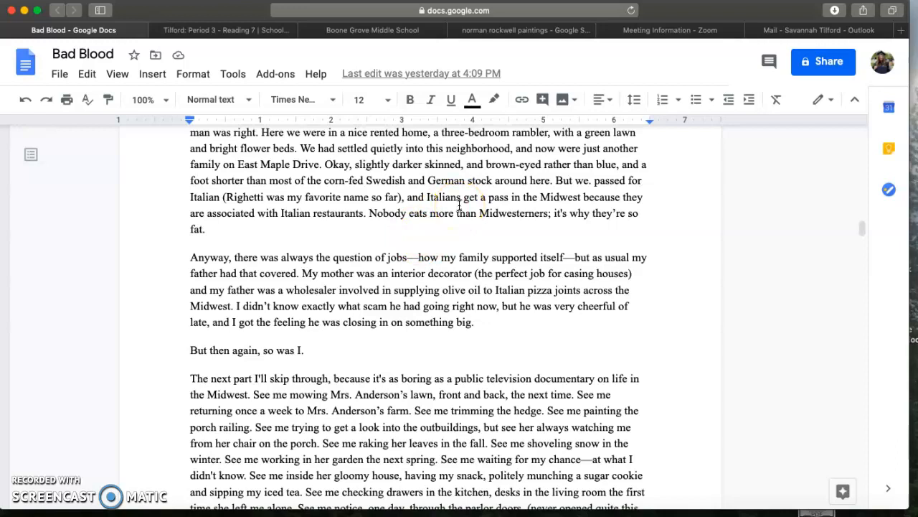
pyautogui.moveTo(516, 224)
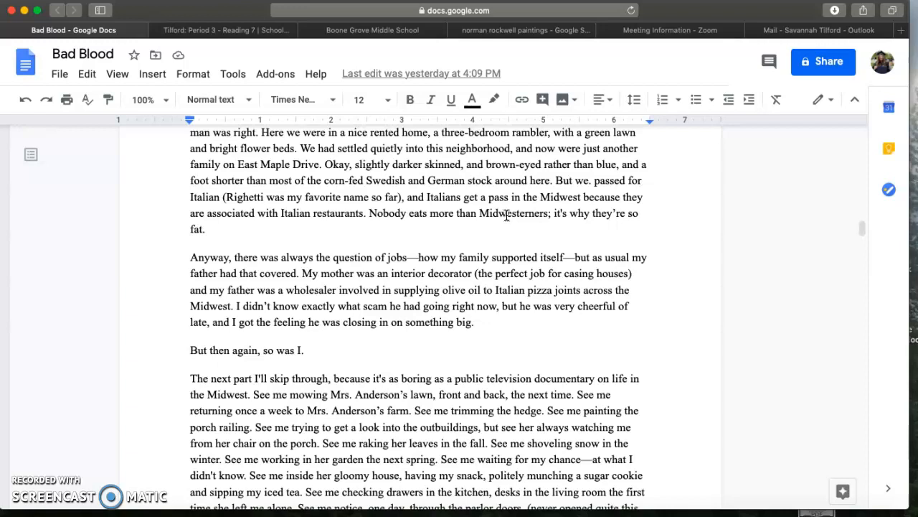
pyautogui.moveTo(507, 200)
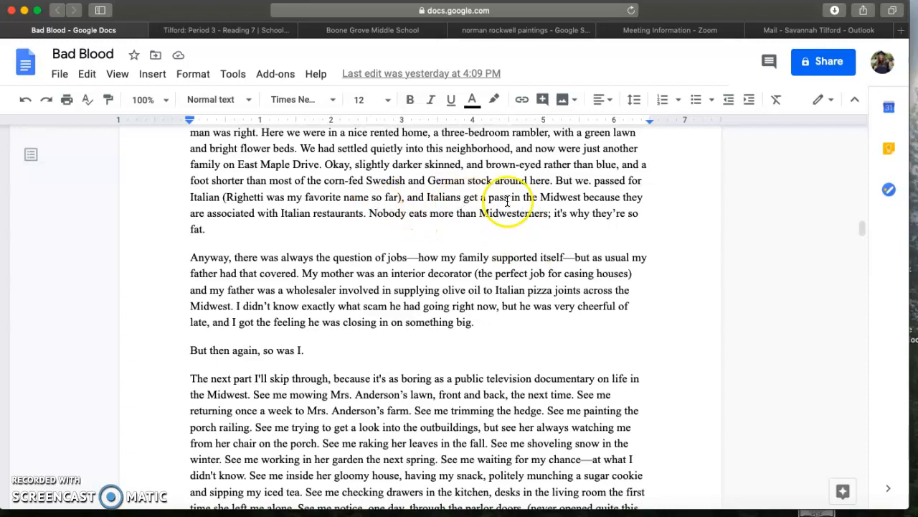
pyautogui.moveTo(482, 215)
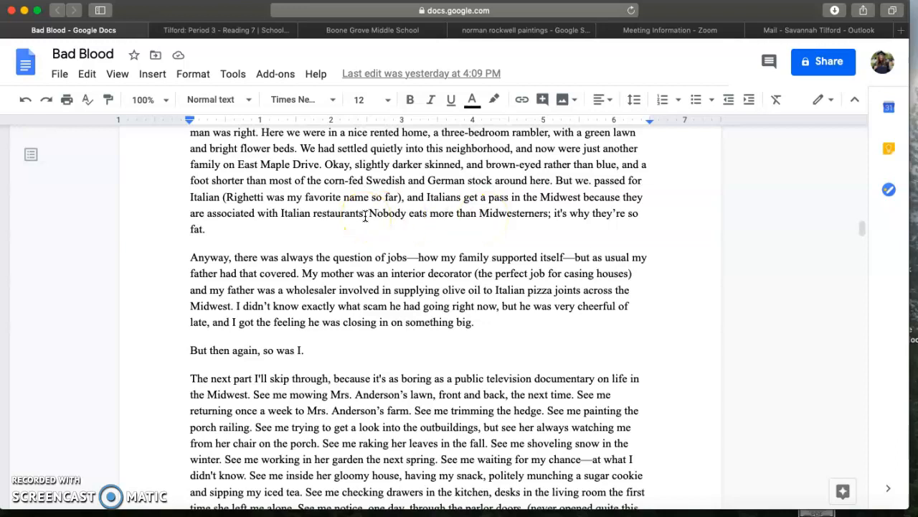
pyautogui.scroll(3)
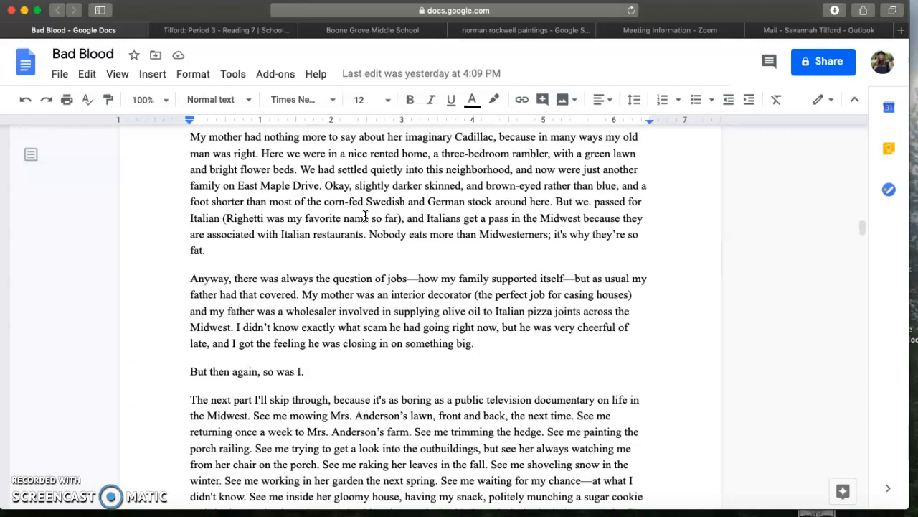
# Step: Scroll past the page break to page 5, where Jared finds Mrs. Anderson
pyautogui.scroll(-3)
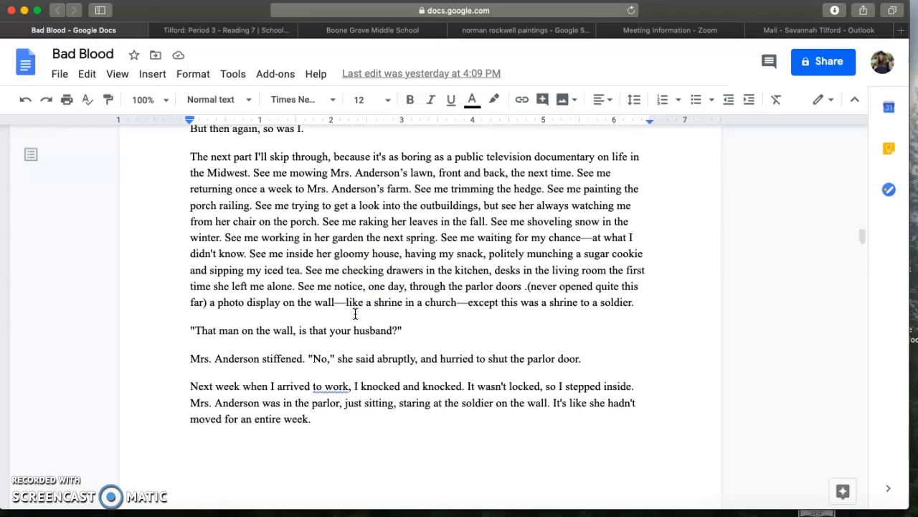
pyautogui.scroll(-3)
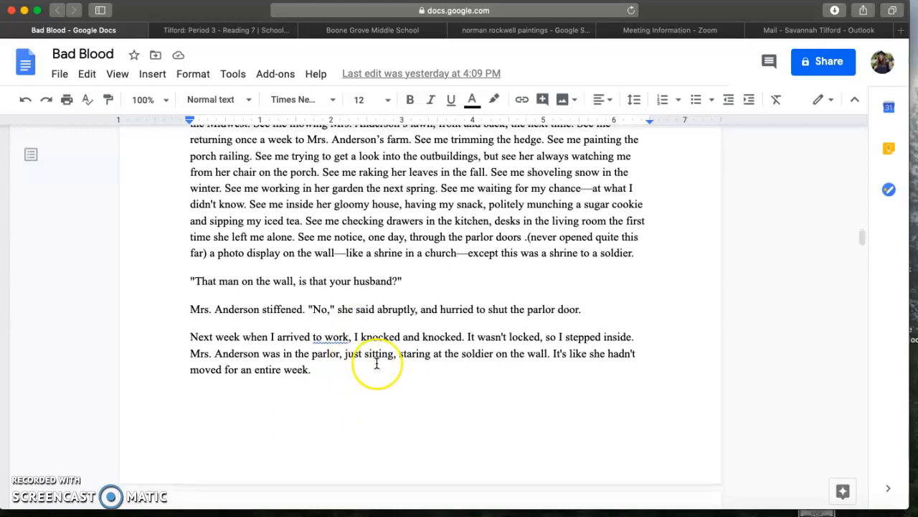
pyautogui.scroll(3)
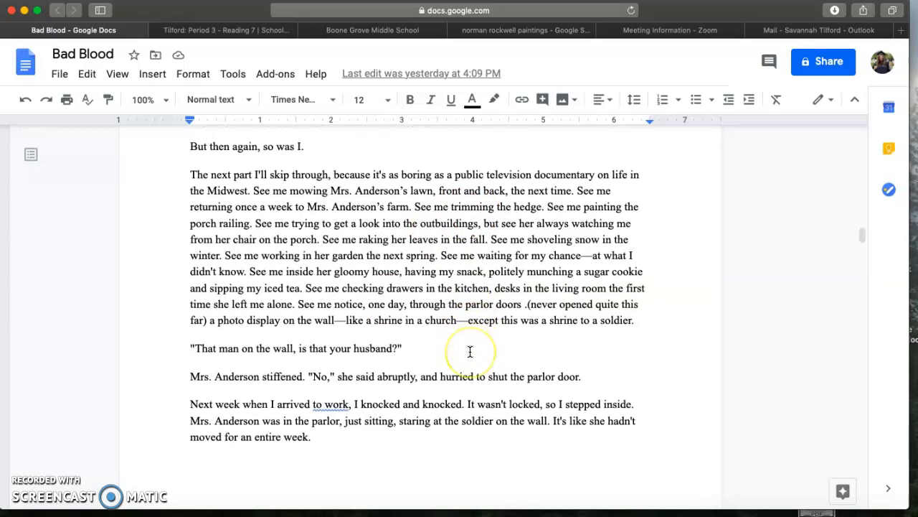
pyautogui.scroll(-3)
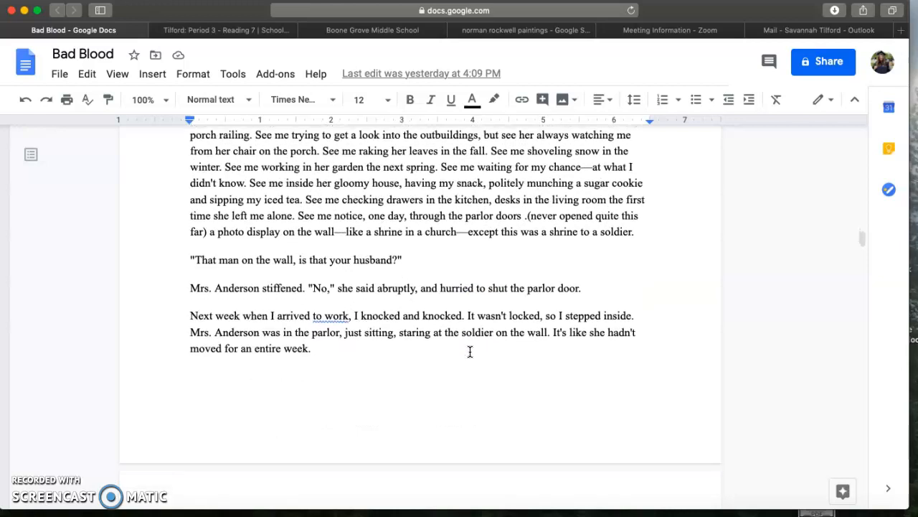
pyautogui.scroll(-3)
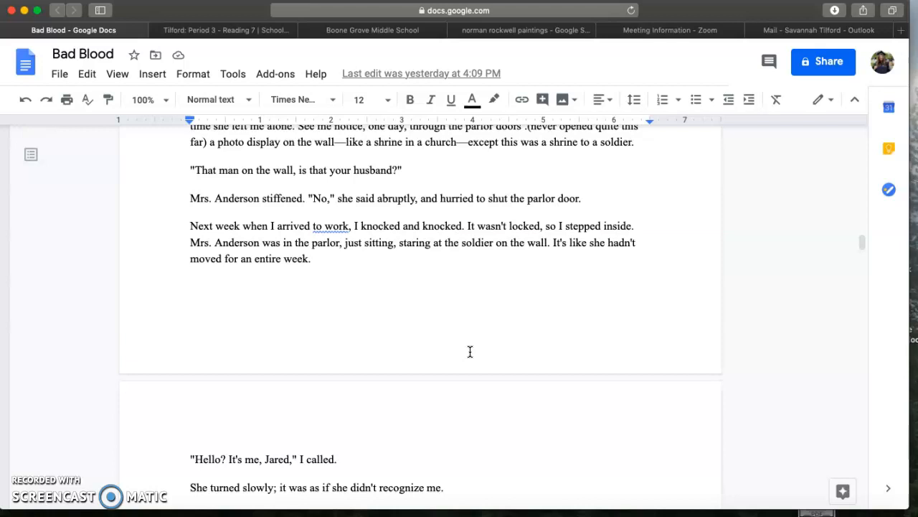
pyautogui.scroll(-3)
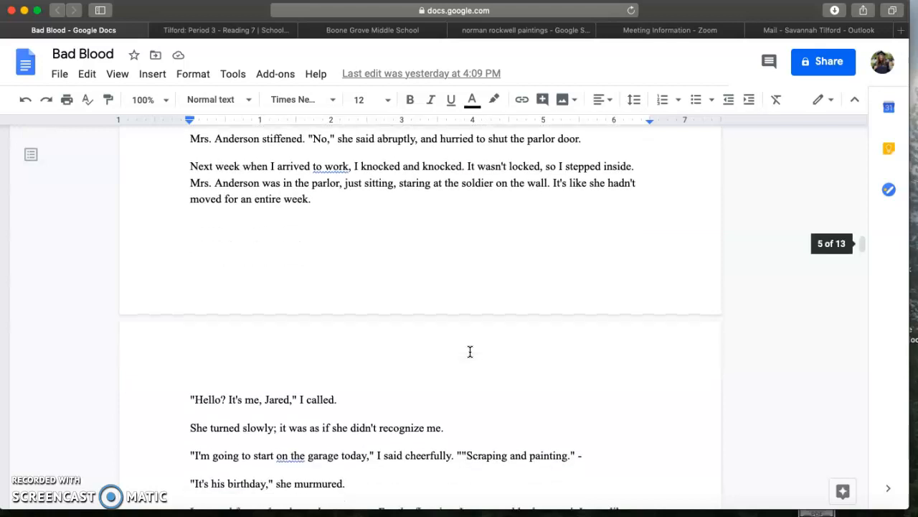
# Step: Scroll to the Garry shrine passage with the Vietnam newspaper clipping
pyautogui.scroll(-3)
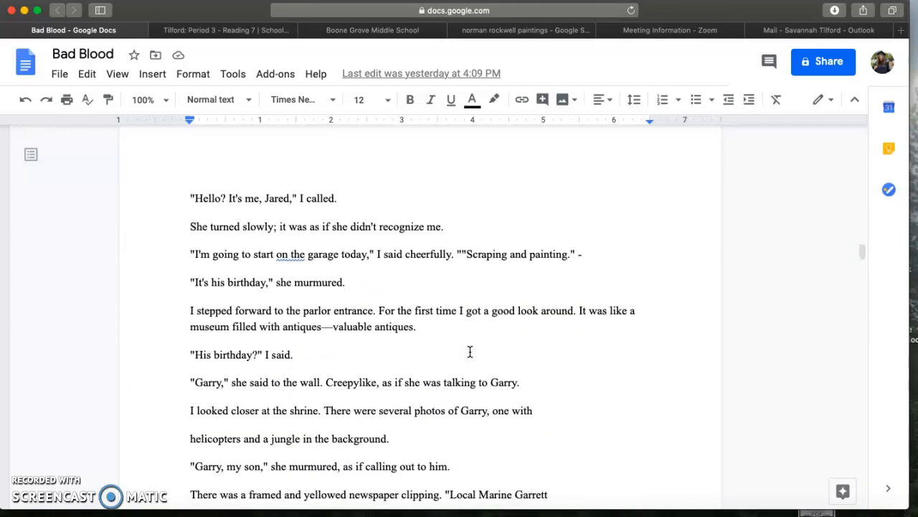
pyautogui.scroll(3)
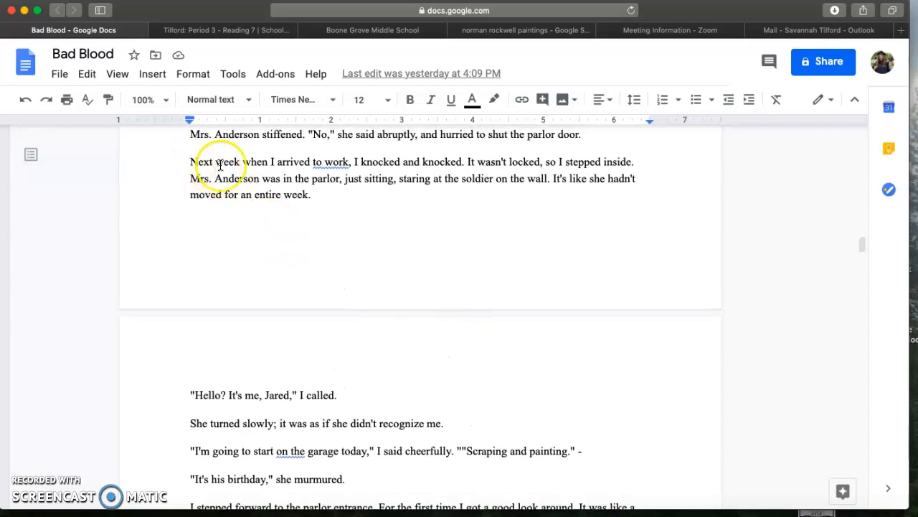
pyautogui.moveTo(303, 145)
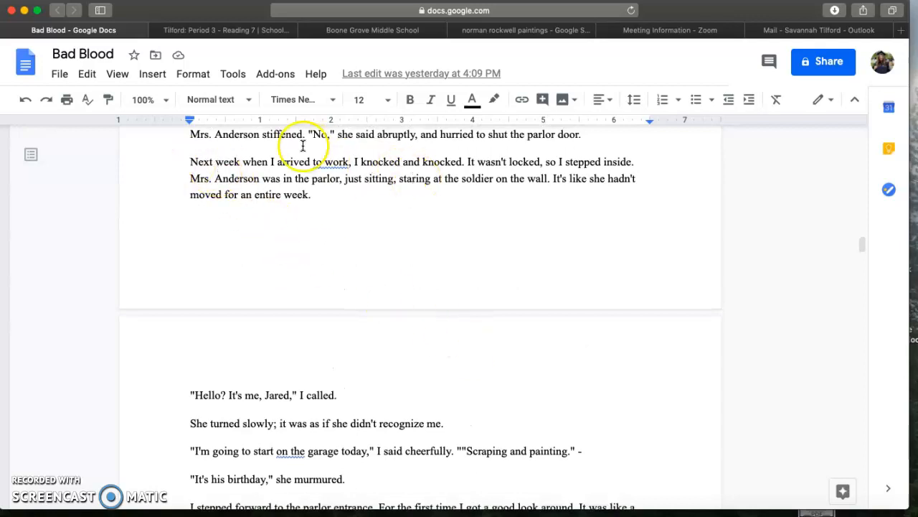
pyautogui.moveTo(436, 157)
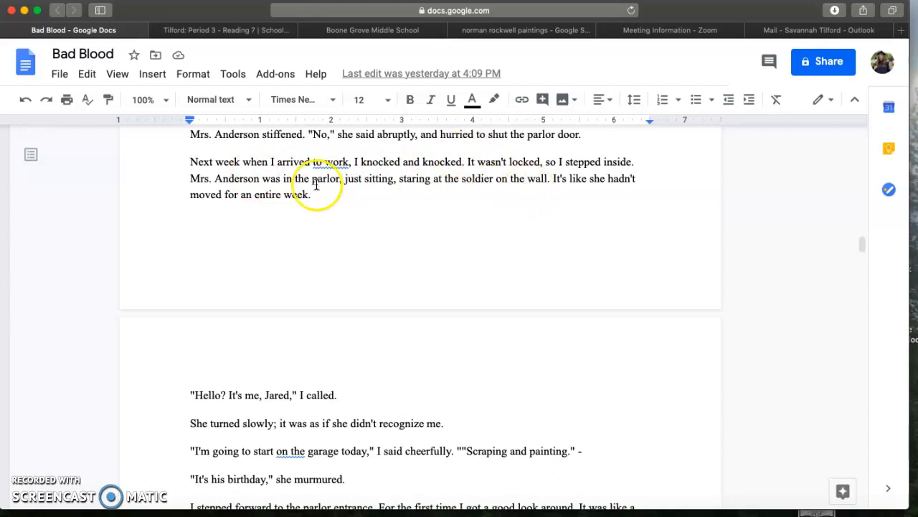
pyautogui.moveTo(482, 185)
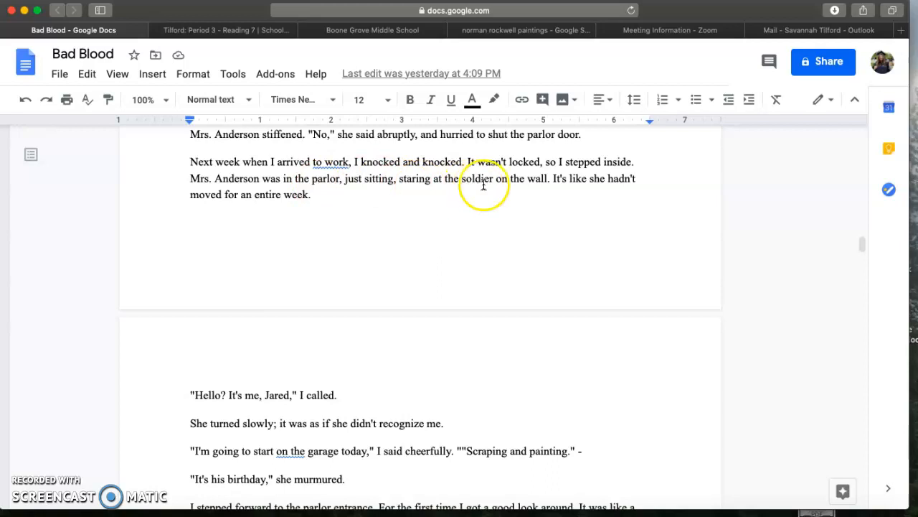
pyautogui.moveTo(391, 295)
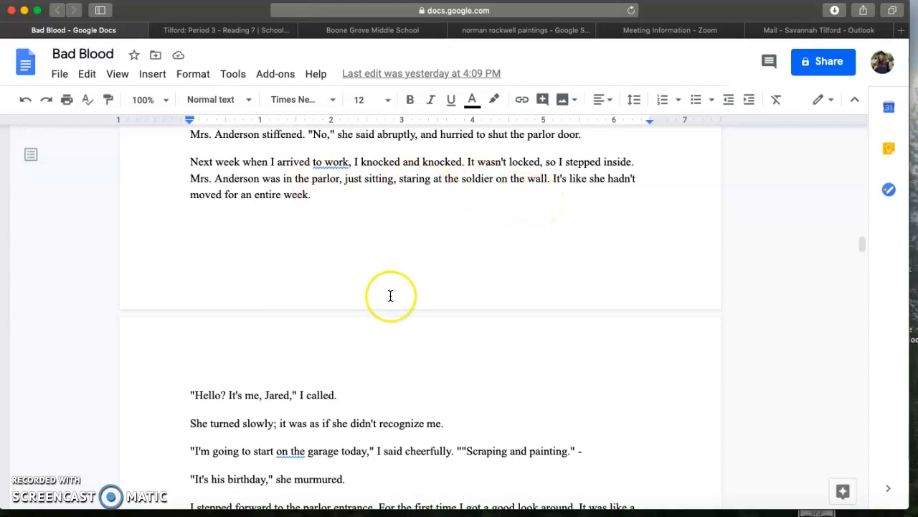
pyautogui.scroll(-3)
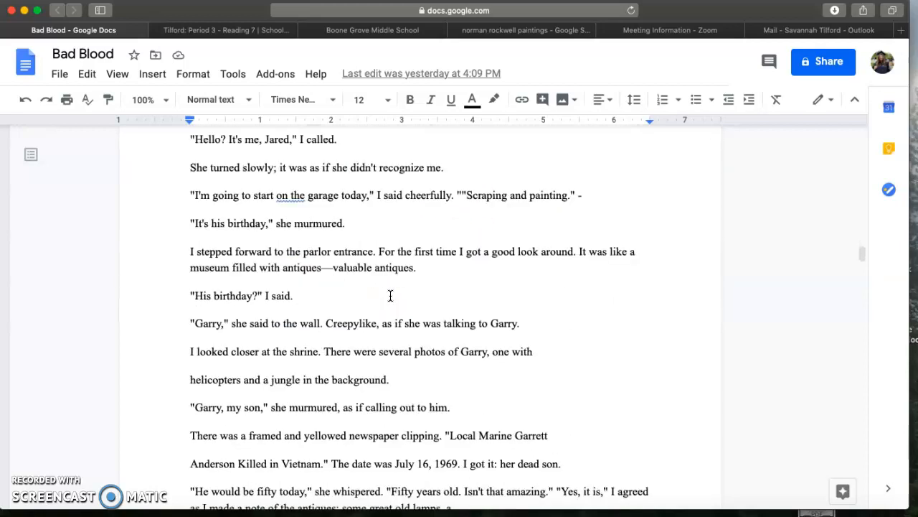
pyautogui.moveTo(293, 160)
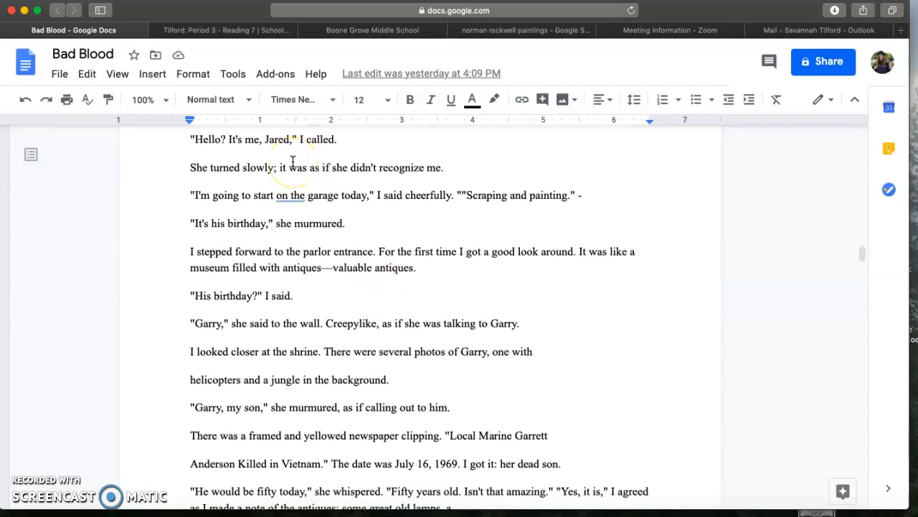
pyautogui.moveTo(319, 176)
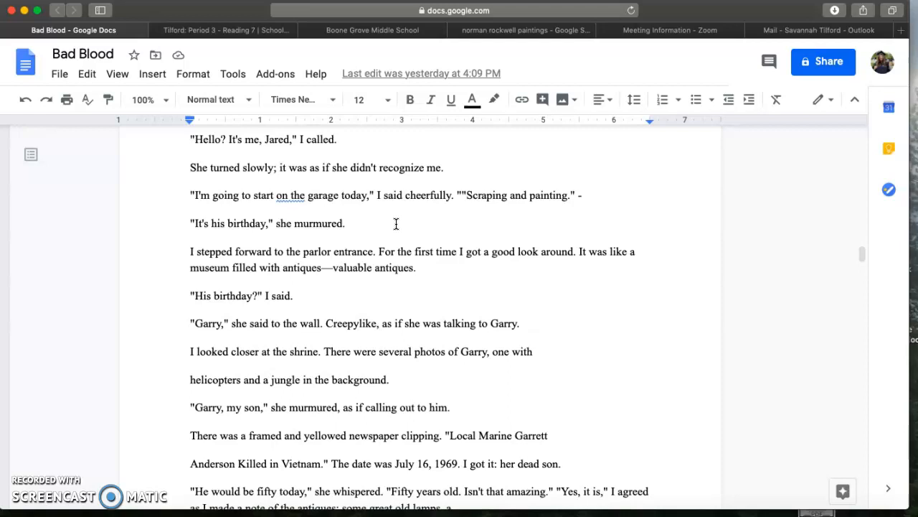
pyautogui.moveTo(621, 320)
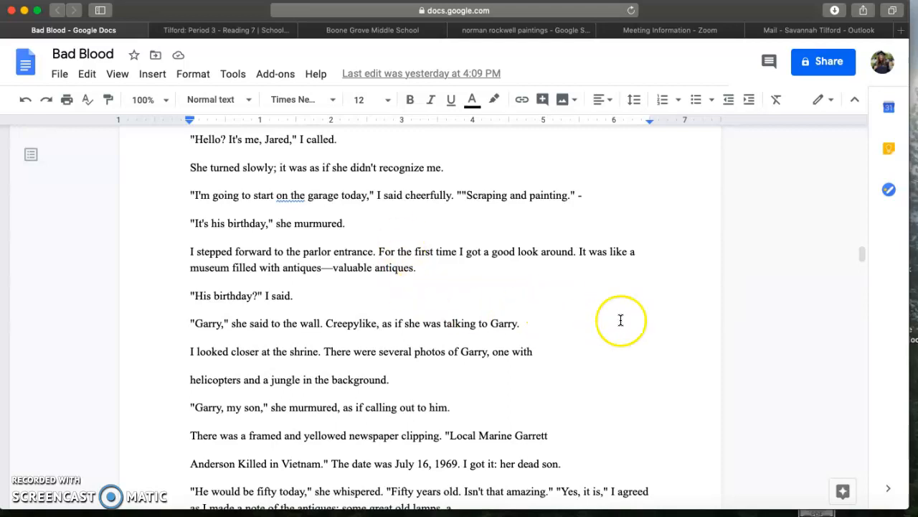
pyautogui.moveTo(627, 322)
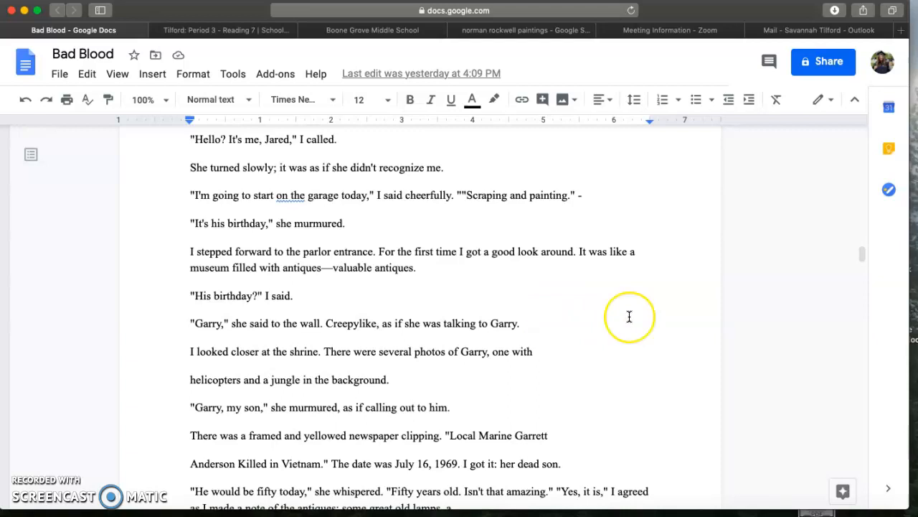
# Step: Scroll through the antiques and spider-filled garage to Jared slipping into the barn
pyautogui.scroll(-3)
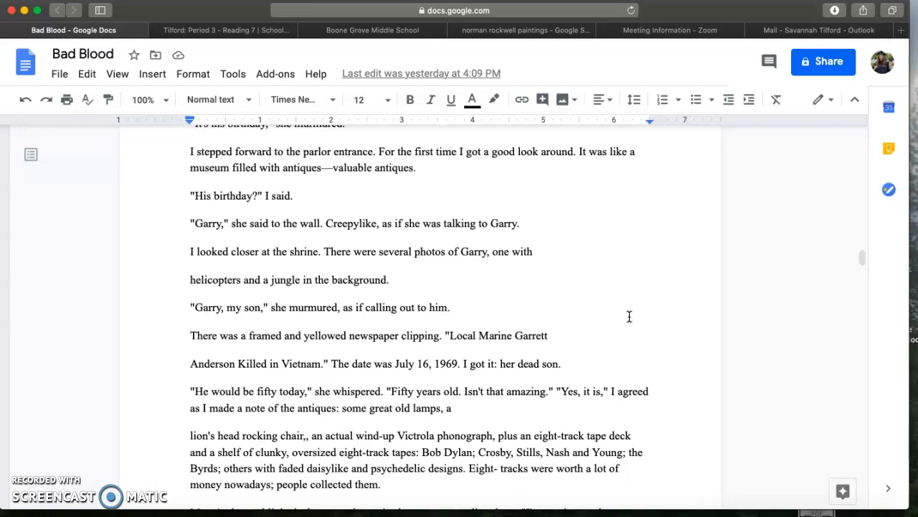
pyautogui.scroll(-3)
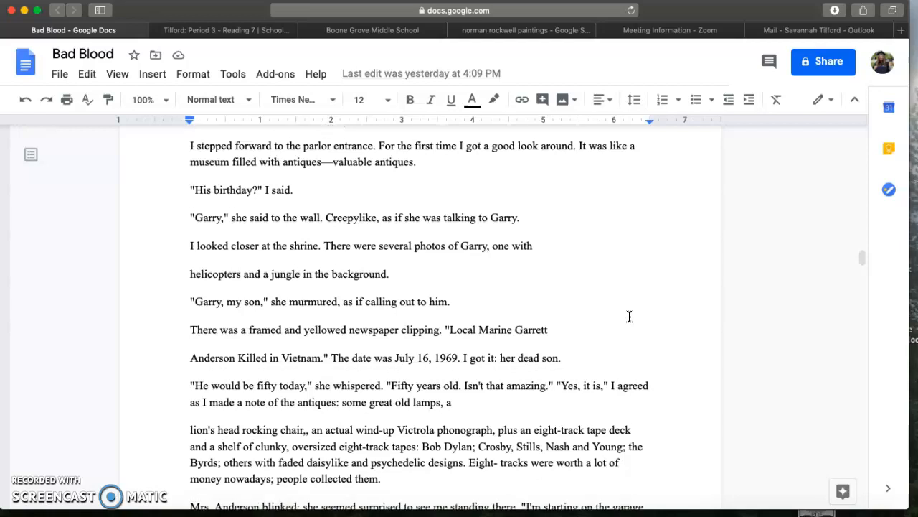
pyautogui.scroll(3)
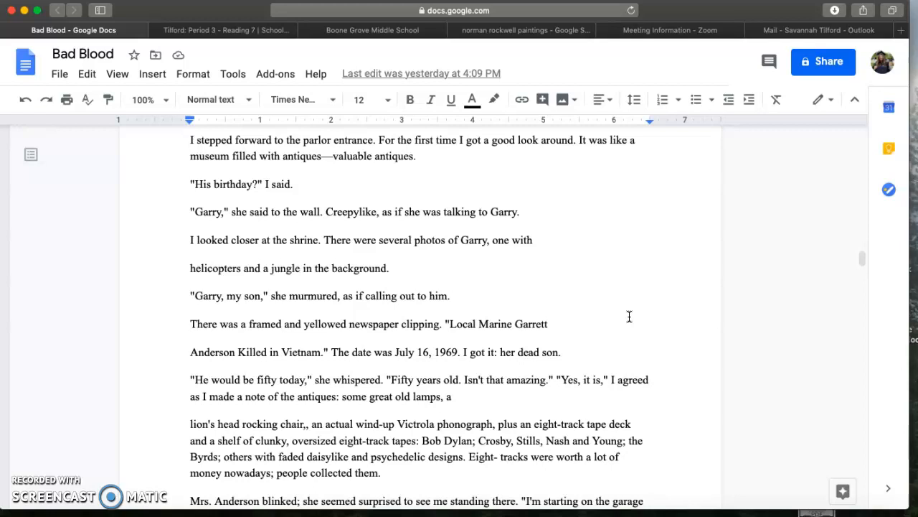
pyautogui.scroll(-3)
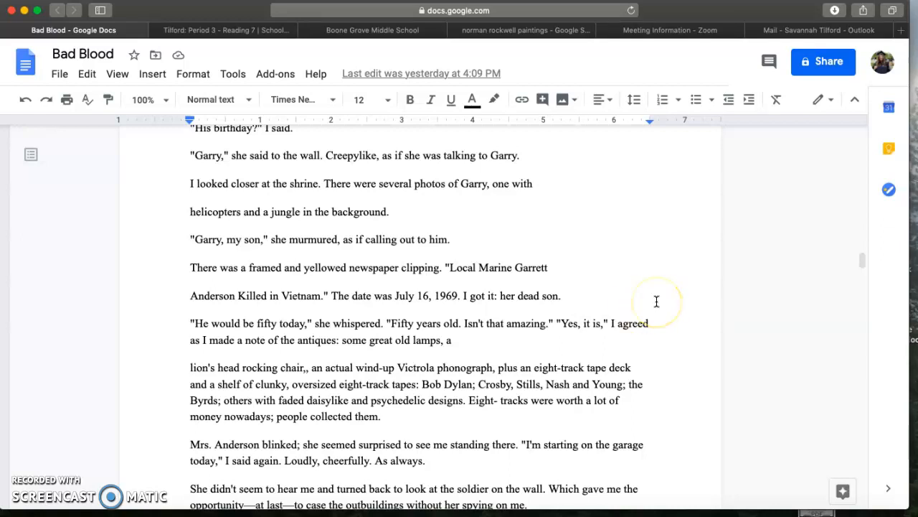
pyautogui.moveTo(656, 301)
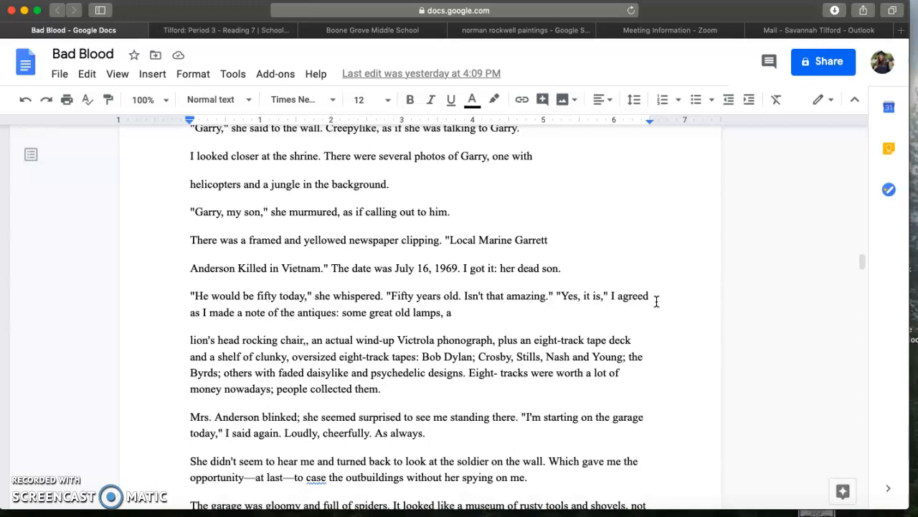
pyautogui.moveTo(663, 383)
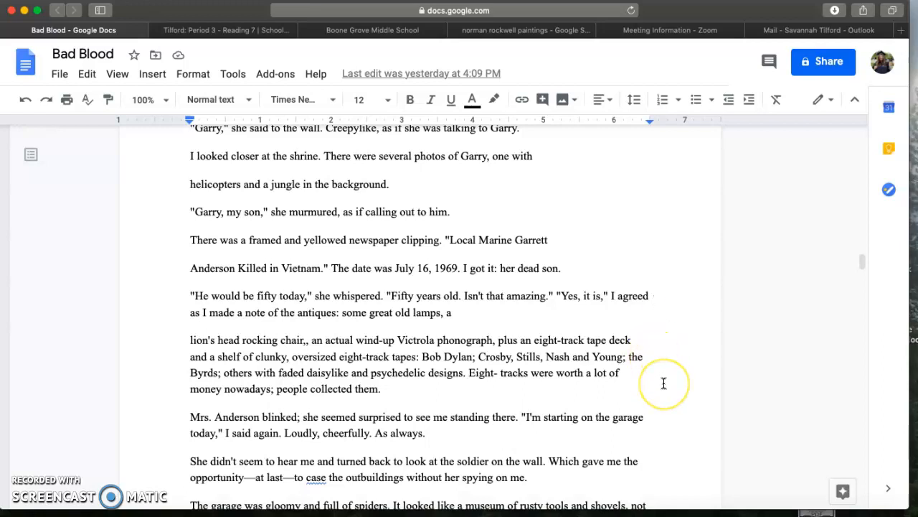
pyautogui.scroll(-3)
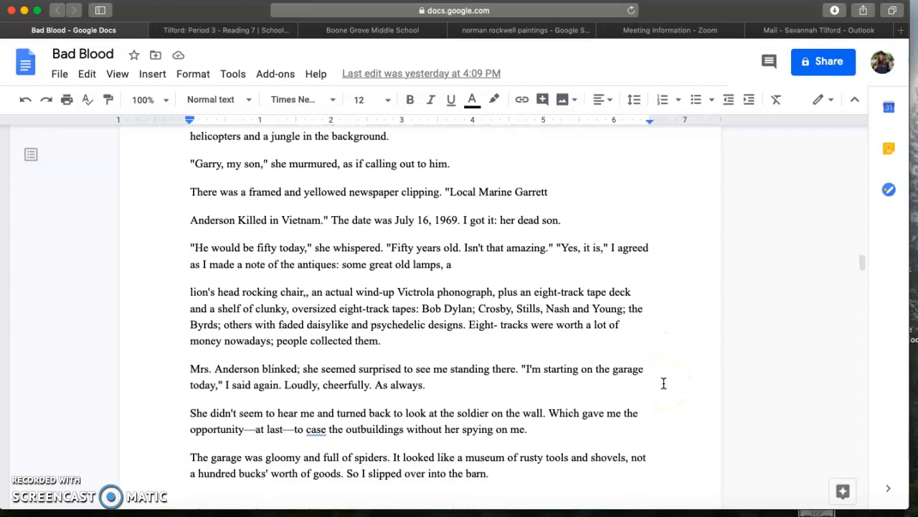
pyautogui.scroll(-3)
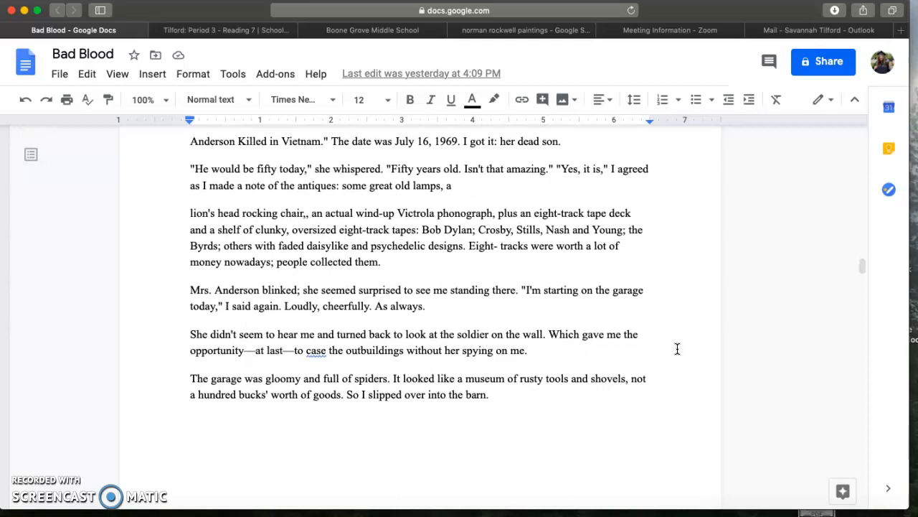
# Step: Scroll back up to reread the Garry shrine passage
pyautogui.scroll(3)
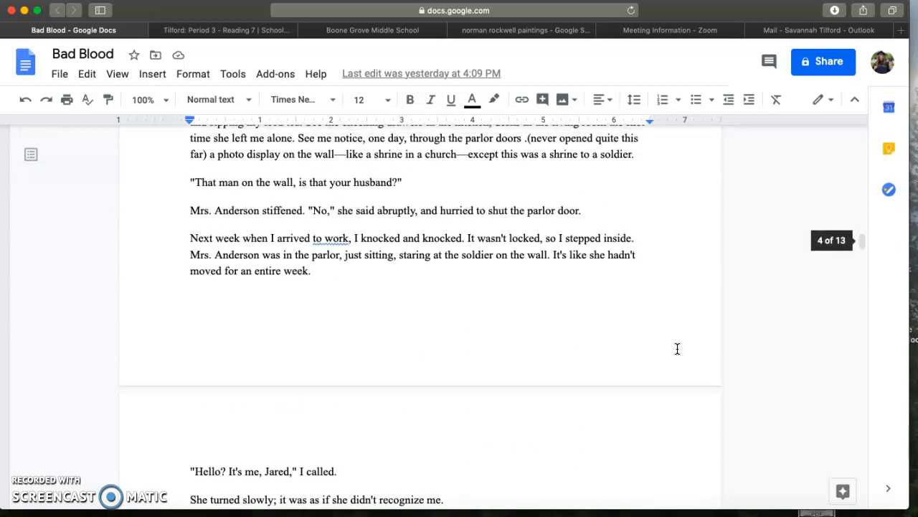
pyautogui.scroll(3)
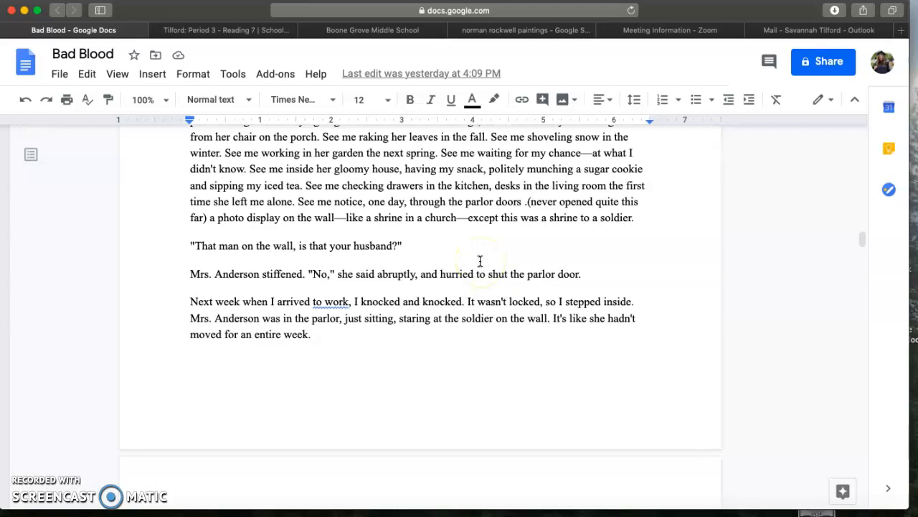
pyautogui.moveTo(423, 246)
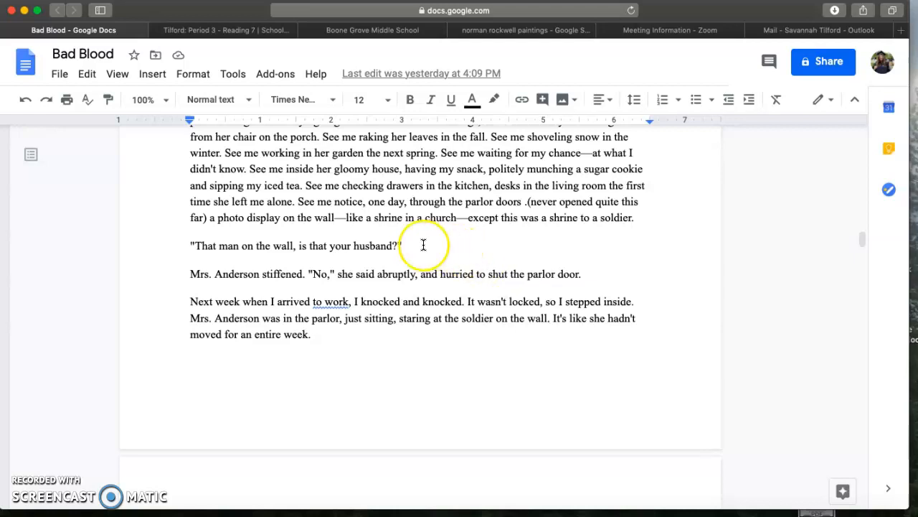
pyautogui.moveTo(473, 254)
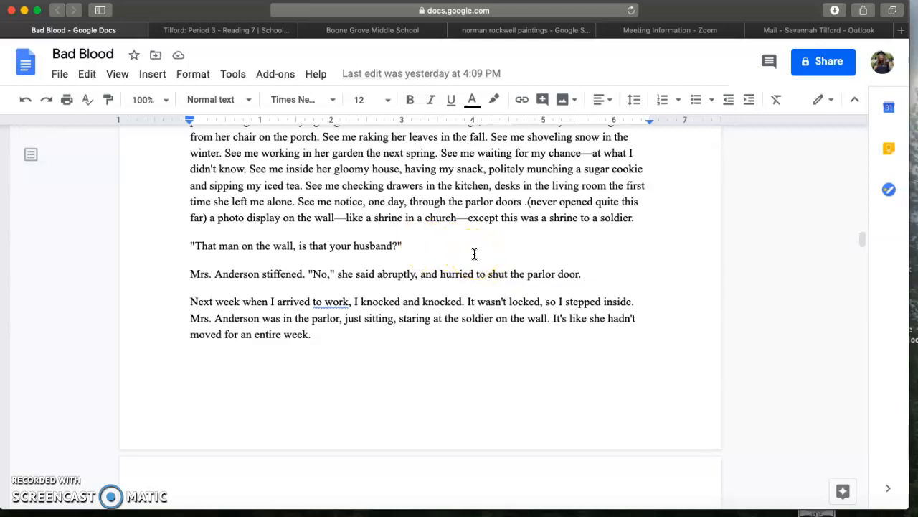
pyautogui.scroll(-3)
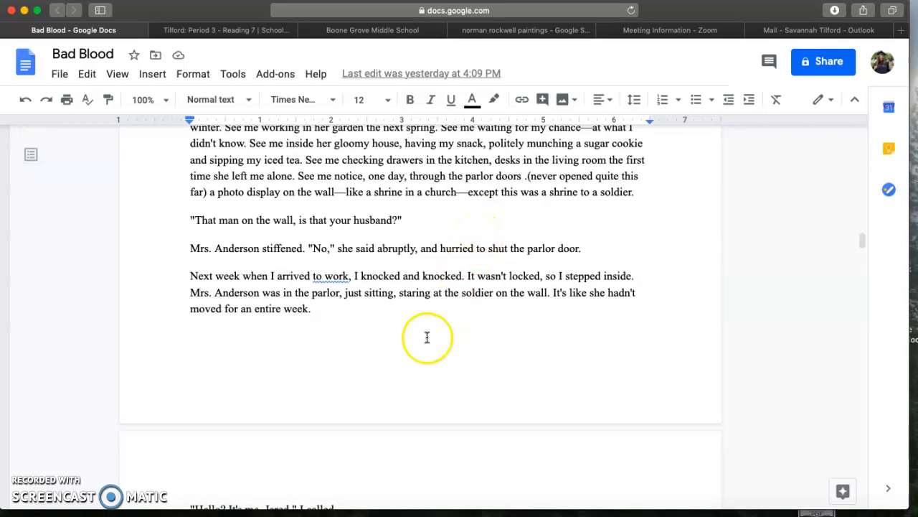
pyautogui.scroll(-3)
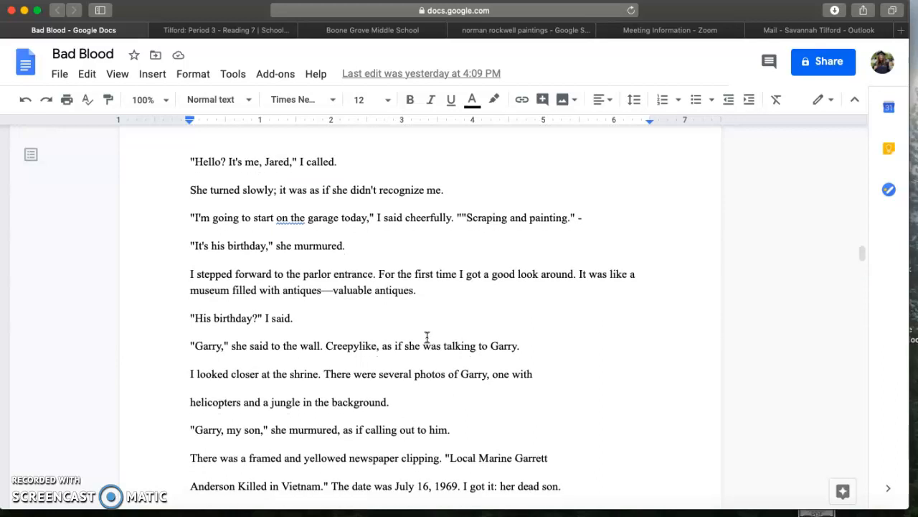
# Step: Scroll down to the barn with pigeons, the hay shed, and the canvas-covered frame
pyautogui.scroll(-3)
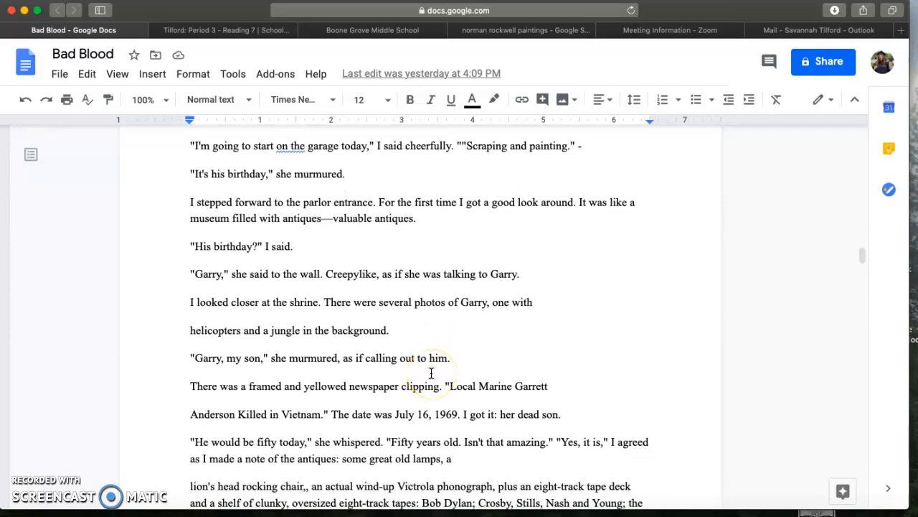
pyautogui.scroll(-3)
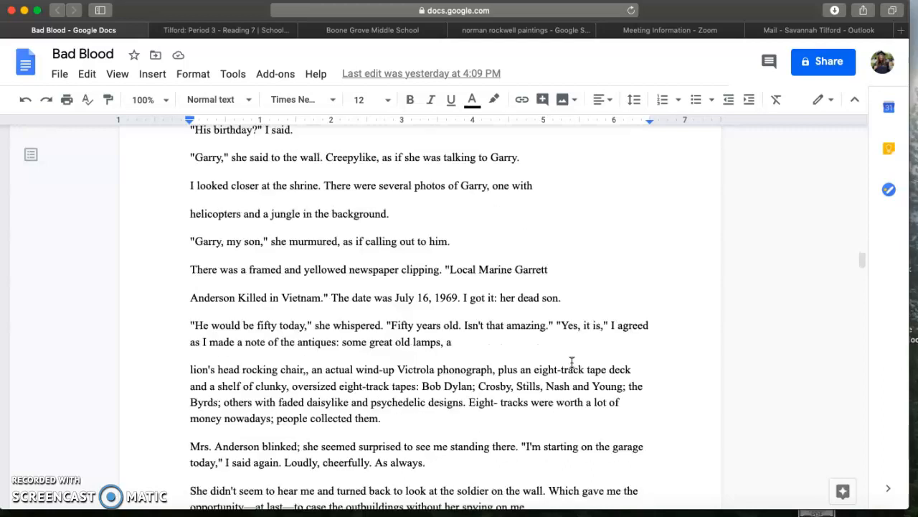
pyautogui.scroll(-3)
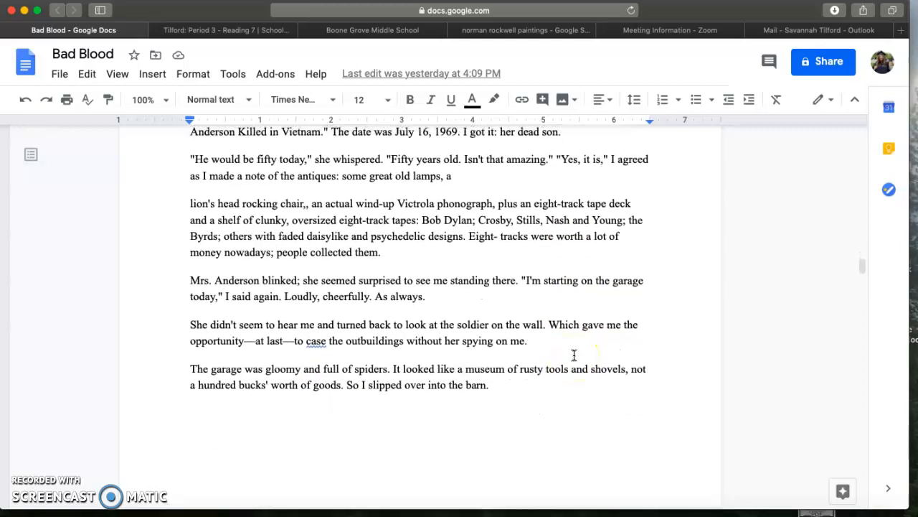
pyautogui.scroll(3)
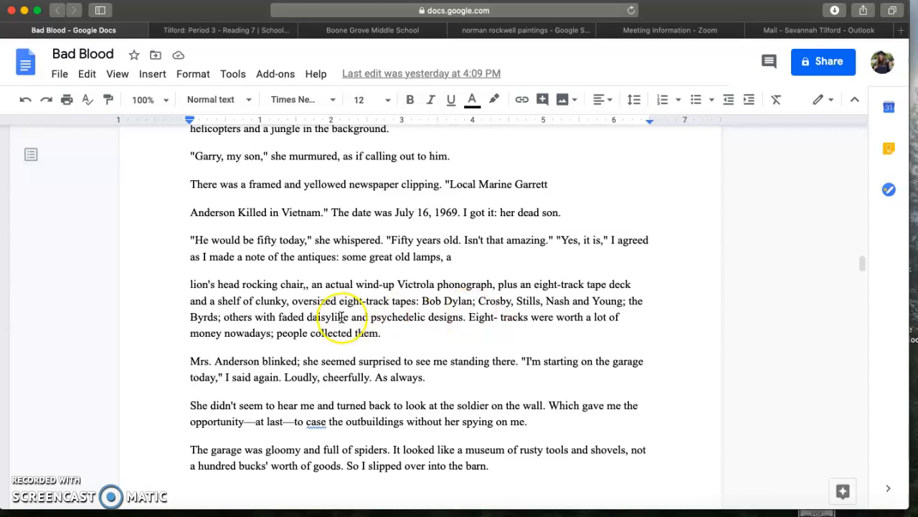
pyautogui.moveTo(265, 304)
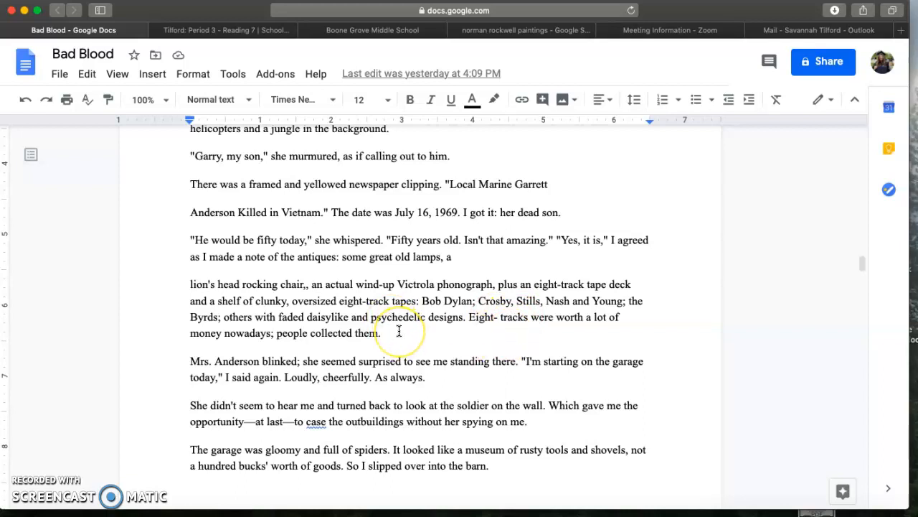
pyautogui.moveTo(429, 292)
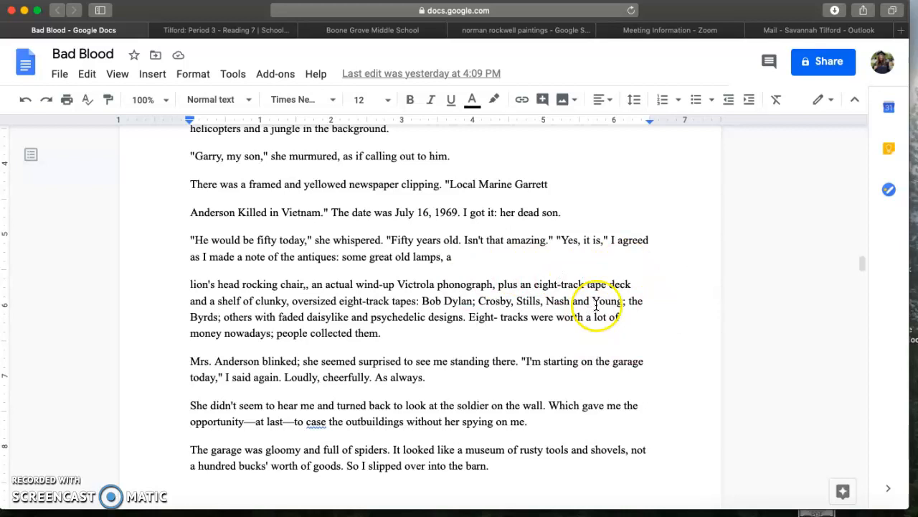
pyautogui.moveTo(148, 278)
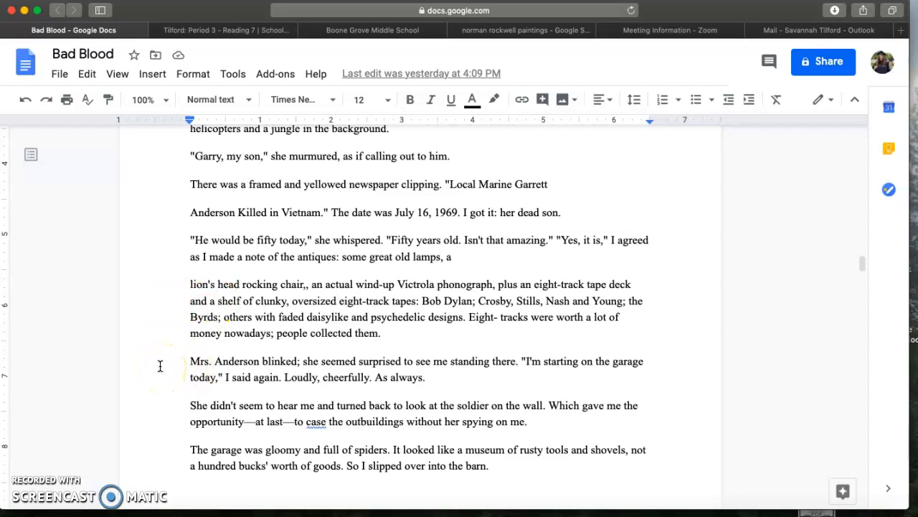
pyautogui.scroll(-3)
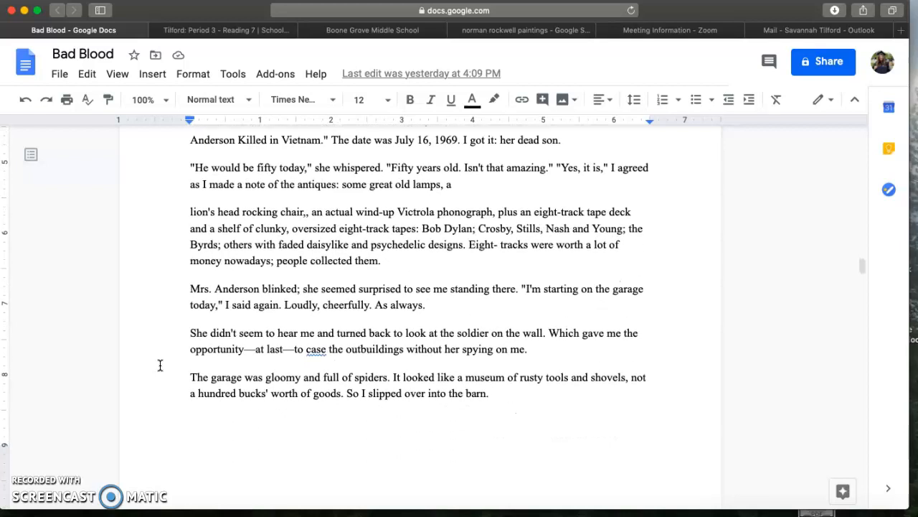
pyautogui.scroll(-3)
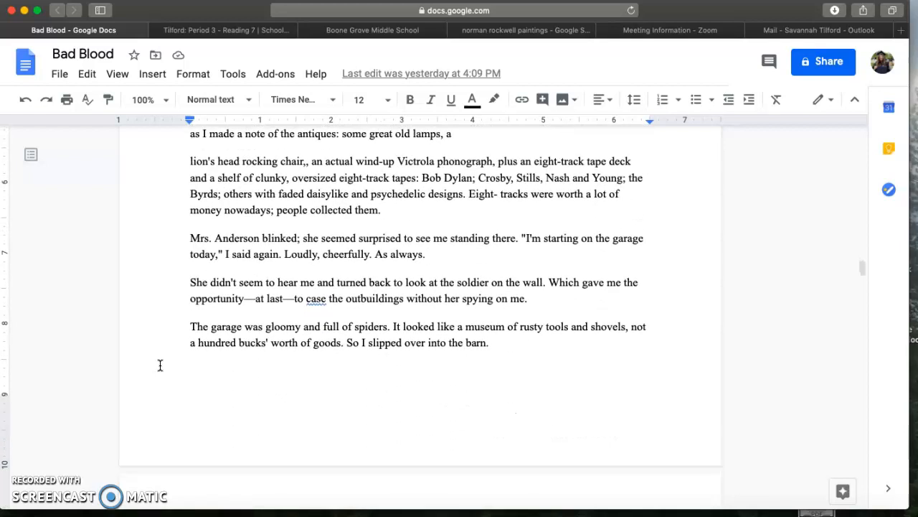
pyautogui.scroll(-3)
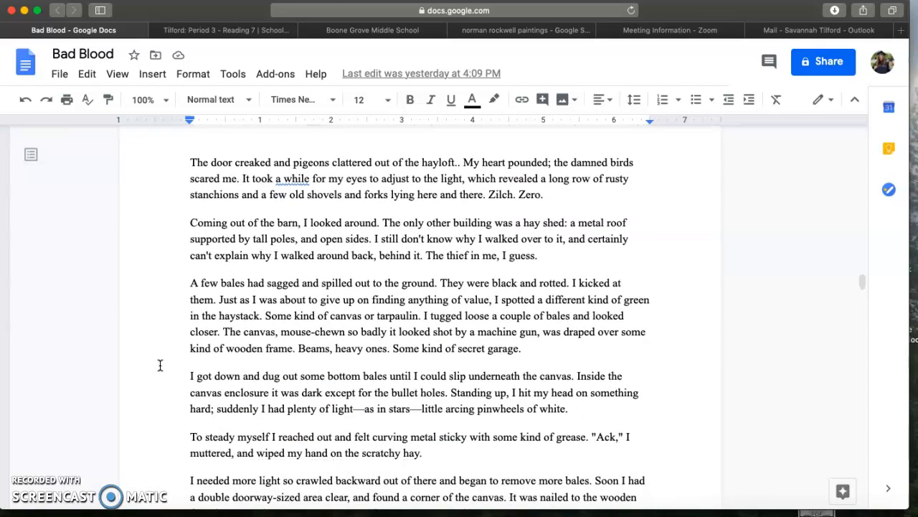
pyautogui.scroll(3)
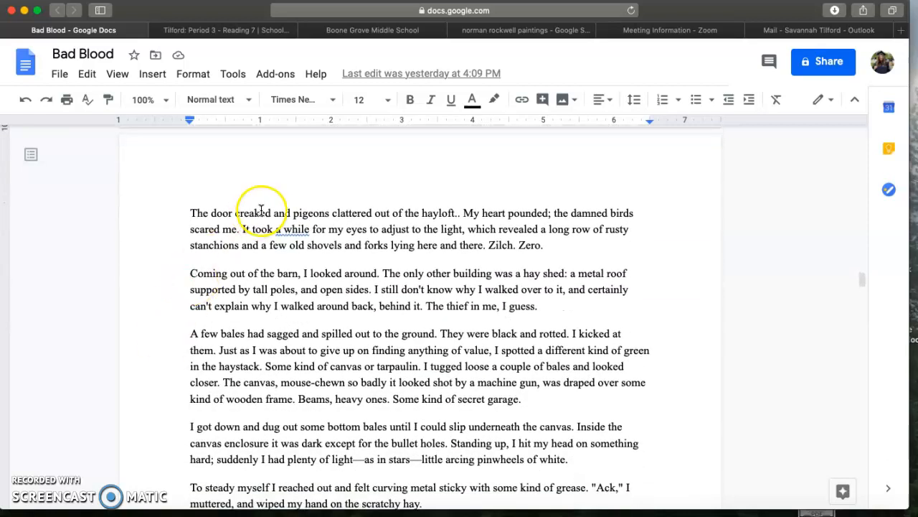
pyautogui.moveTo(474, 212)
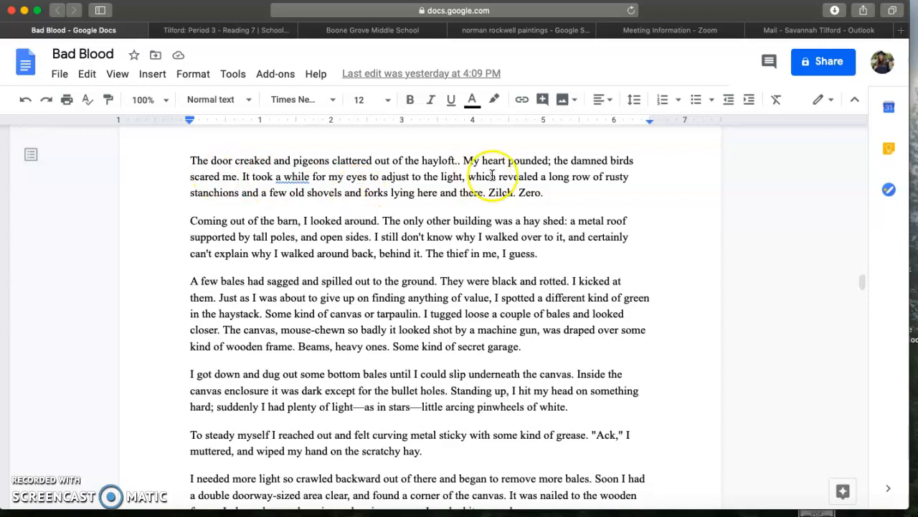
pyautogui.moveTo(624, 189)
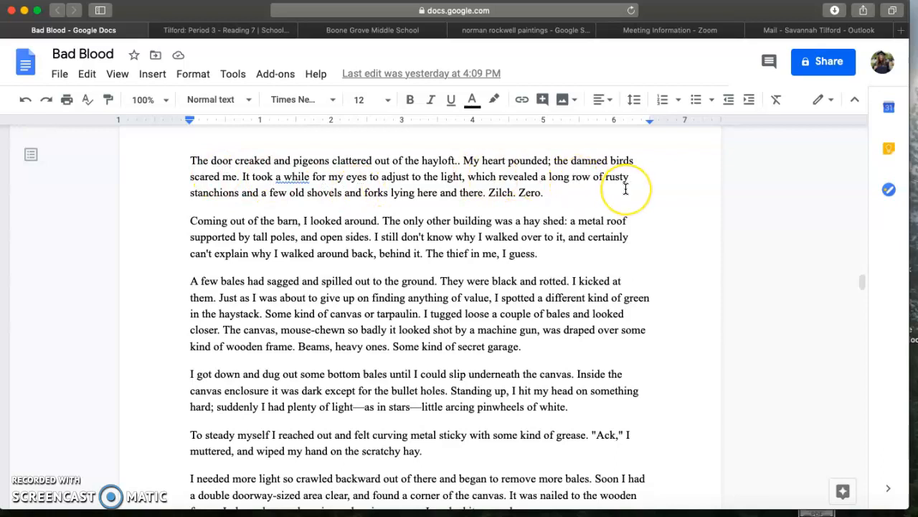
pyautogui.moveTo(262, 190)
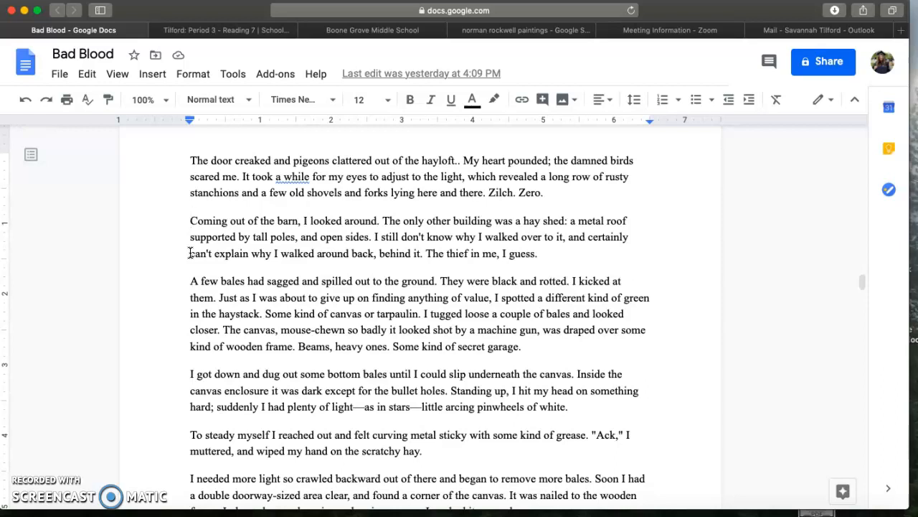
pyautogui.moveTo(172, 307)
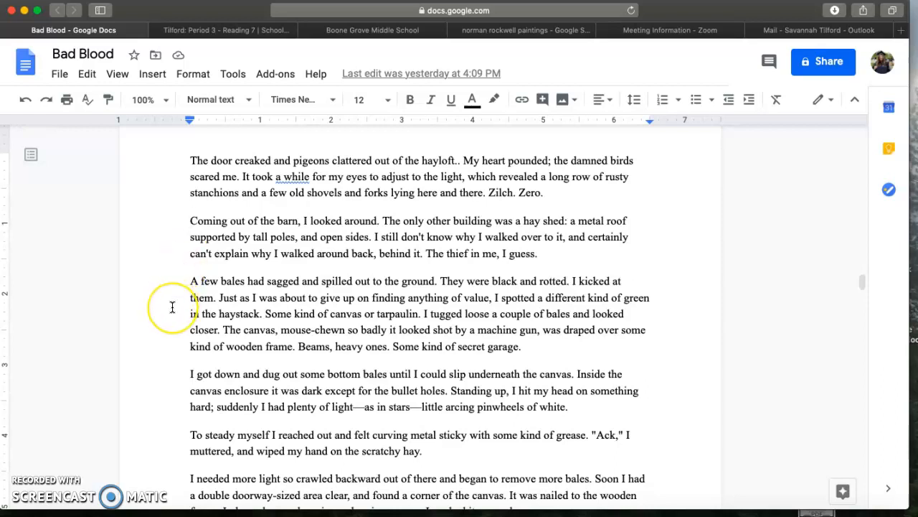
pyautogui.scroll(-3)
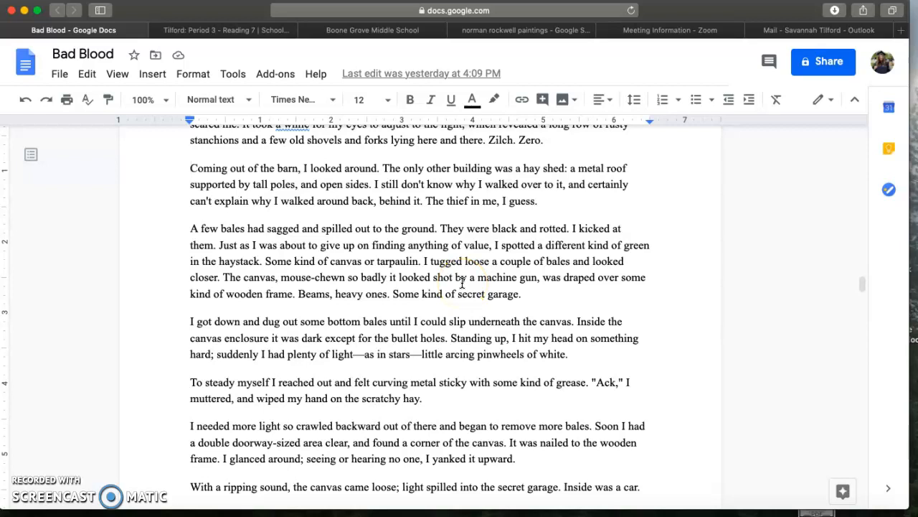
pyautogui.moveTo(339, 275)
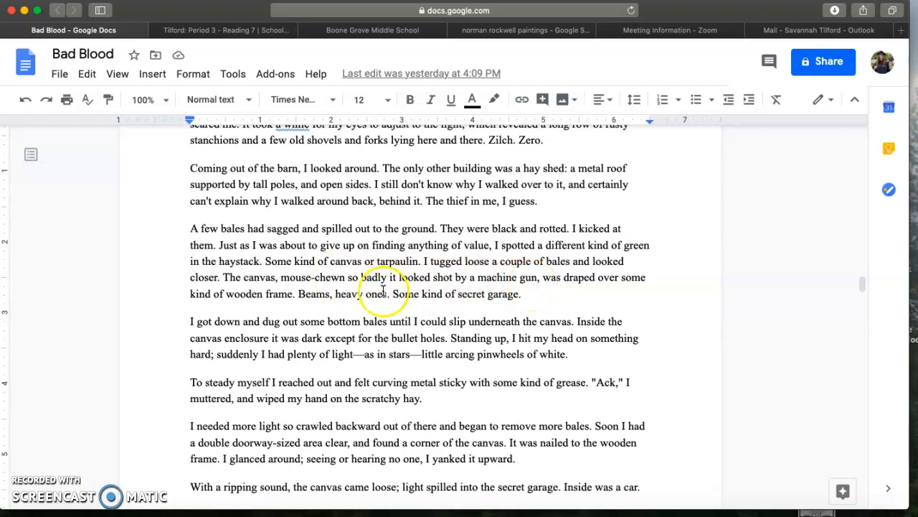
pyautogui.moveTo(154, 308)
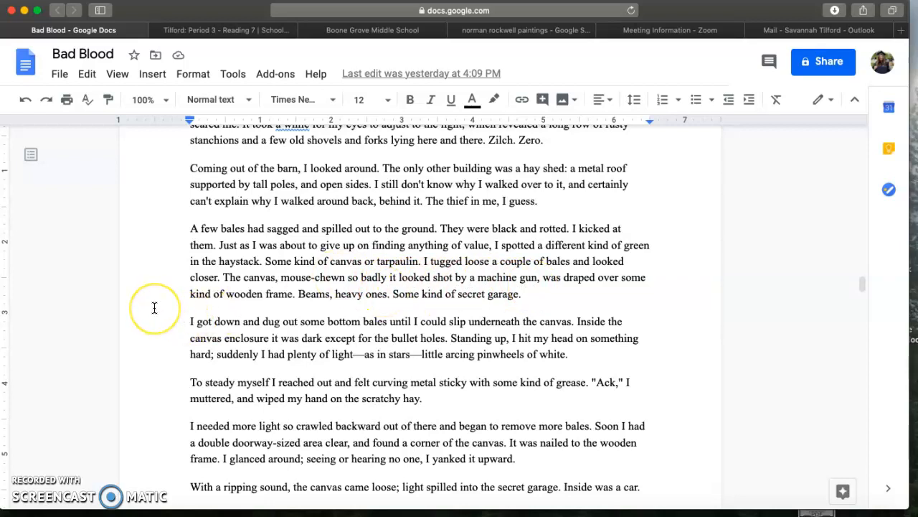
pyautogui.moveTo(154, 308)
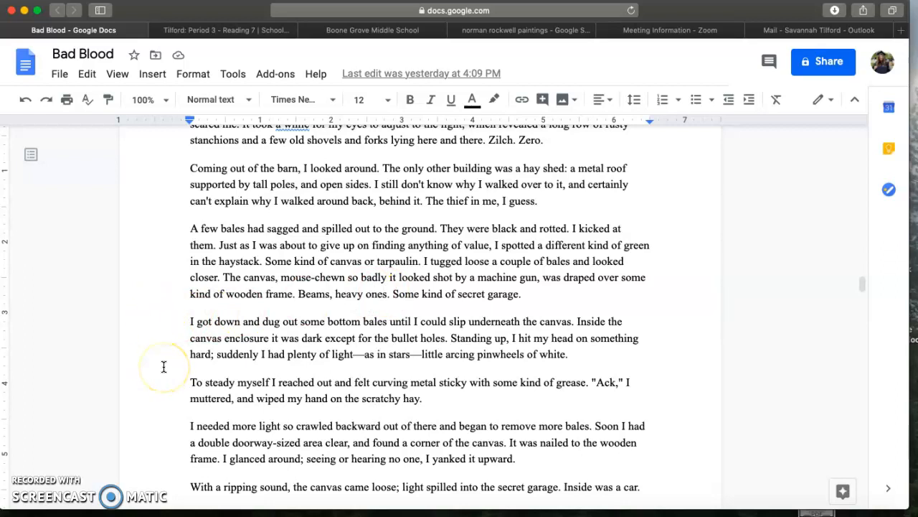
# Step: Scroll to the greasy old Corvette with 562 miles, worth twenty or thirty grand
pyautogui.scroll(-3)
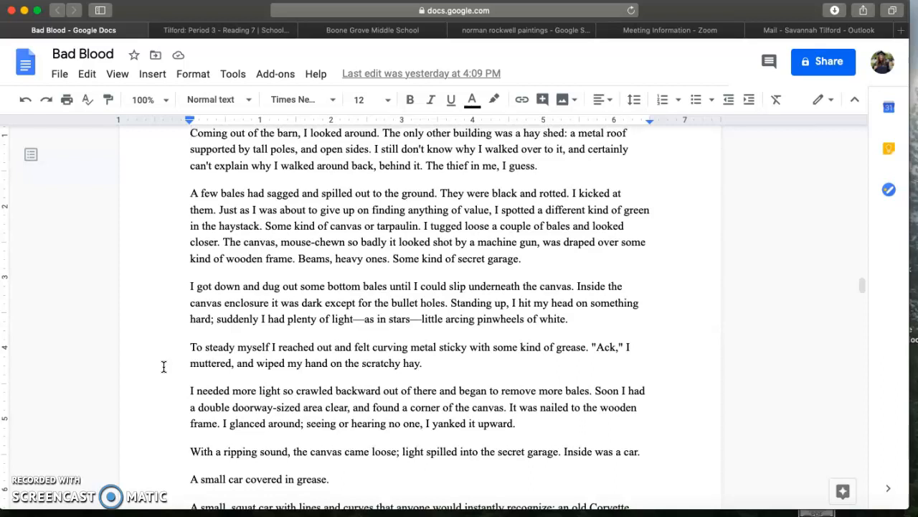
pyautogui.scroll(-3)
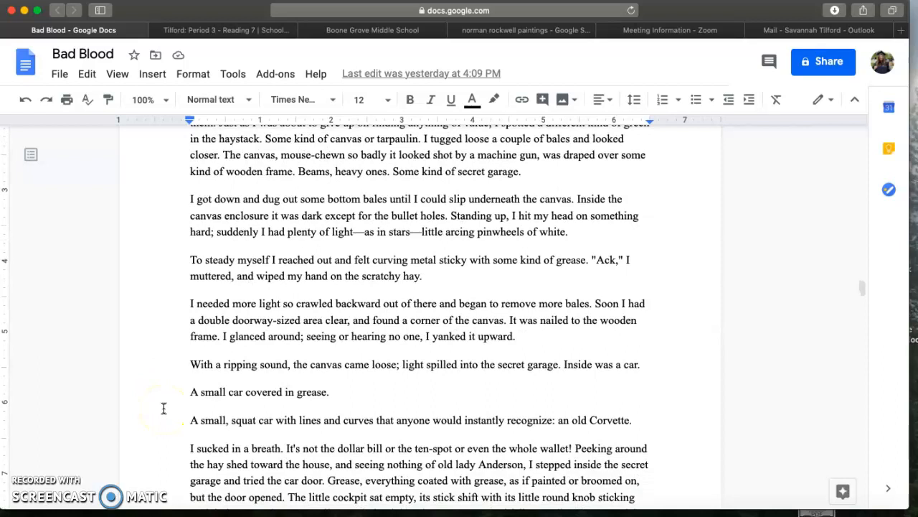
pyautogui.scroll(-3)
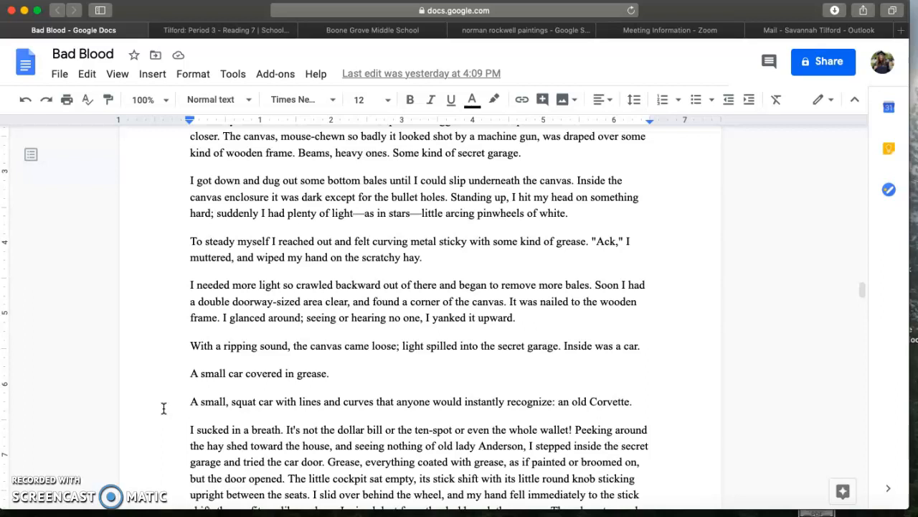
pyautogui.scroll(-3)
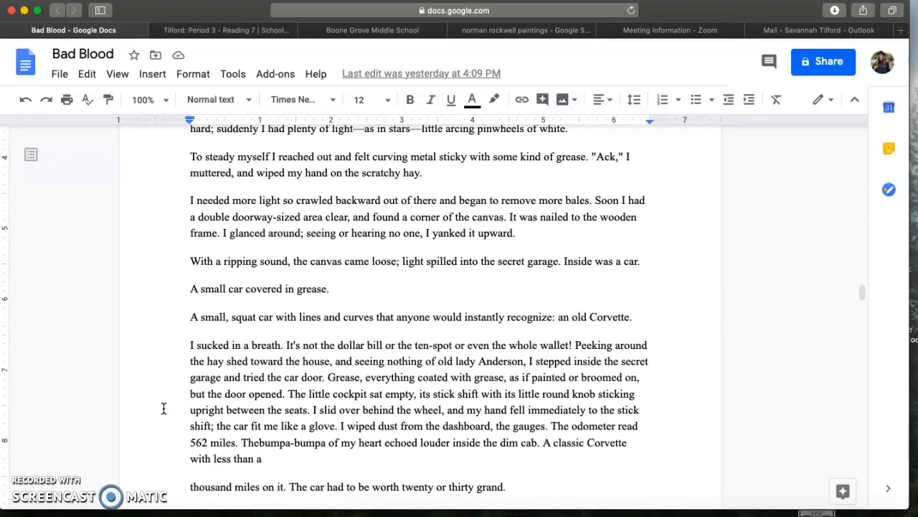
pyautogui.scroll(-3)
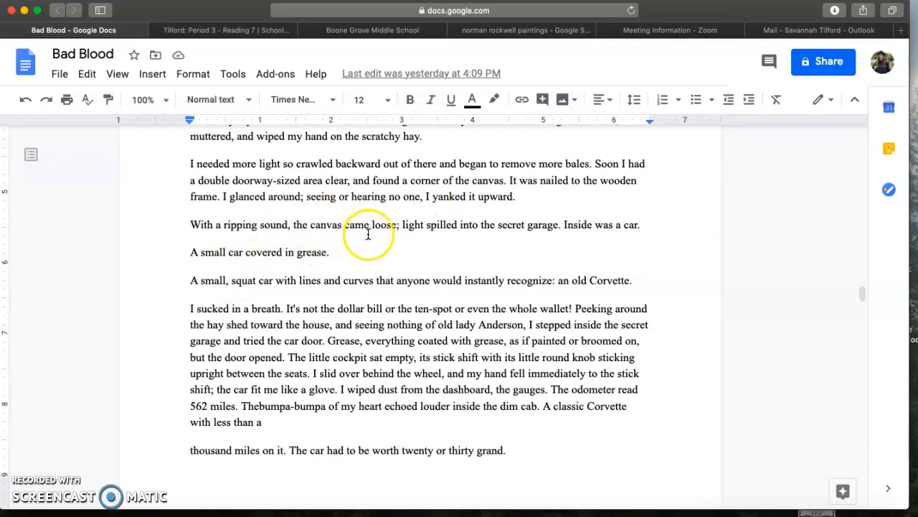
pyautogui.moveTo(511, 226)
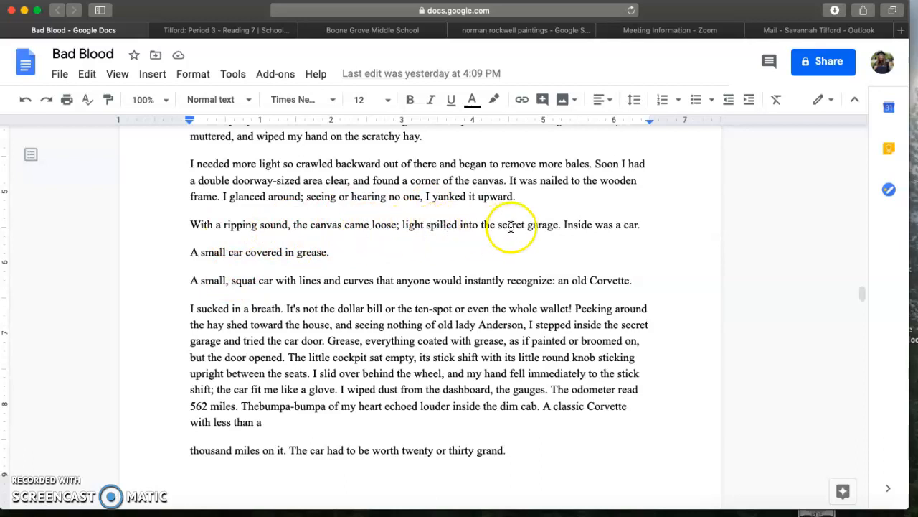
pyautogui.moveTo(262, 247)
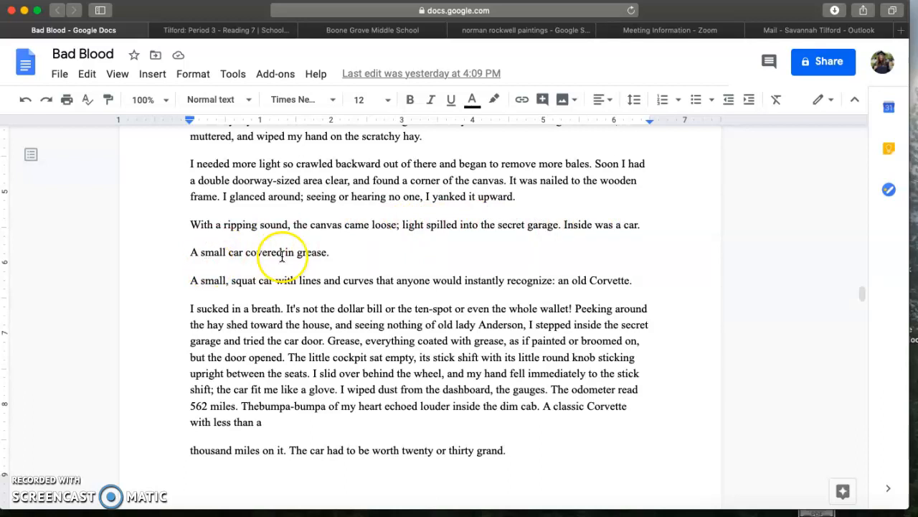
pyautogui.moveTo(406, 285)
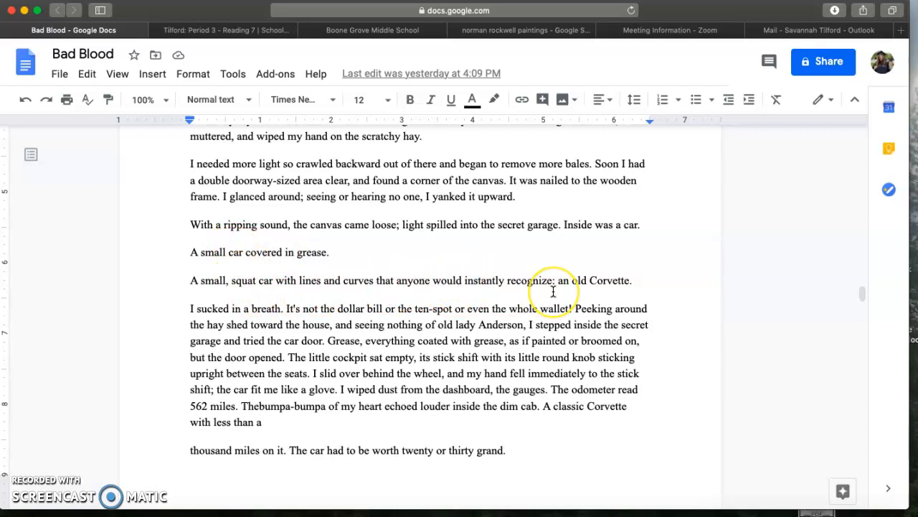
pyautogui.moveTo(147, 330)
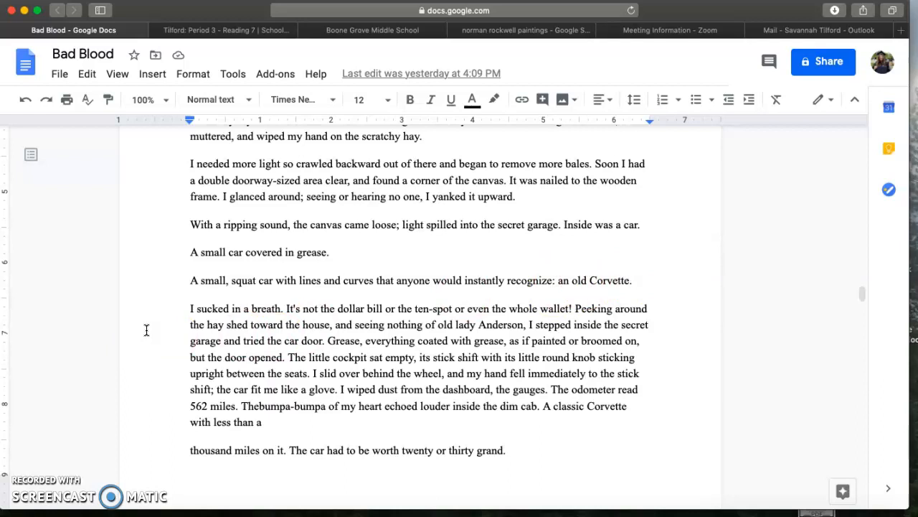
pyautogui.moveTo(154, 351)
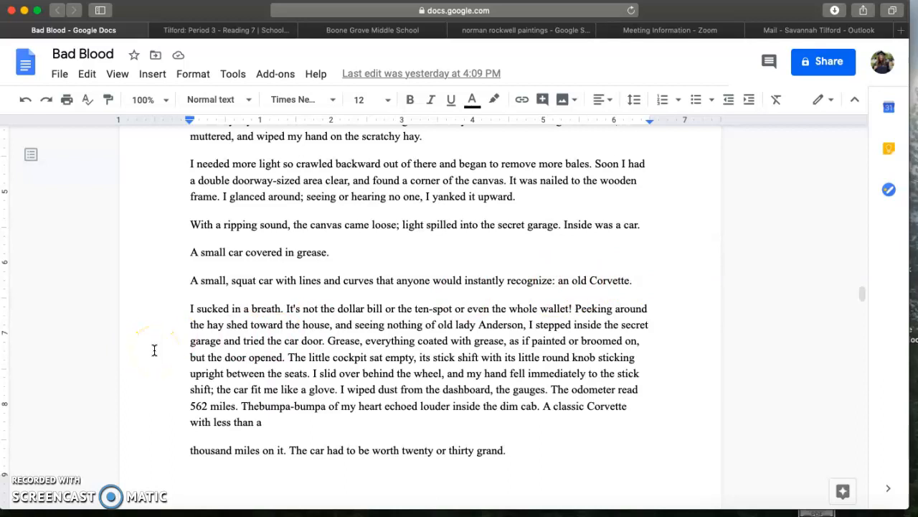
pyautogui.scroll(-3)
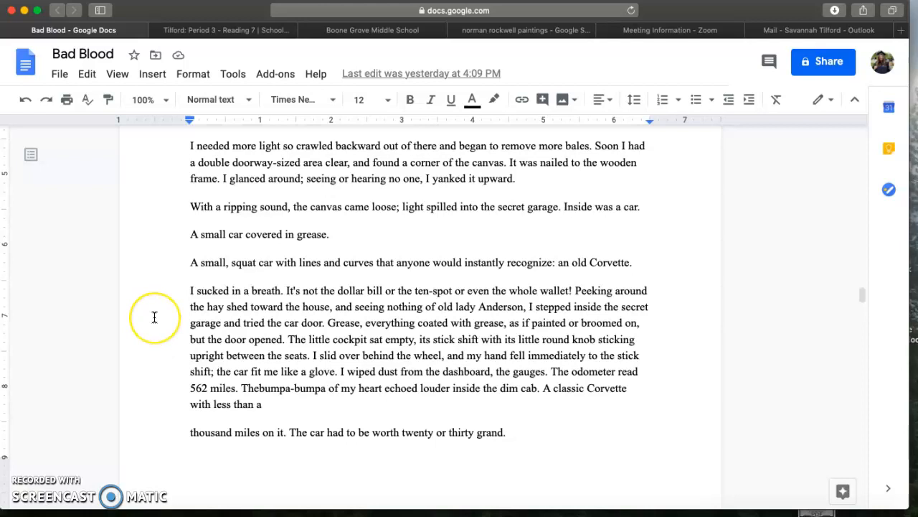
pyautogui.scroll(3)
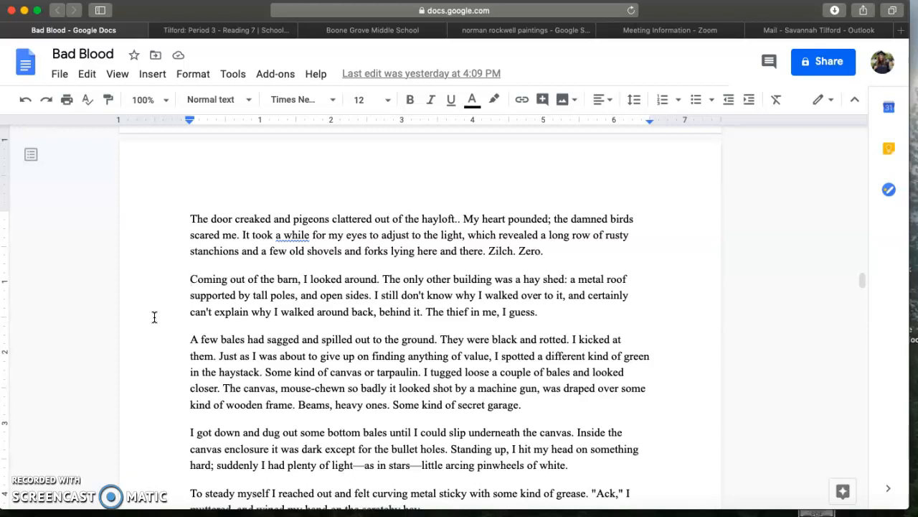
pyautogui.scroll(-3)
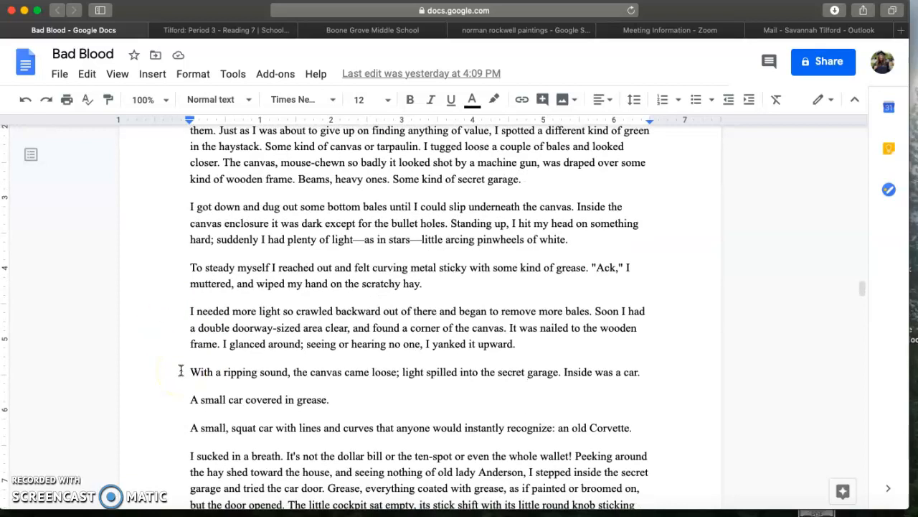
pyautogui.scroll(-3)
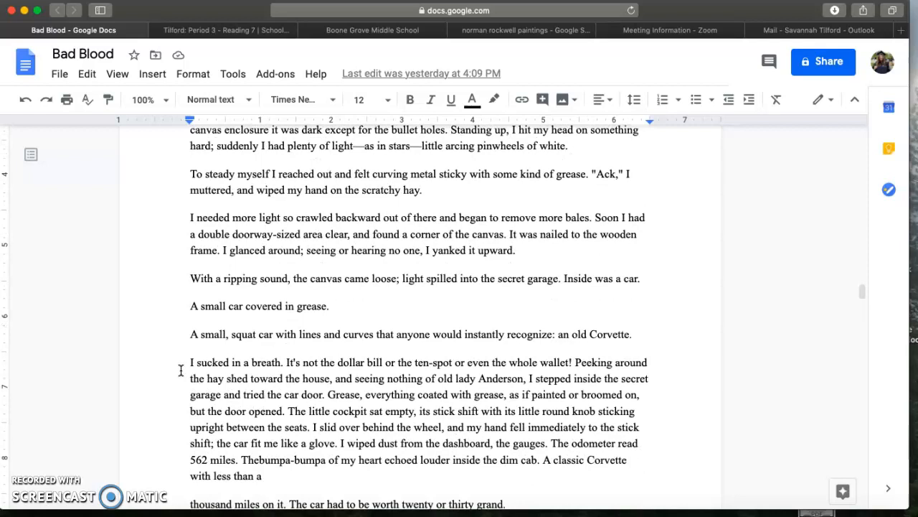
pyautogui.scroll(-3)
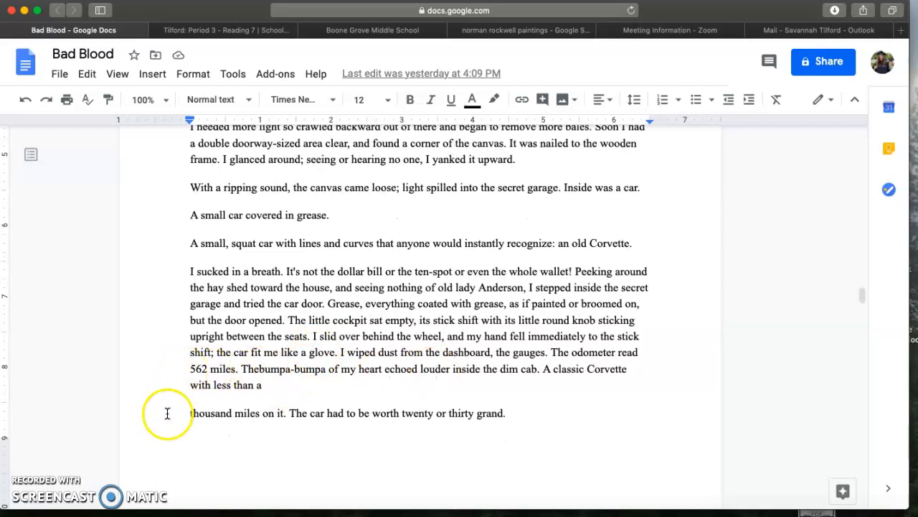
pyautogui.moveTo(367, 388)
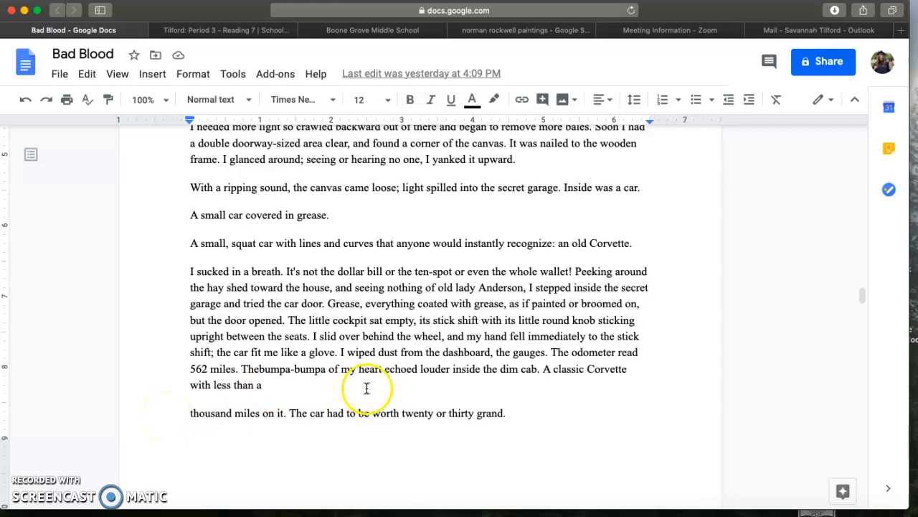
pyautogui.moveTo(178, 268)
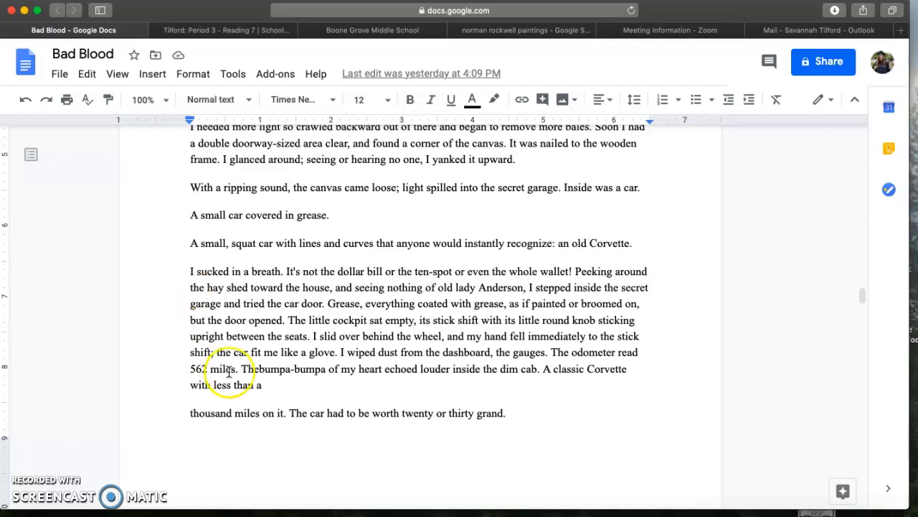
pyautogui.scroll(3)
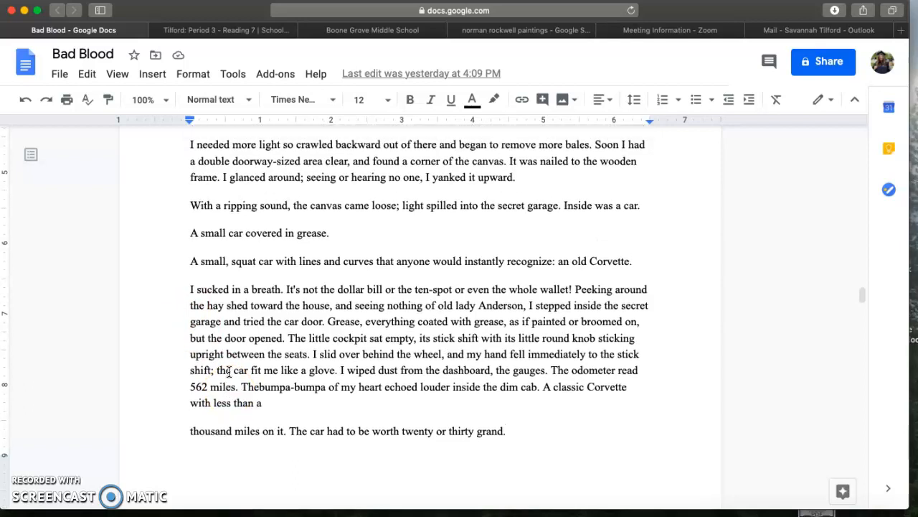
pyautogui.scroll(3)
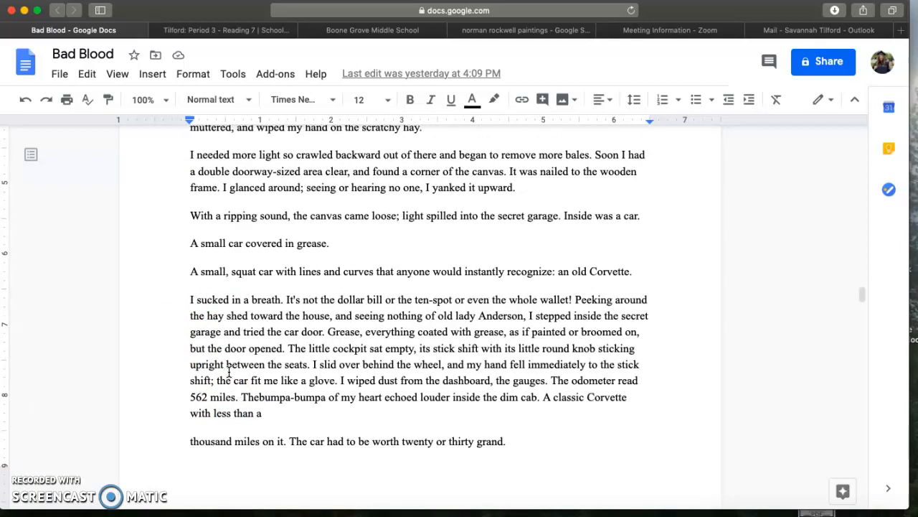
pyautogui.scroll(3)
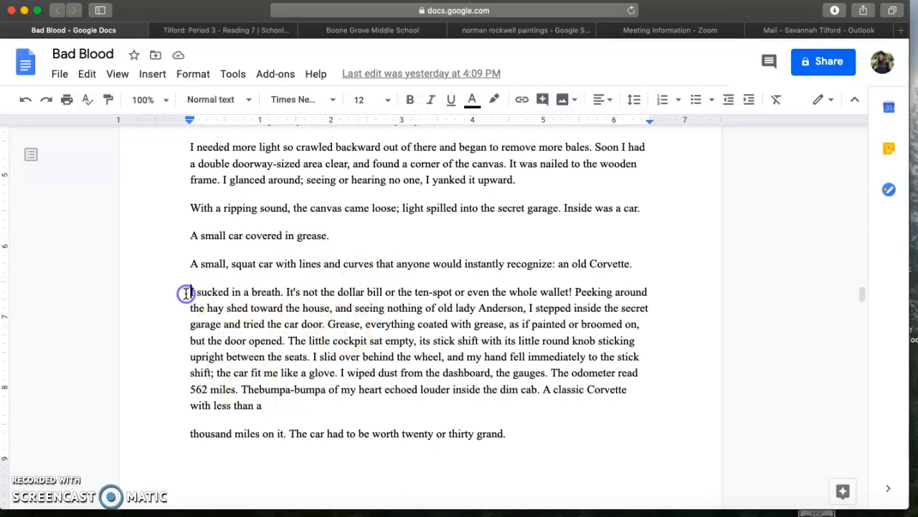
pyautogui.moveTo(142, 313)
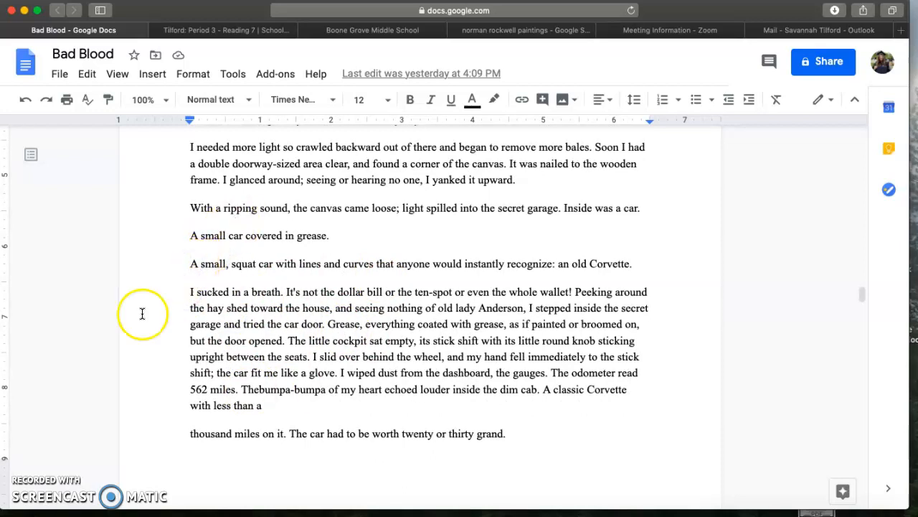